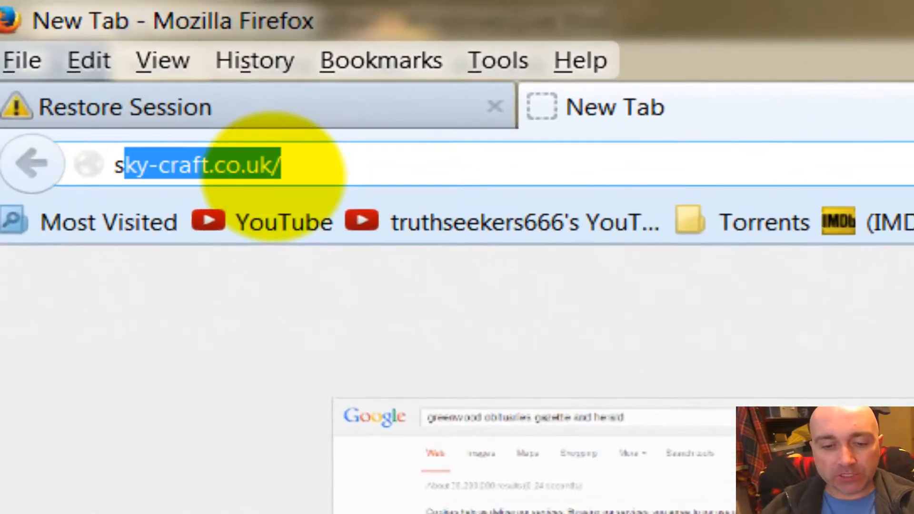
Go to the Spybot site and open the Spybot - Search & Destroy 1.6.2 mirror list.
{"action": "type", "text": "security.kol"}
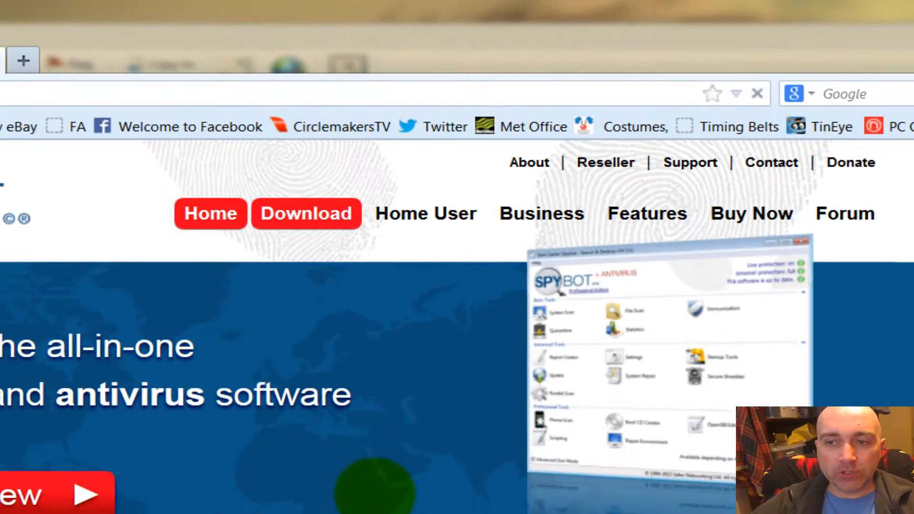
{"action": "left_click", "coordinate": [306, 213]}
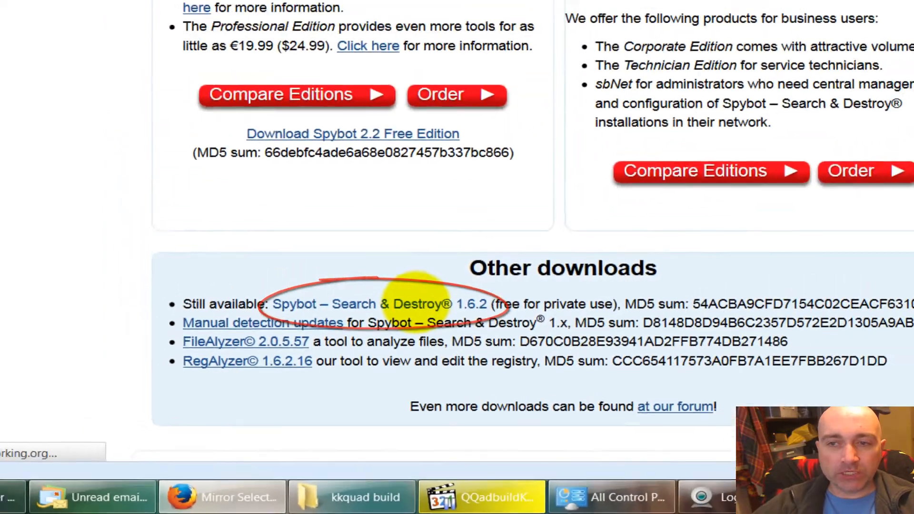
{"action": "left_click", "coordinate": [377, 304]}
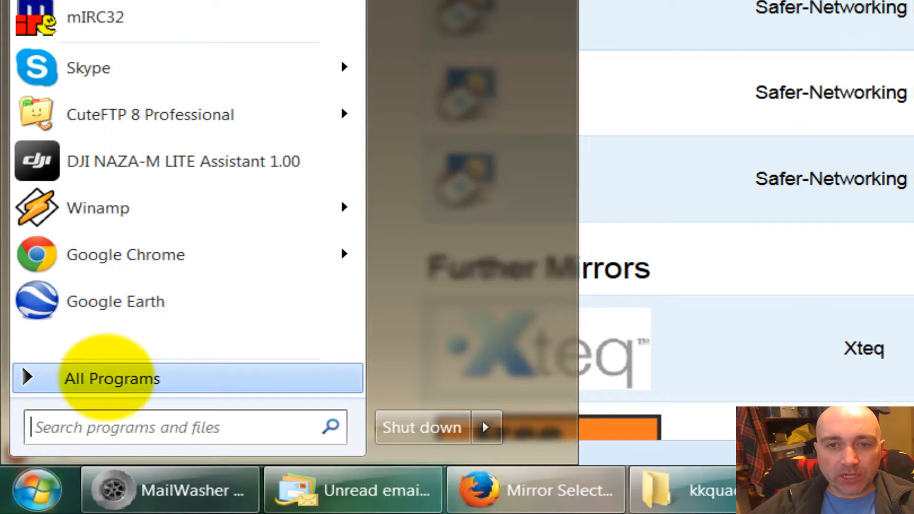
Launch Spybot and download the detection updates from the TU Braunschweig (Europe) mirror.
{"action": "left_click", "coordinate": [112, 379]}
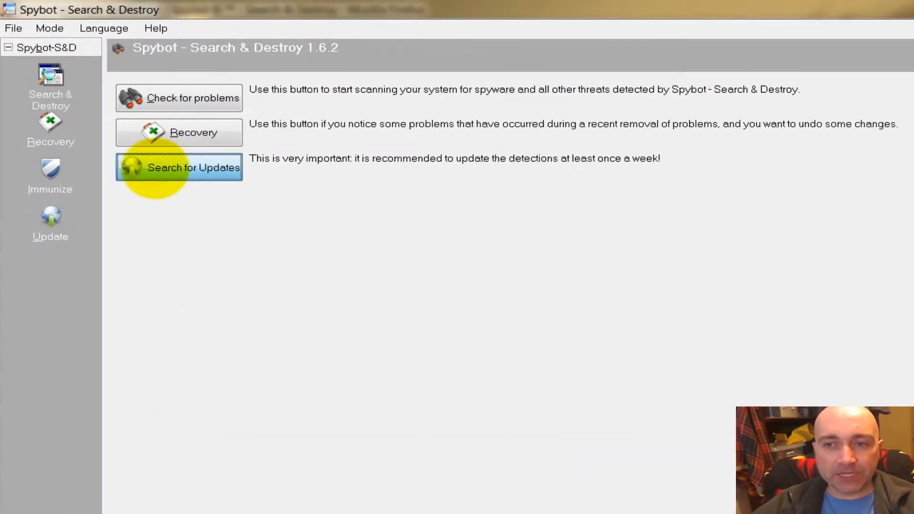
{"action": "left_click", "coordinate": [179, 167]}
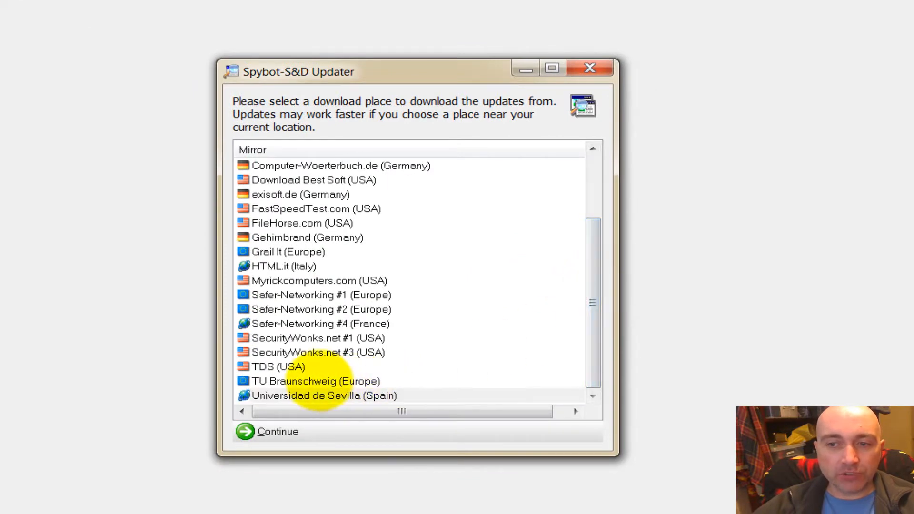
{"action": "left_click", "coordinate": [315, 381]}
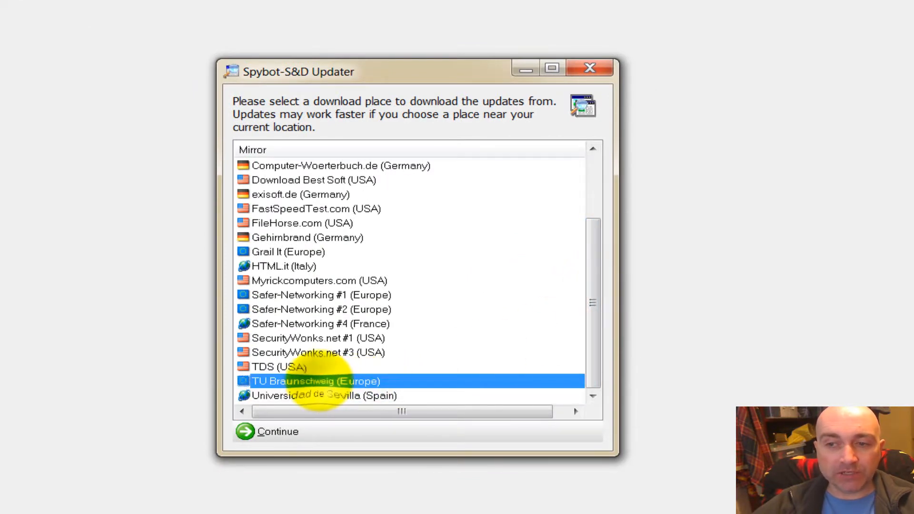
{"action": "left_click", "coordinate": [278, 432]}
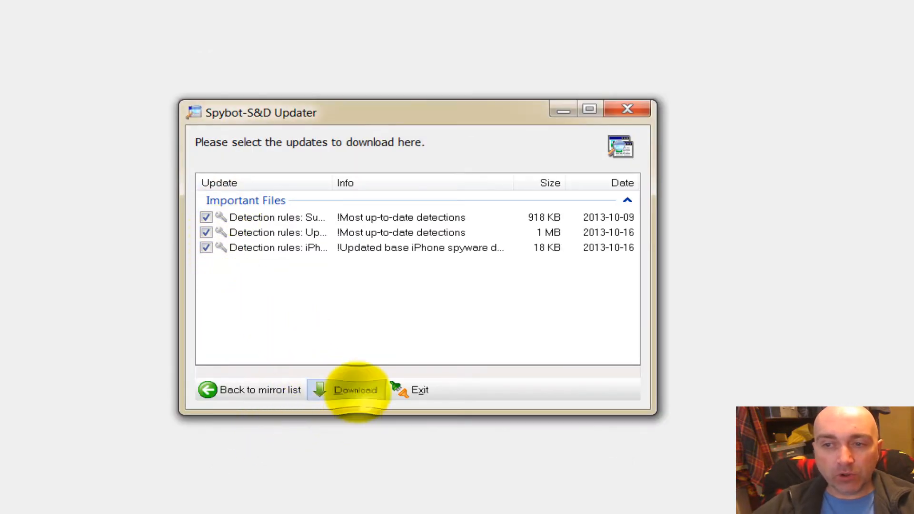
{"action": "left_click", "coordinate": [355, 390]}
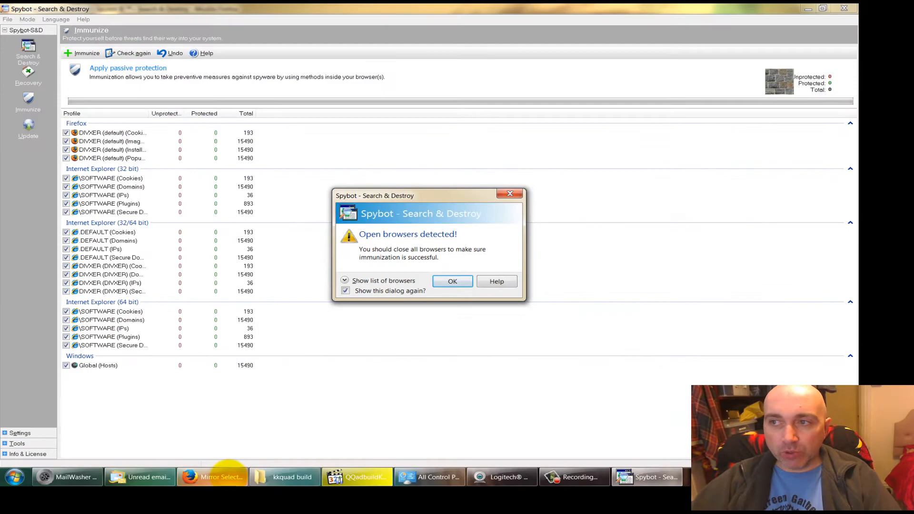
End firefox.exe in Task Manager, then immunize the Firefox profiles in Spybot.
{"action": "left_click", "coordinate": [213, 477]}
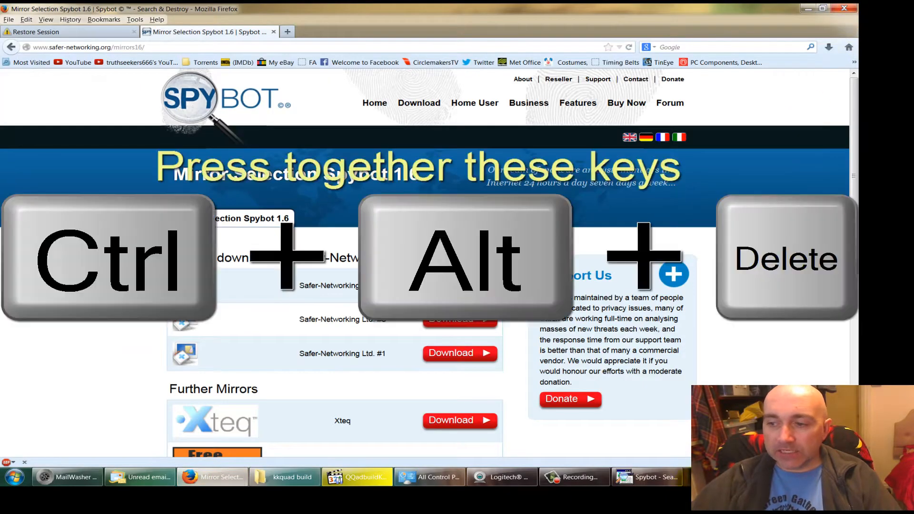
{"action": "key", "text": "Ctrl+Alt+Delete"}
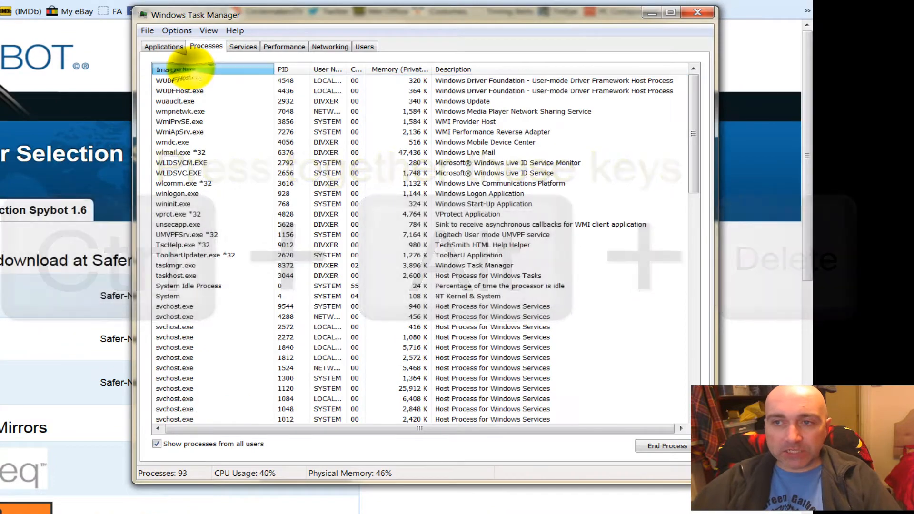
{"action": "left_click", "coordinate": [177, 69]}
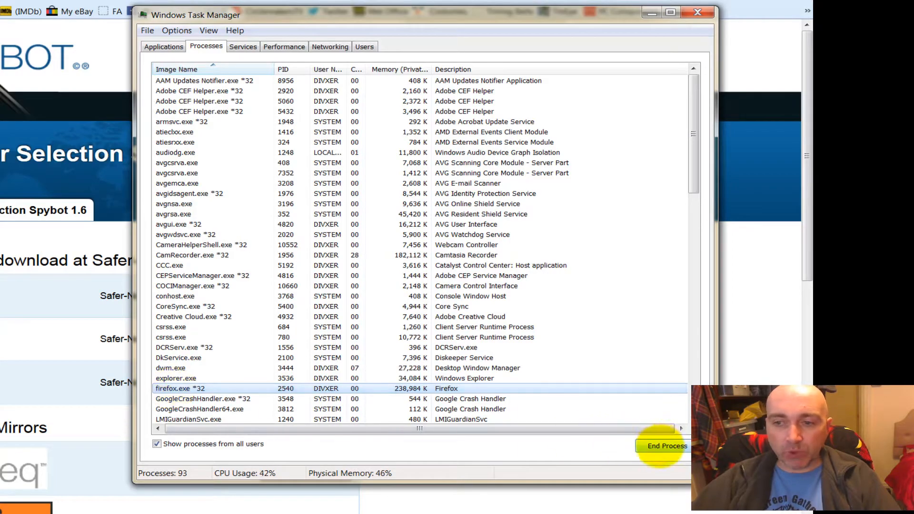
{"action": "left_click", "coordinate": [667, 446]}
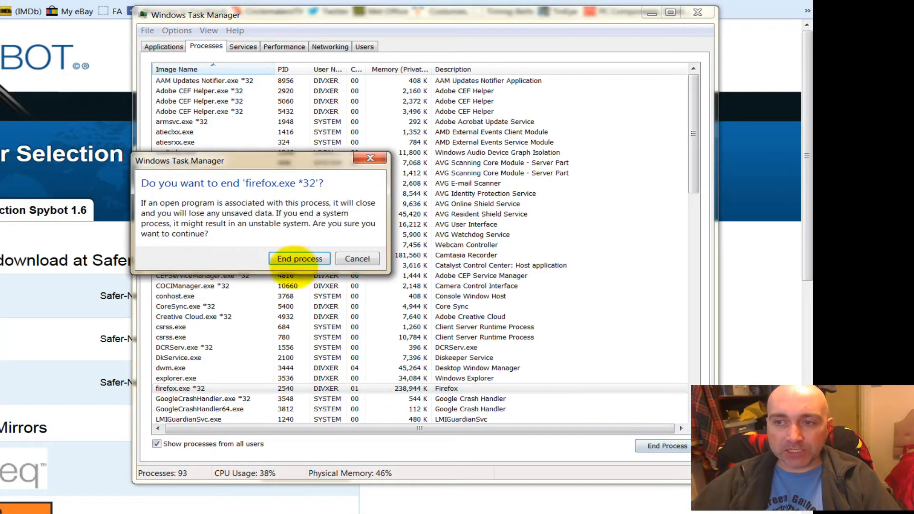
{"action": "left_click", "coordinate": [300, 258]}
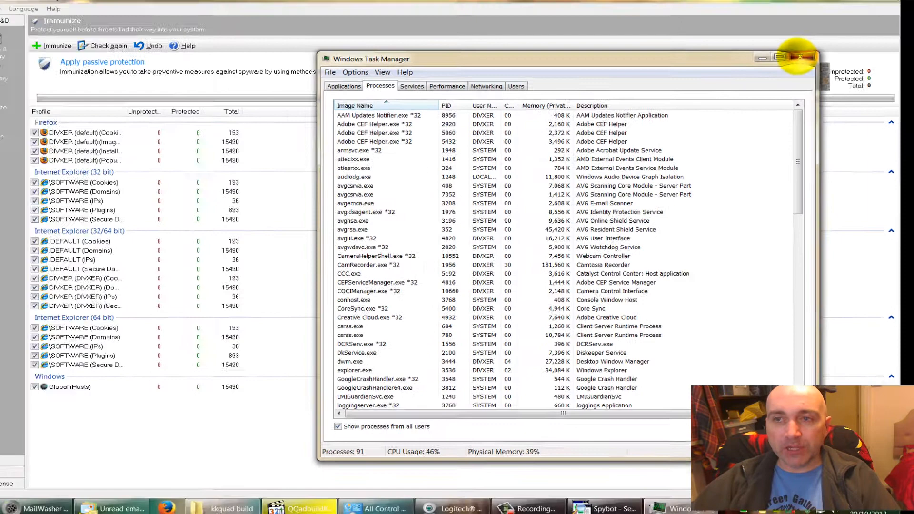
{"action": "left_click", "coordinate": [801, 56]}
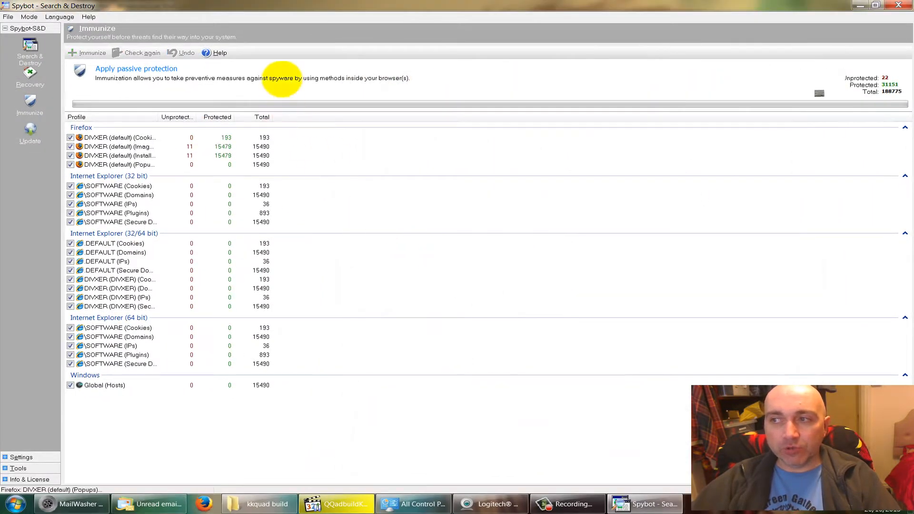
{"action": "left_click", "coordinate": [91, 53]}
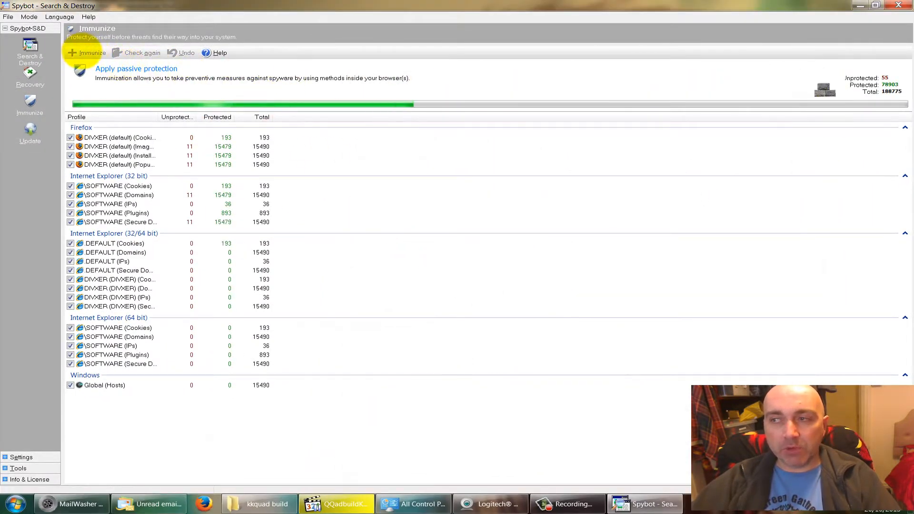
{"action": "left_click", "coordinate": [92, 52]}
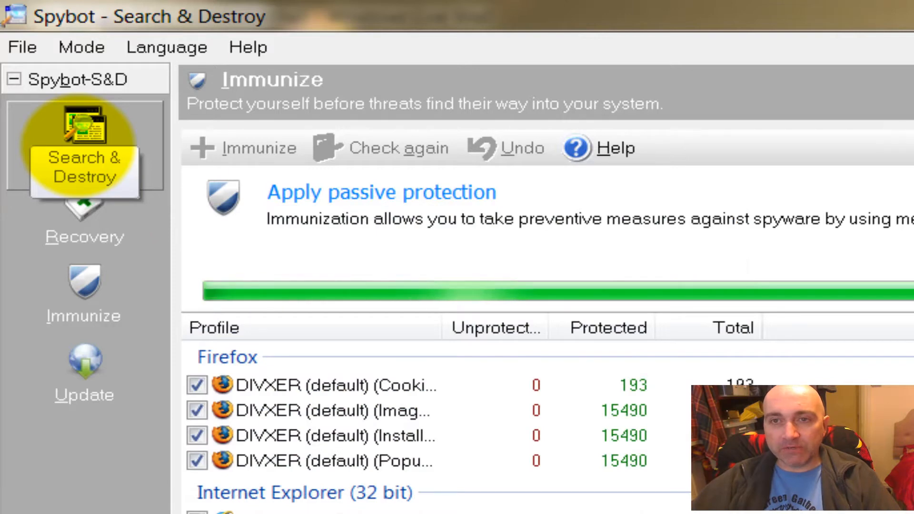
Scan for problems, clean temp files, and fix Babylon.Toolbar and DoubleClick (3 problems).
{"action": "left_click", "coordinate": [84, 146]}
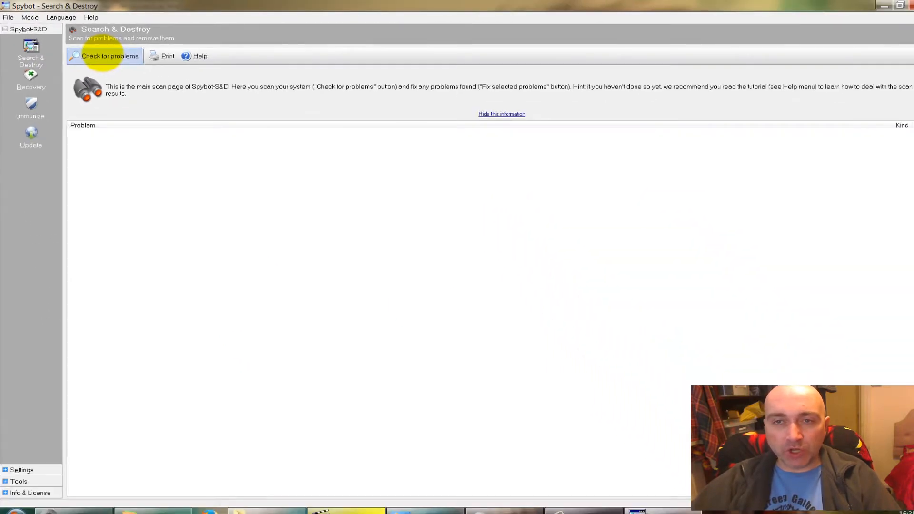
{"action": "left_click", "coordinate": [109, 56]}
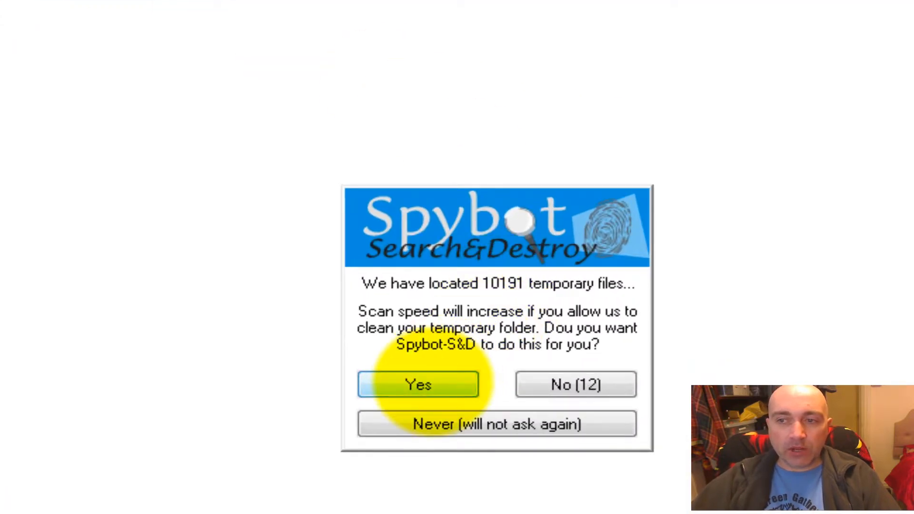
{"action": "left_click", "coordinate": [419, 385]}
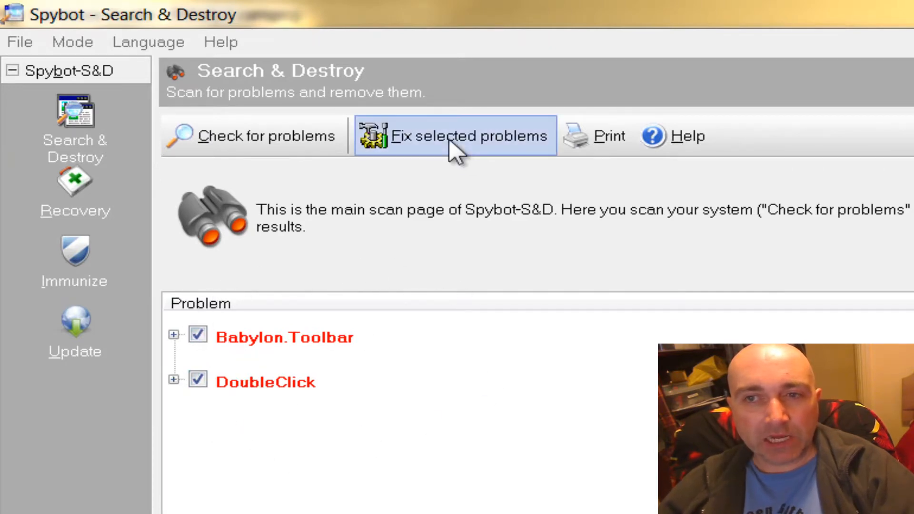
{"action": "left_click", "coordinate": [455, 135]}
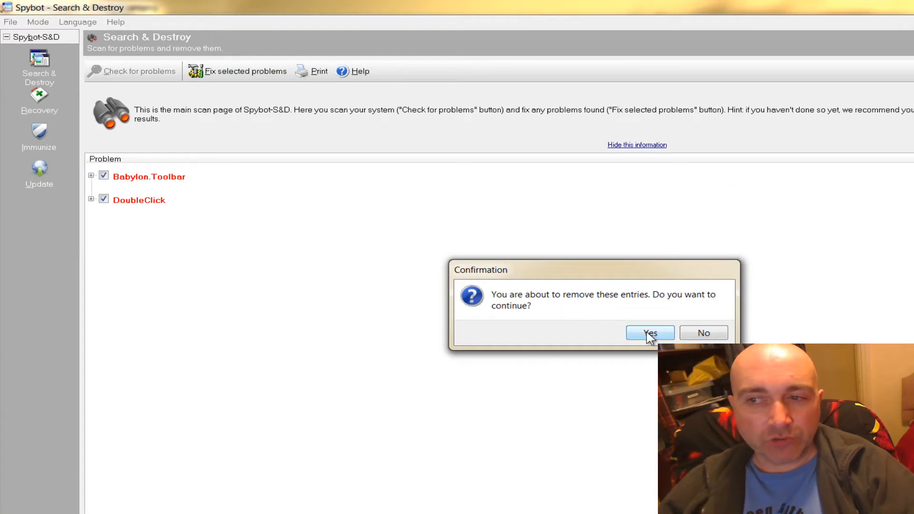
{"action": "left_click", "coordinate": [650, 333]}
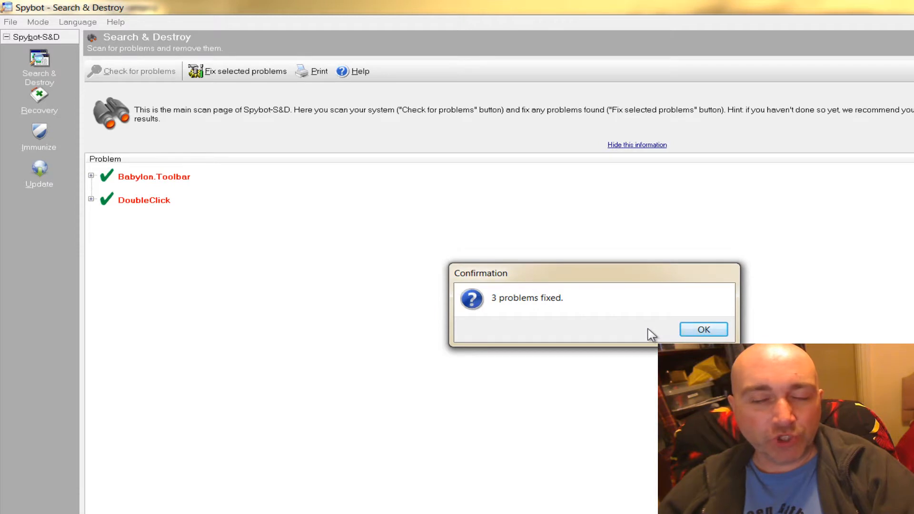
{"action": "left_click", "coordinate": [703, 329]}
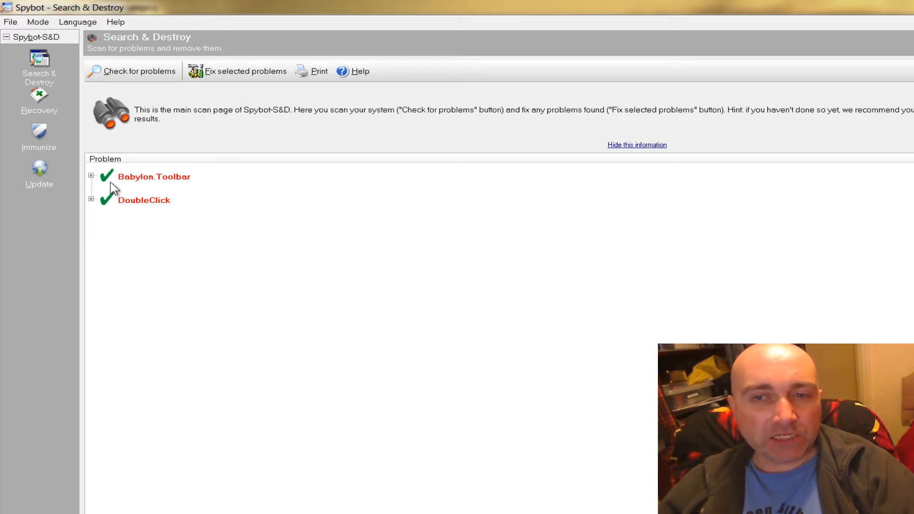
{"action": "mouse_move", "coordinate": [373, 367]}
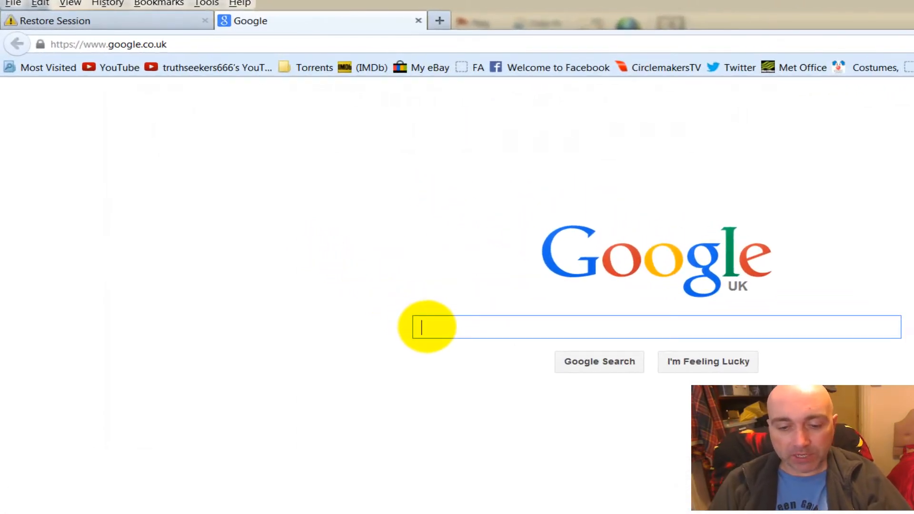
Search Google for 'malwarebytes' and start the Malwarebytes Anti-Malware download from CNET Download.com.
{"action": "type", "text": "malwarebytes"}
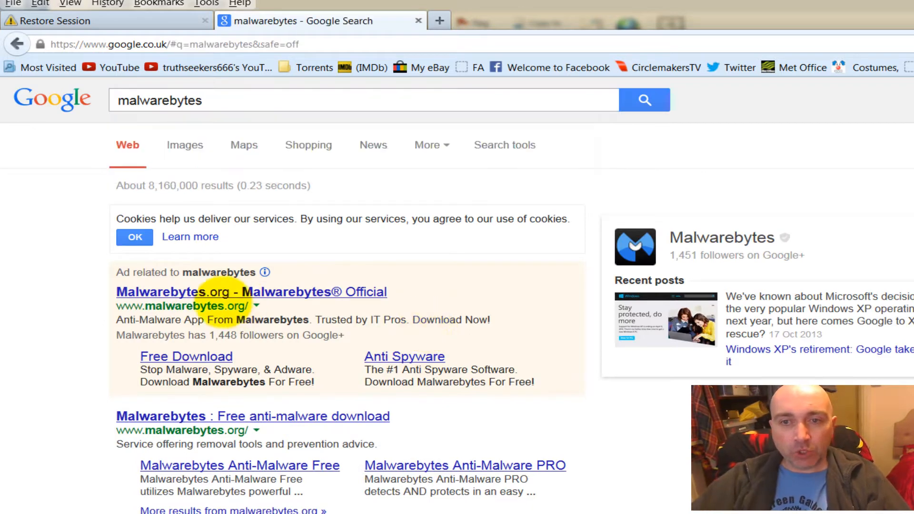
{"action": "scroll", "scroll_direction": "down", "scroll_amount": 3}
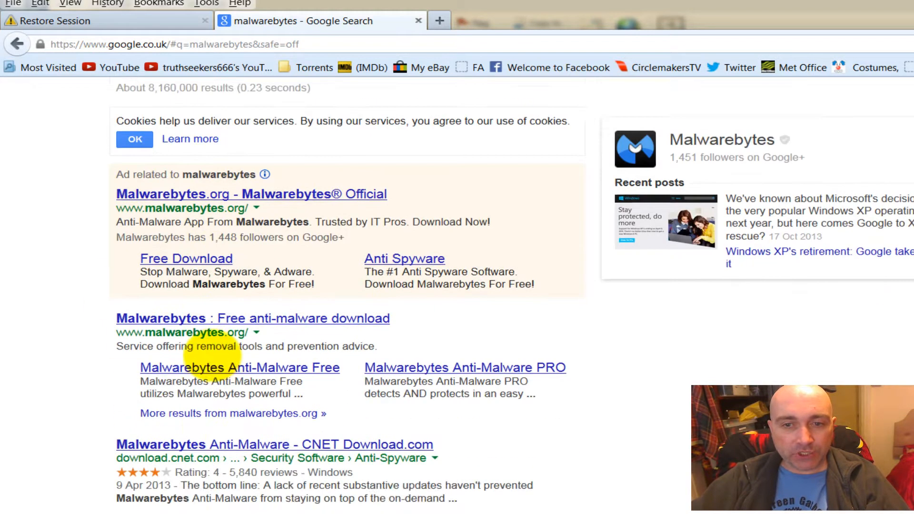
{"action": "scroll", "scroll_direction": "down", "scroll_amount": 3}
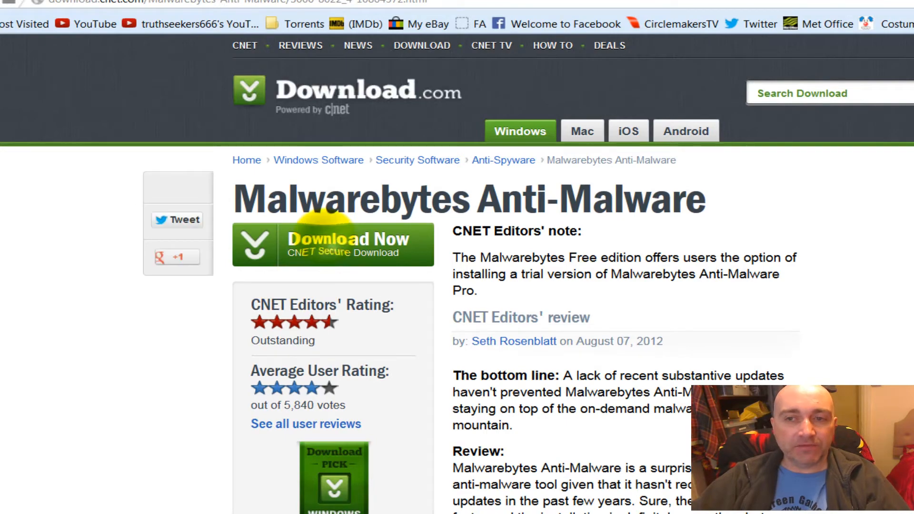
{"action": "left_click", "coordinate": [332, 244]}
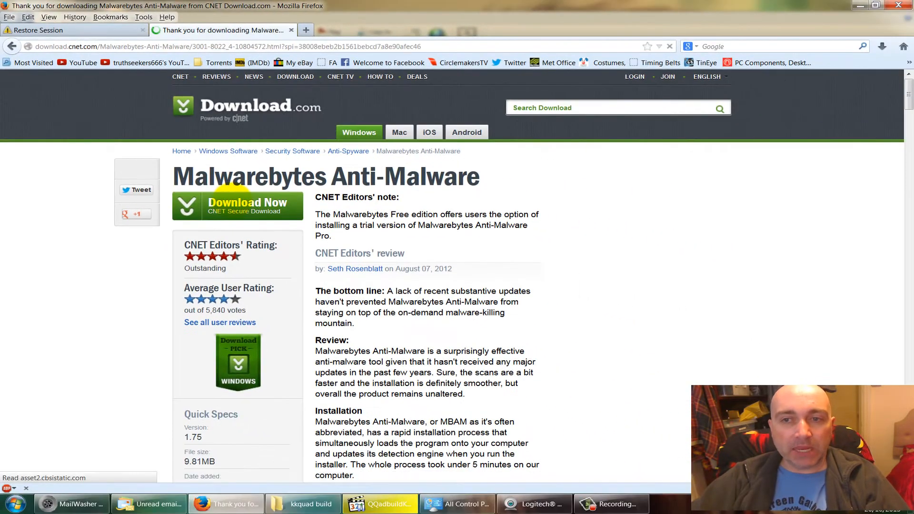
{"action": "left_click", "coordinate": [238, 206]}
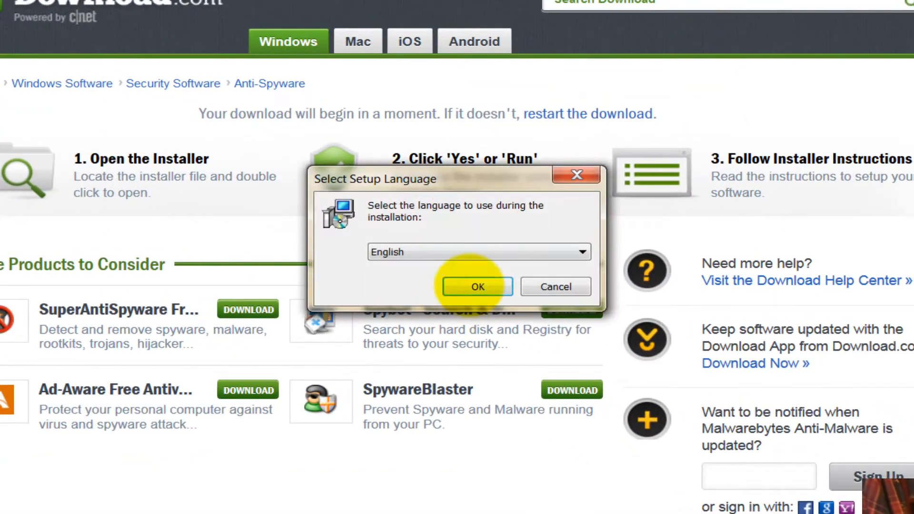
Install Malwarebytes in English with a desktop icon and the PRO trial disabled, then launch it.
{"action": "left_click", "coordinate": [477, 286]}
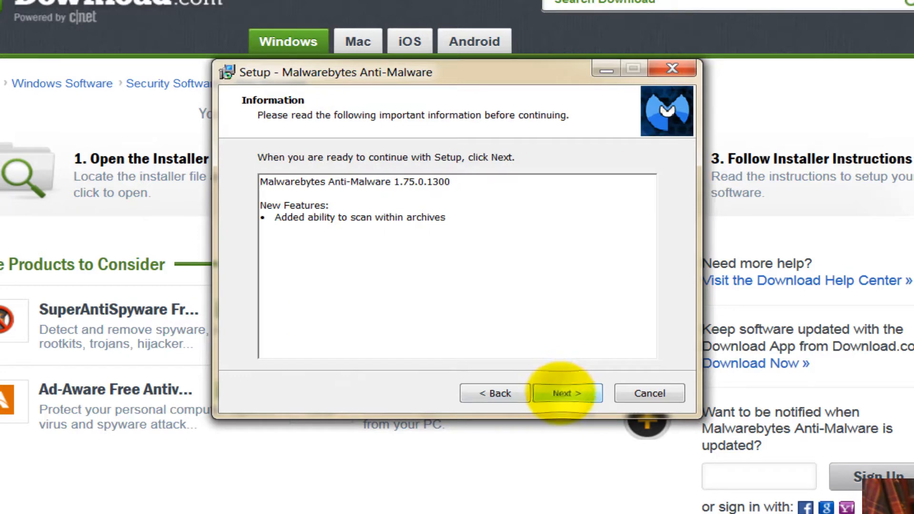
{"action": "left_click", "coordinate": [566, 393]}
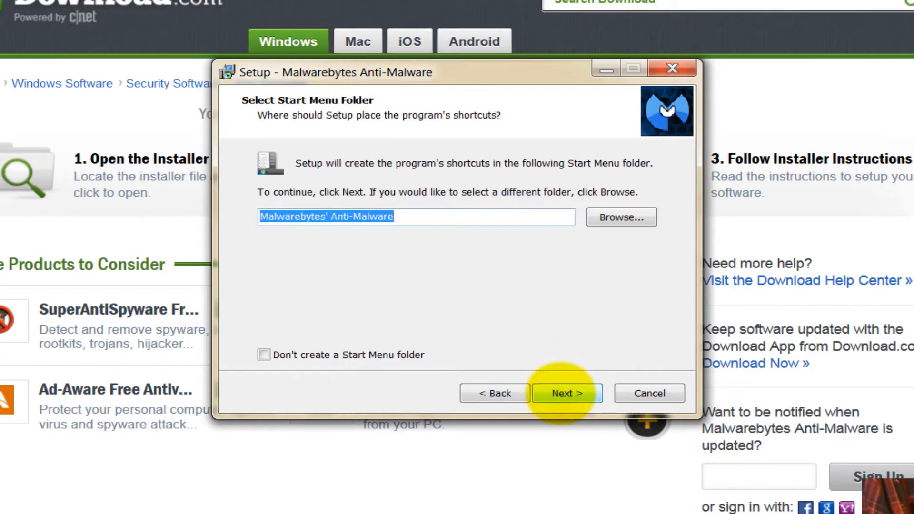
{"action": "left_click", "coordinate": [566, 392]}
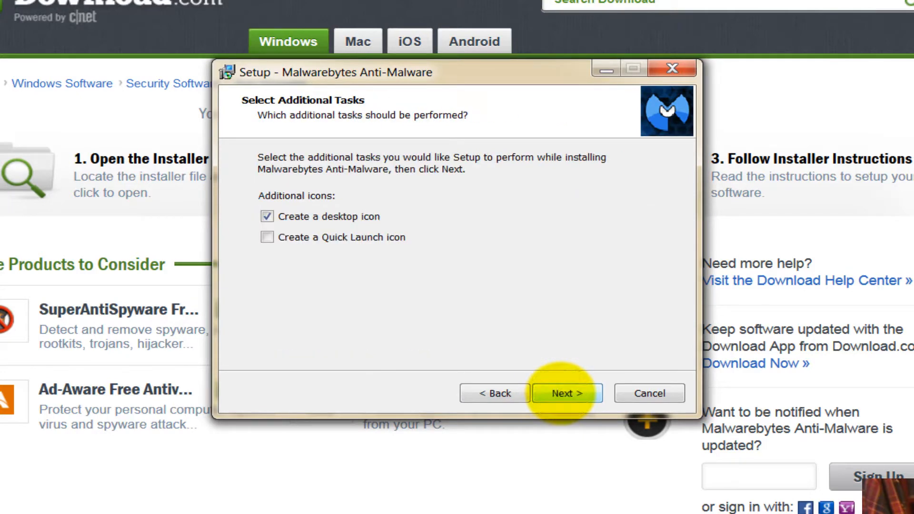
{"action": "left_click", "coordinate": [567, 392]}
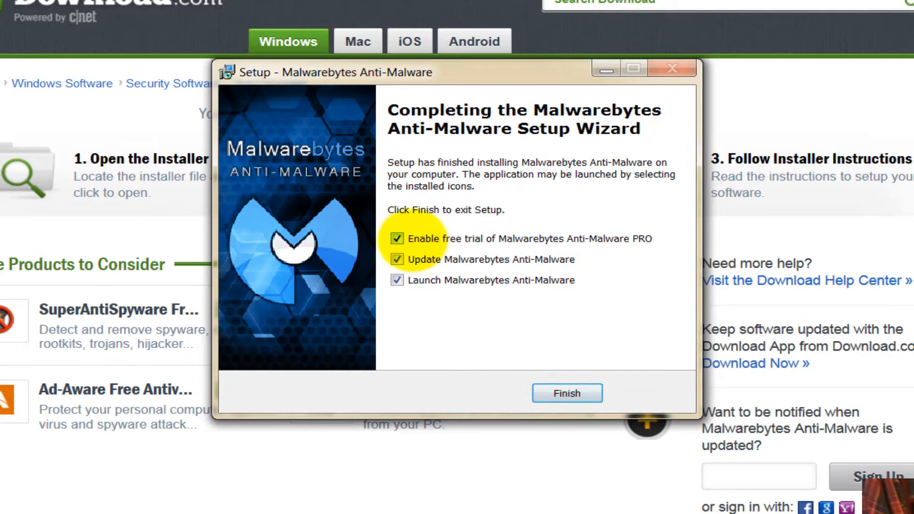
{"action": "left_click", "coordinate": [397, 239]}
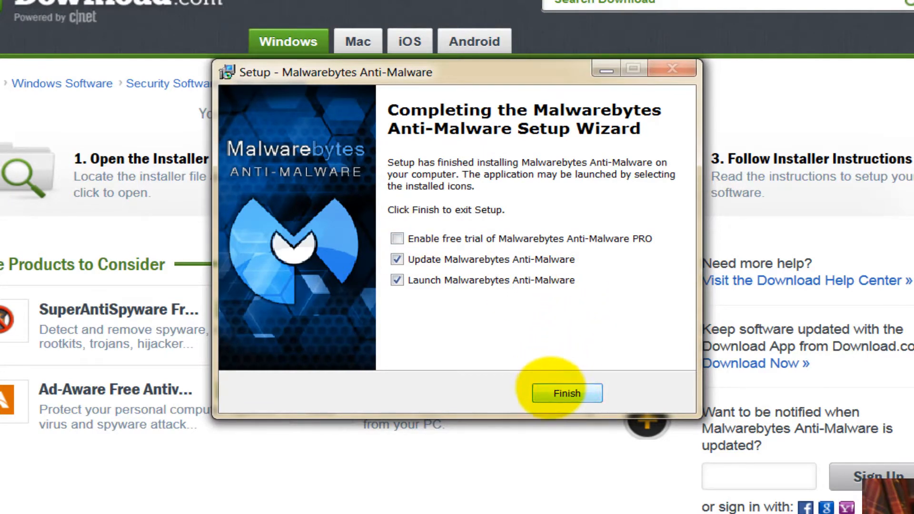
{"action": "left_click", "coordinate": [566, 393]}
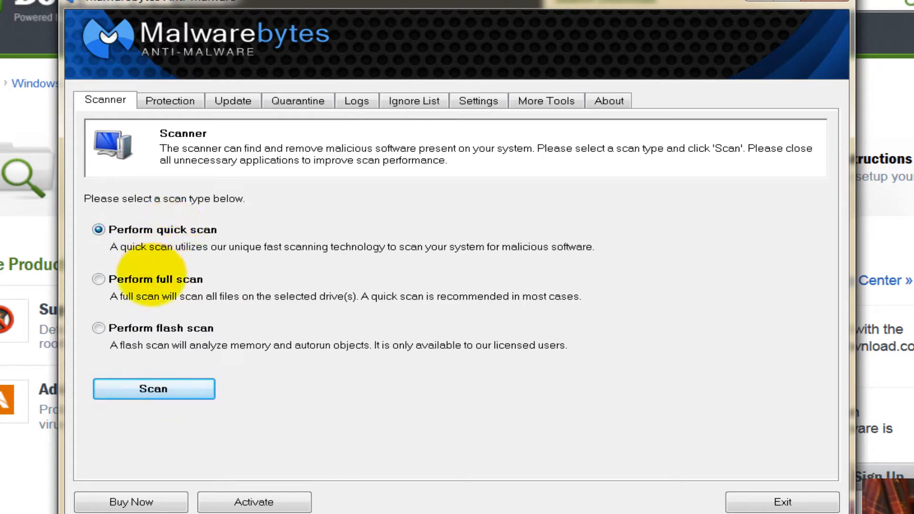
Select 'Perform quick scan' on the Scanner tab and start the scan.
{"action": "left_click", "coordinate": [98, 279]}
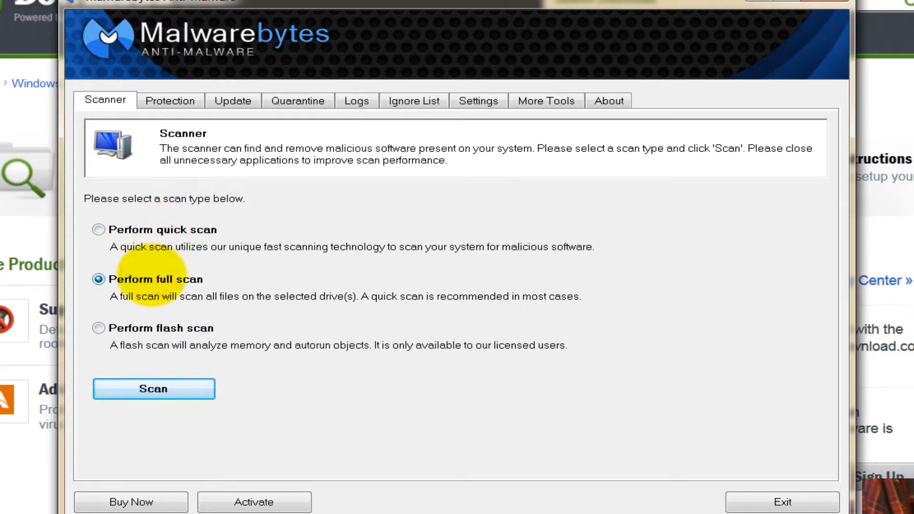
{"action": "left_click", "coordinate": [99, 229]}
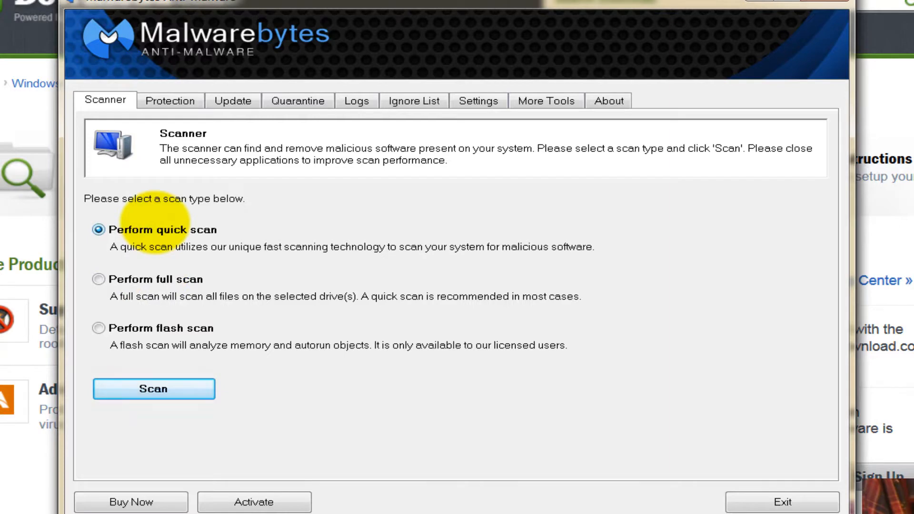
{"action": "left_click", "coordinate": [96, 227]}
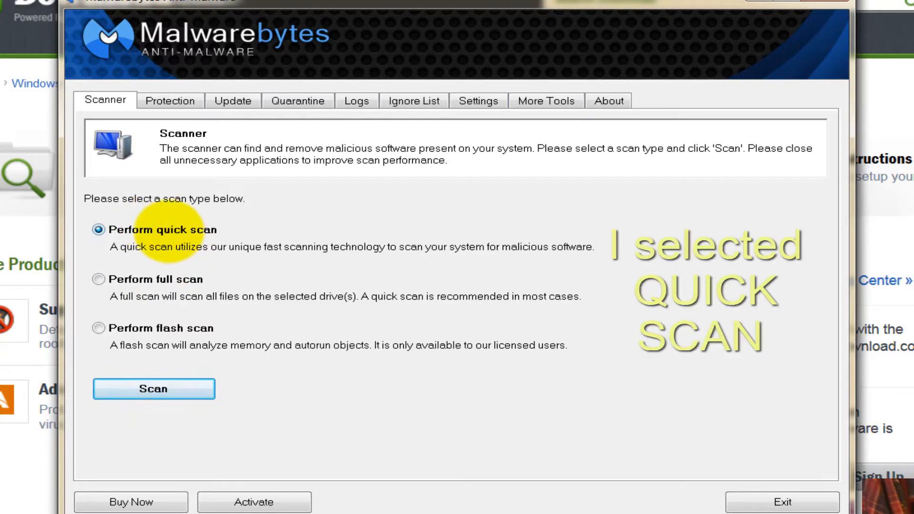
{"action": "left_click", "coordinate": [153, 389]}
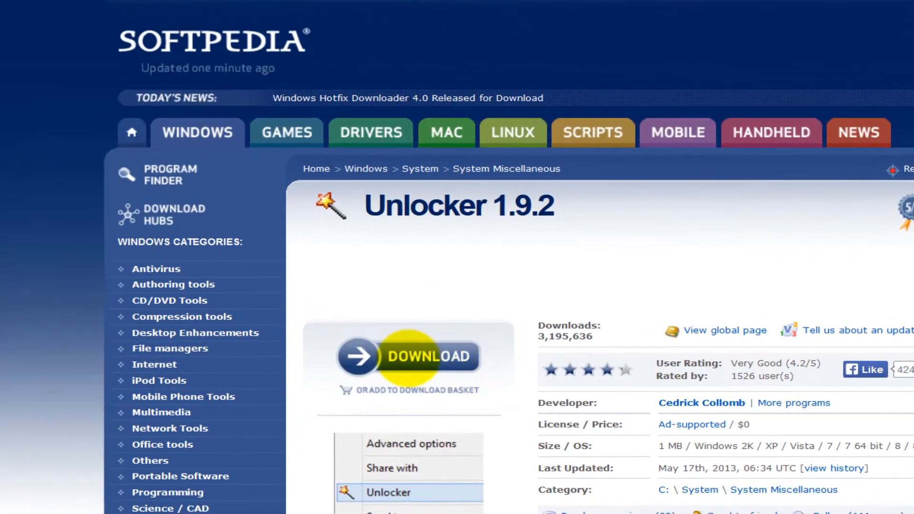
Download Unlocker 1.9.2 from the Softpedia Mirror (UK).
{"action": "left_click", "coordinate": [408, 356]}
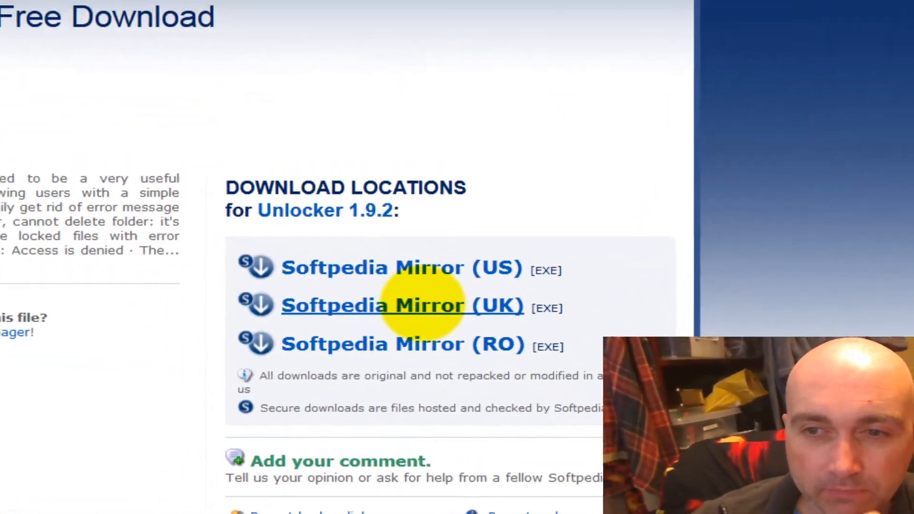
{"action": "left_click", "coordinate": [402, 305]}
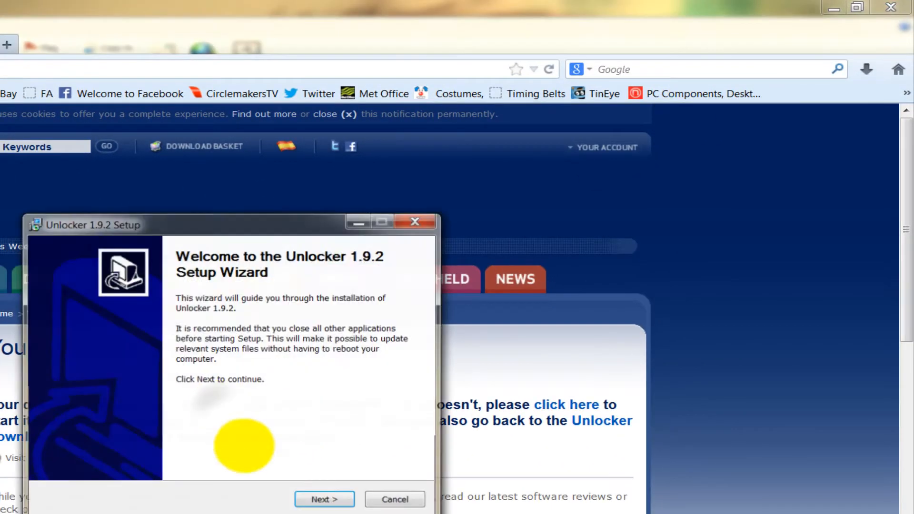
Install Unlocker 1.9.2 to C:\Program Files\Unlocker with the Delta toolbar unchecked, then finish.
{"action": "left_click", "coordinate": [324, 499]}
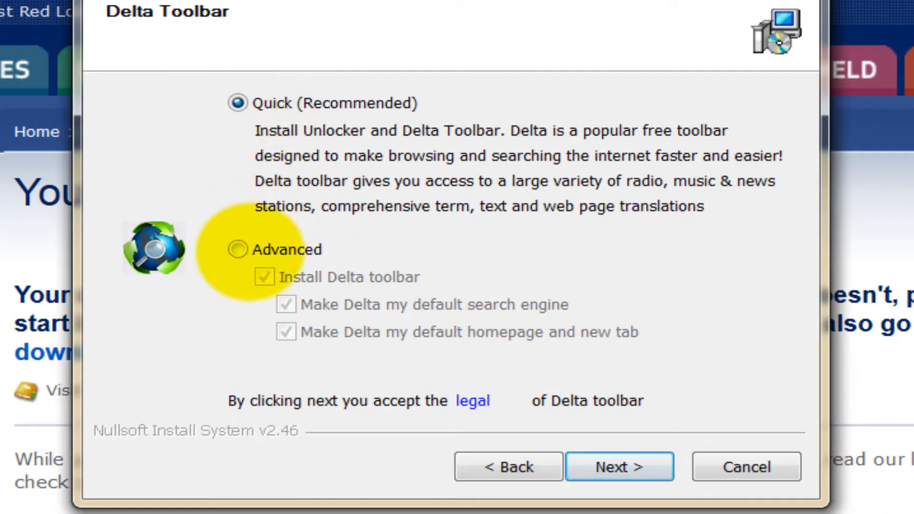
{"action": "left_click", "coordinate": [619, 467]}
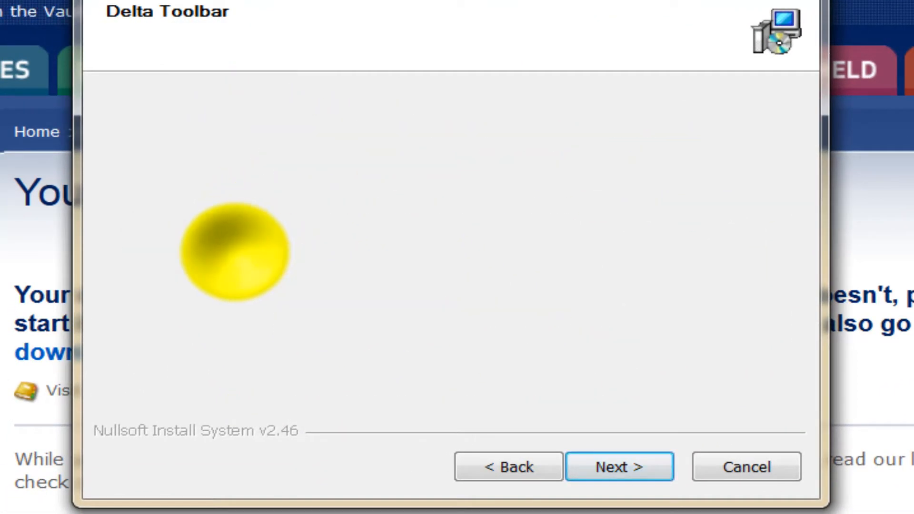
{"action": "left_click", "coordinate": [618, 467]}
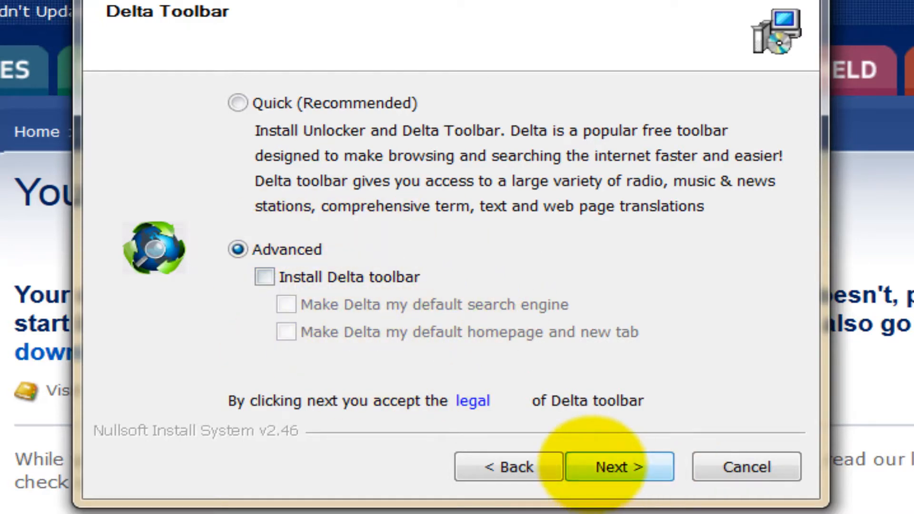
{"action": "left_click", "coordinate": [618, 467]}
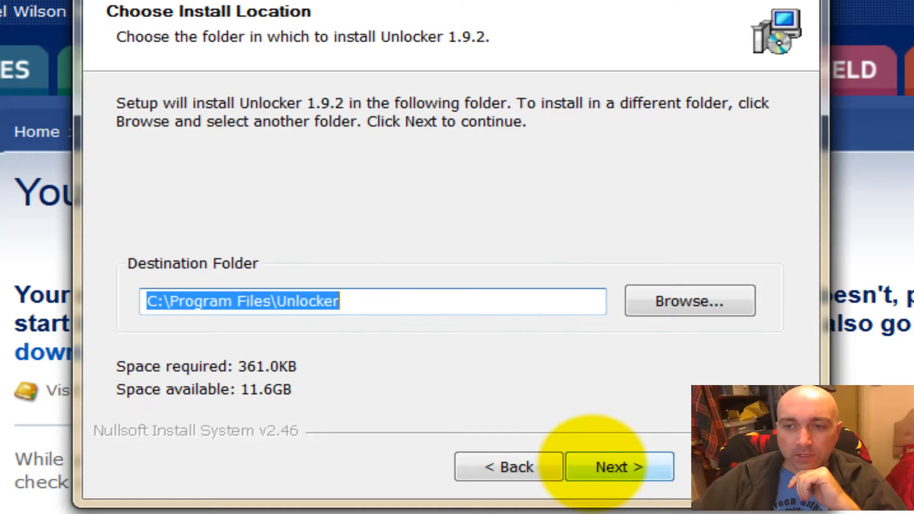
{"action": "left_click", "coordinate": [619, 466]}
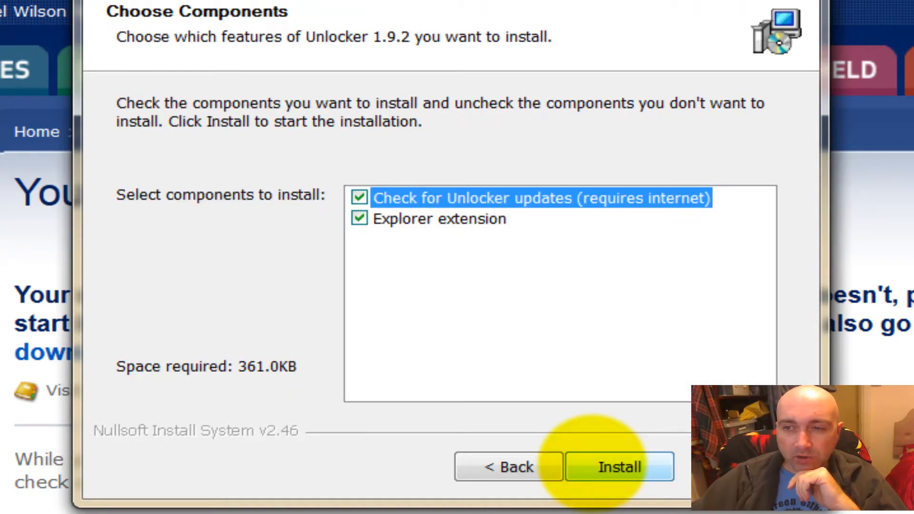
{"action": "left_click", "coordinate": [619, 467]}
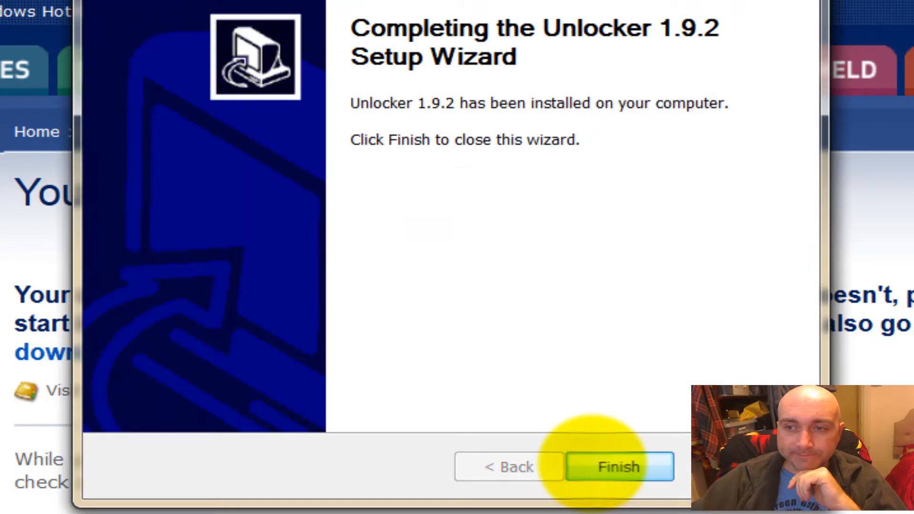
{"action": "left_click", "coordinate": [618, 466]}
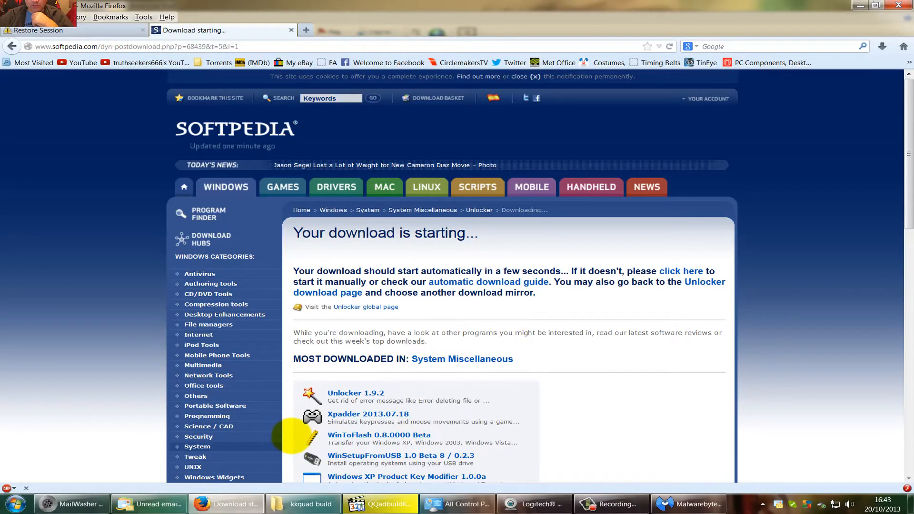
Browse to C:\Users\profile\AppData\Local\Temp in Windows Explorer.
{"action": "left_click", "coordinate": [11, 504]}
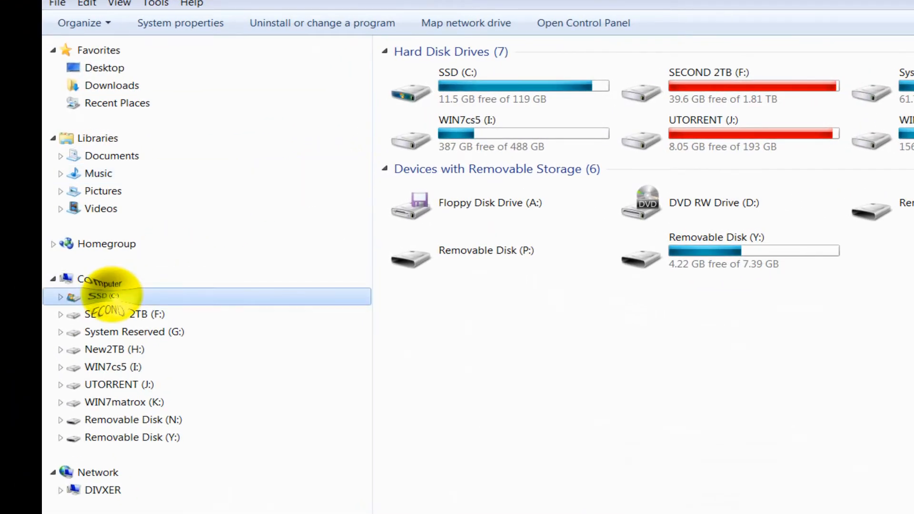
{"action": "double_click", "coordinate": [104, 296]}
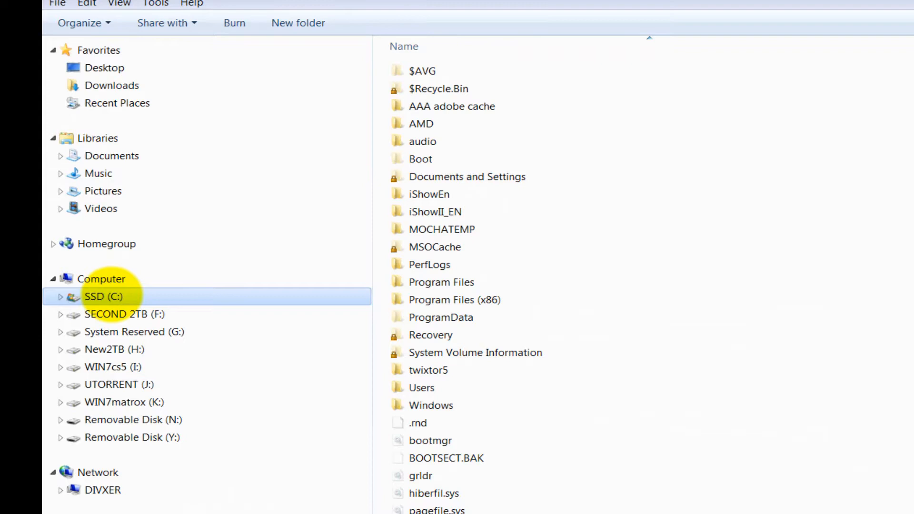
{"action": "double_click", "coordinate": [422, 388]}
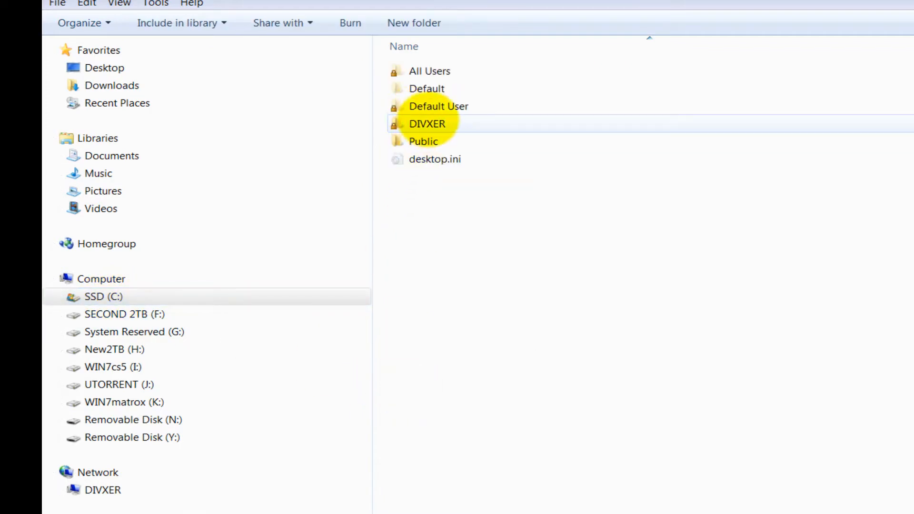
{"action": "double_click", "coordinate": [427, 124]}
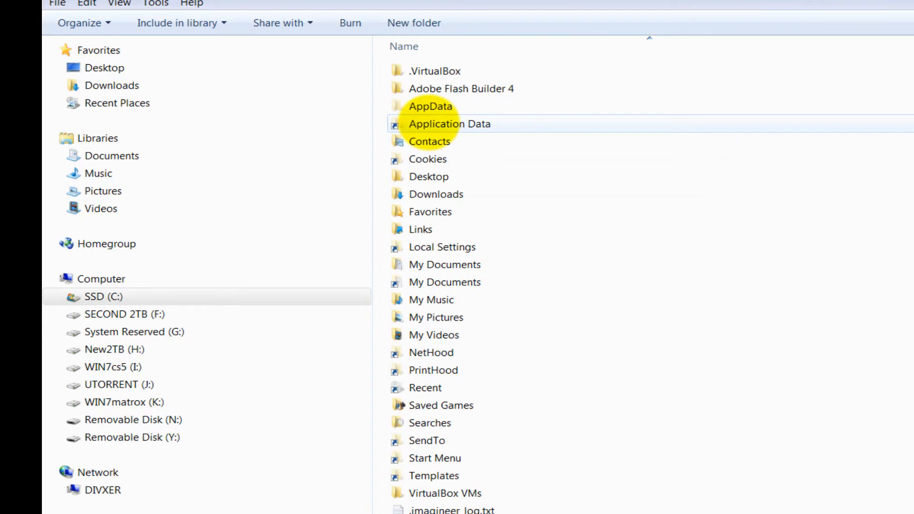
{"action": "double_click", "coordinate": [430, 106]}
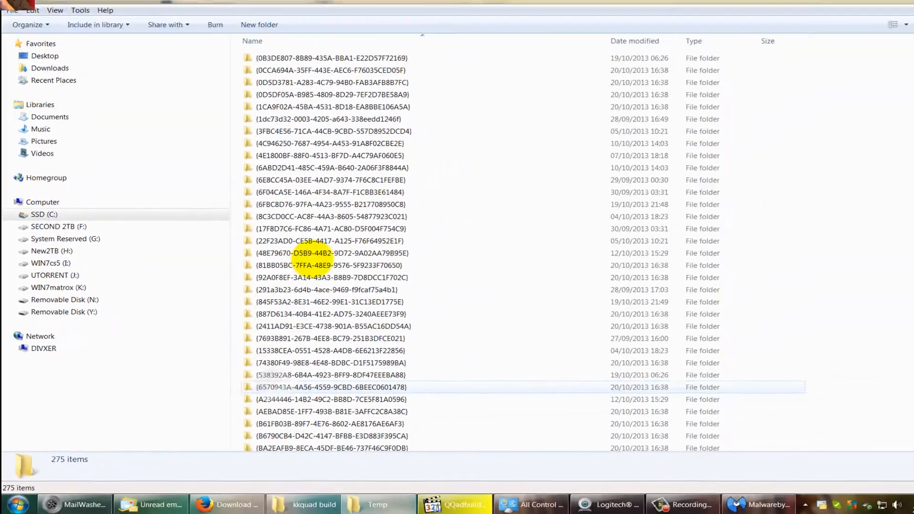
Permanently delete all 275 Temp items, skipping every file still in use.
{"action": "key", "text": "ctrl+a"}
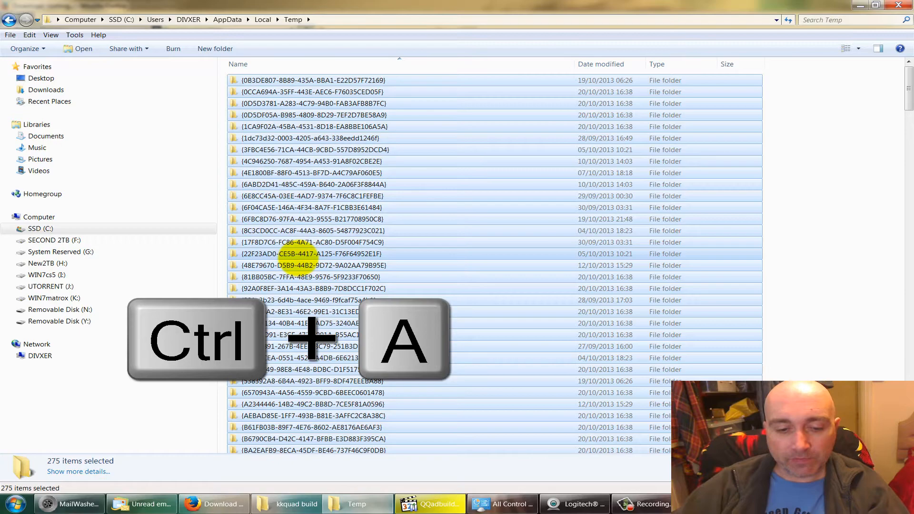
{"action": "key", "text": "delete"}
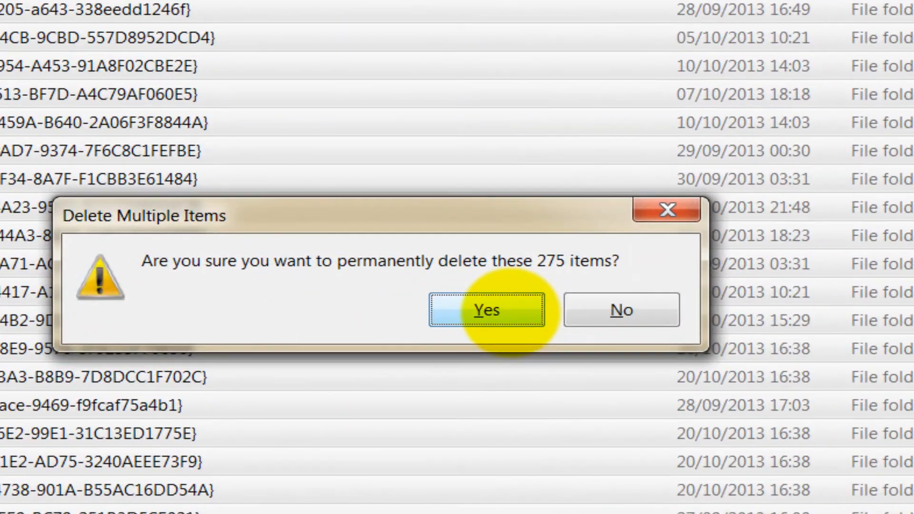
{"action": "left_click", "coordinate": [486, 309]}
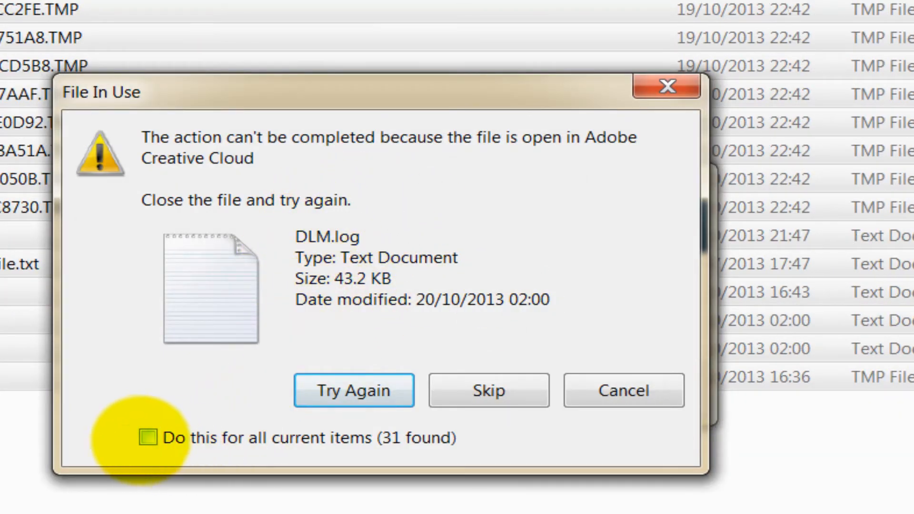
{"action": "left_click", "coordinate": [148, 438]}
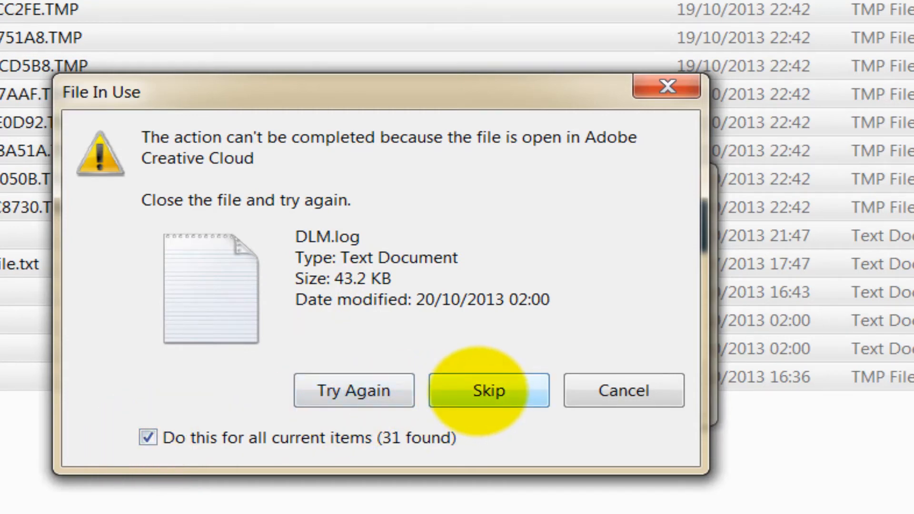
{"action": "left_click", "coordinate": [488, 390]}
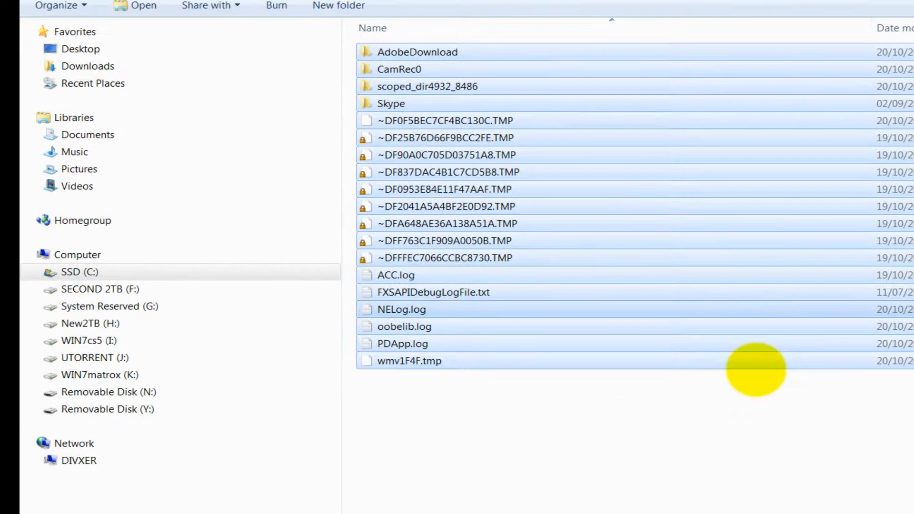
{"action": "left_click", "coordinate": [417, 52]}
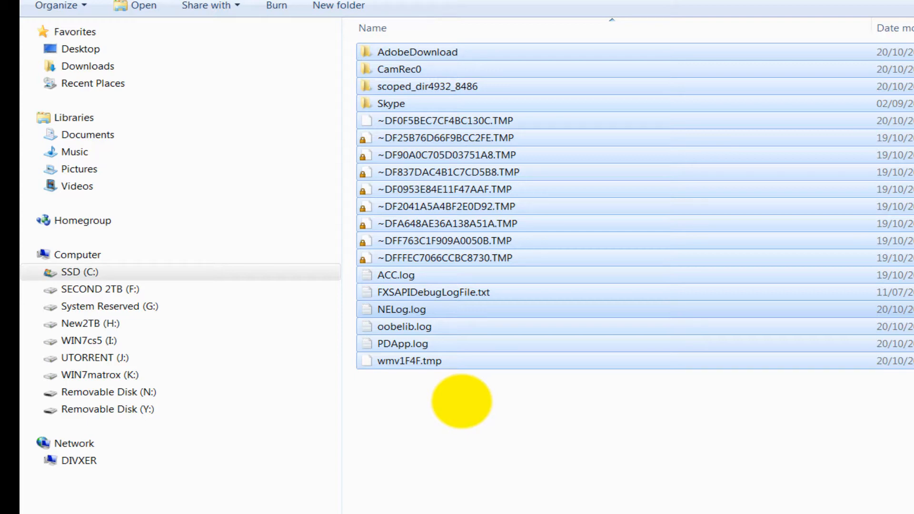
Select everything in Windows\Temp, skip the in-use log file, and return to SSD (C:).
{"action": "left_click", "coordinate": [80, 272]}
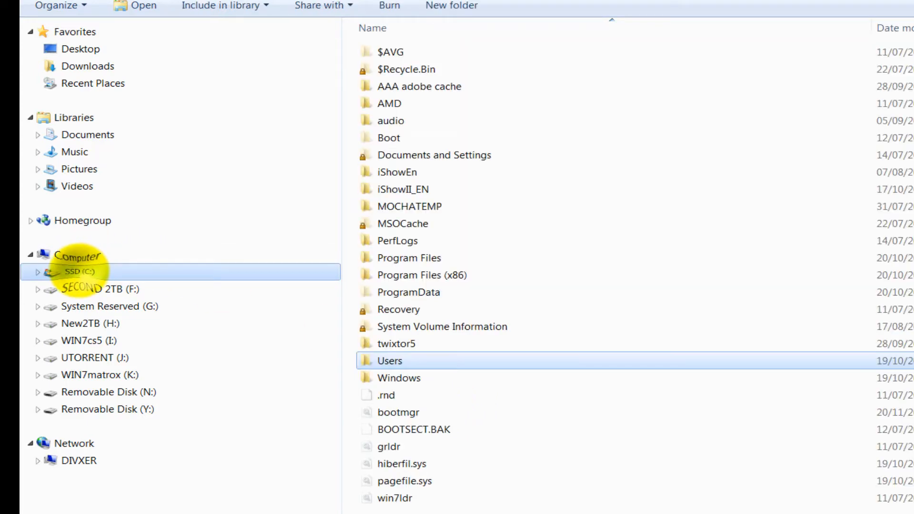
{"action": "left_click", "coordinate": [400, 377]}
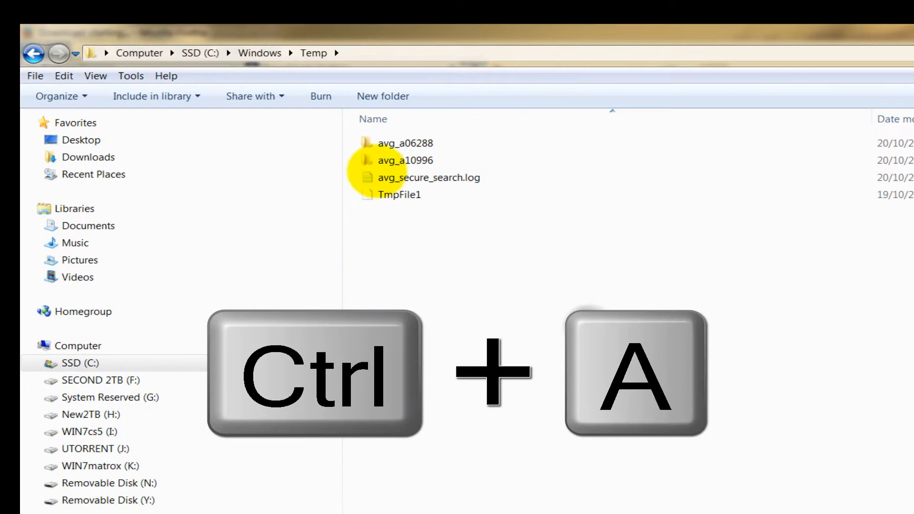
{"action": "key", "text": "ctrl+a"}
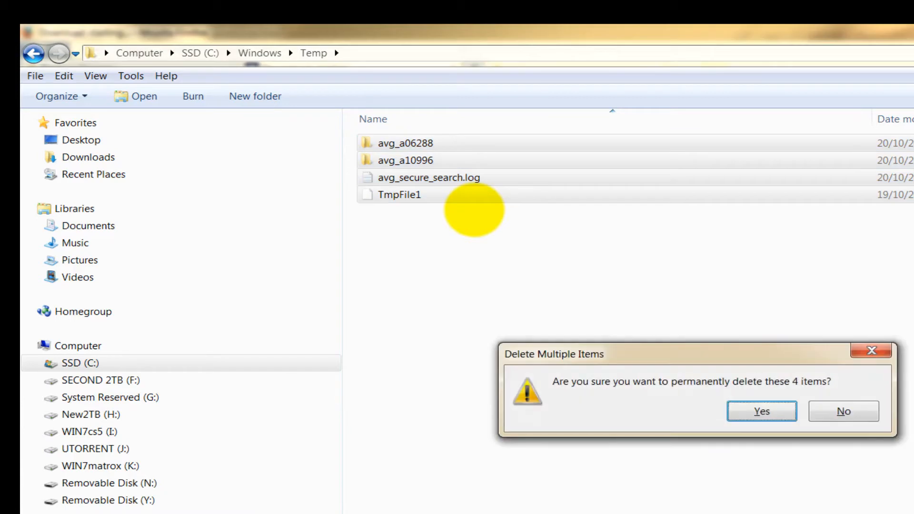
{"action": "left_click", "coordinate": [761, 411]}
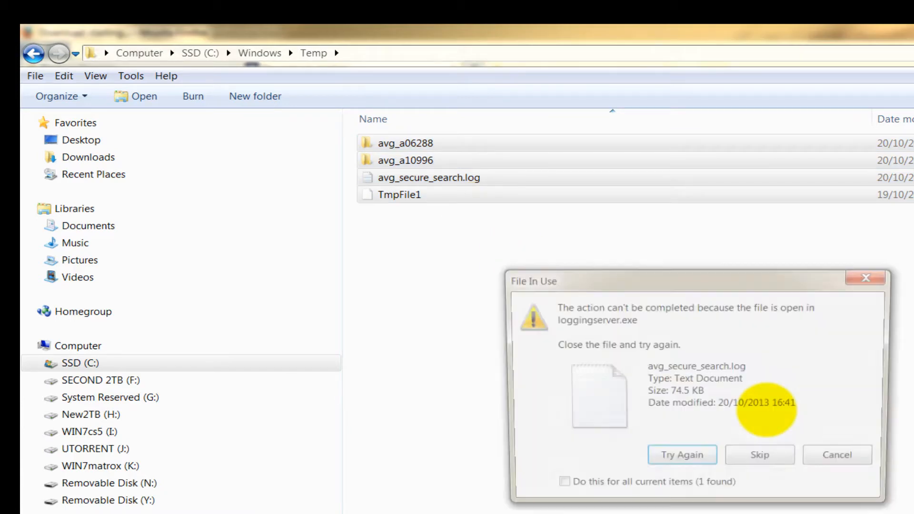
{"action": "left_click", "coordinate": [758, 455]}
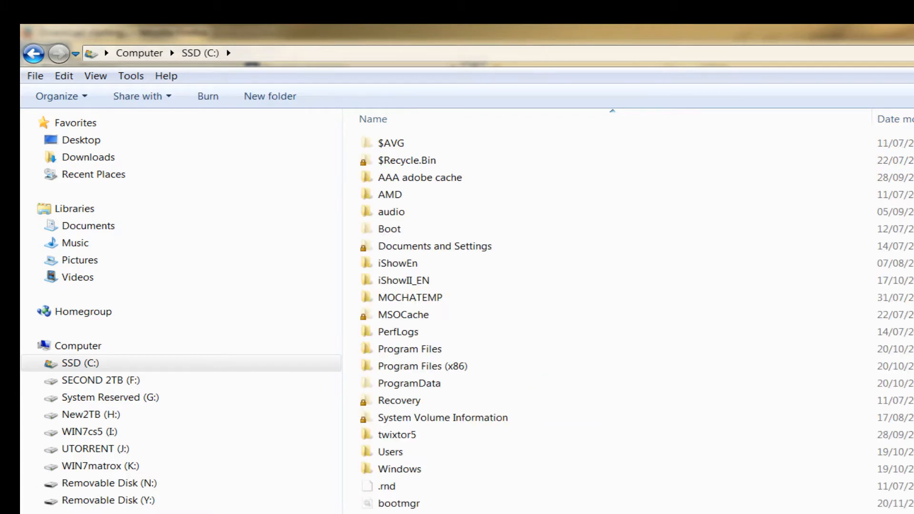
Confirm in System Properties' System Protection tab that drive C: protection is off, then close.
{"action": "left_click", "coordinate": [15, 510]}
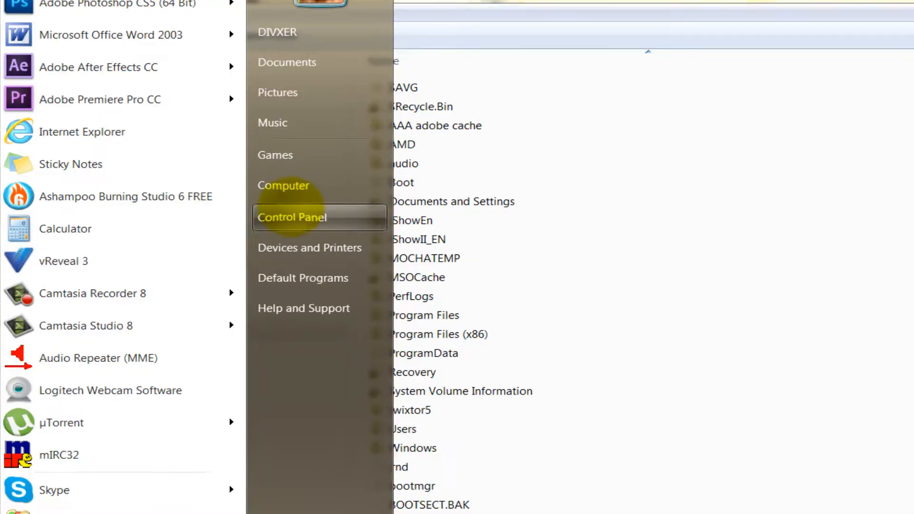
{"action": "left_click", "coordinate": [291, 217]}
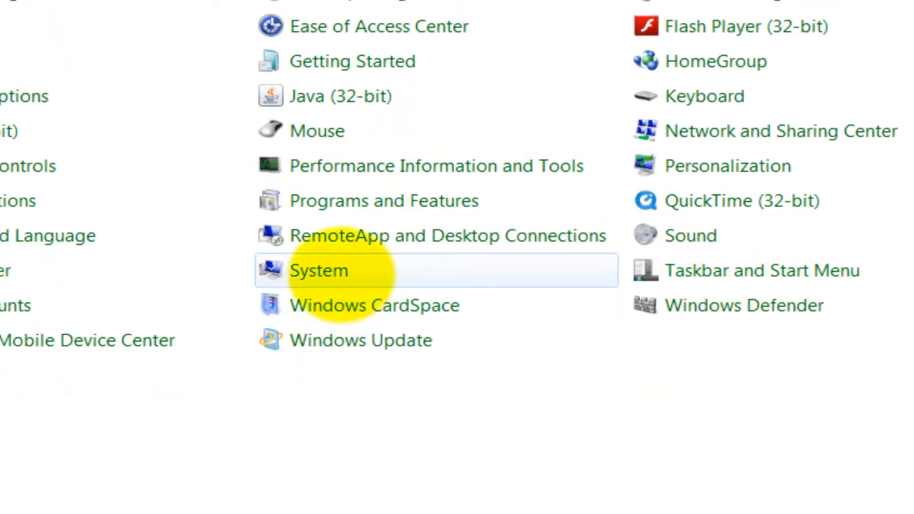
{"action": "double_click", "coordinate": [319, 270]}
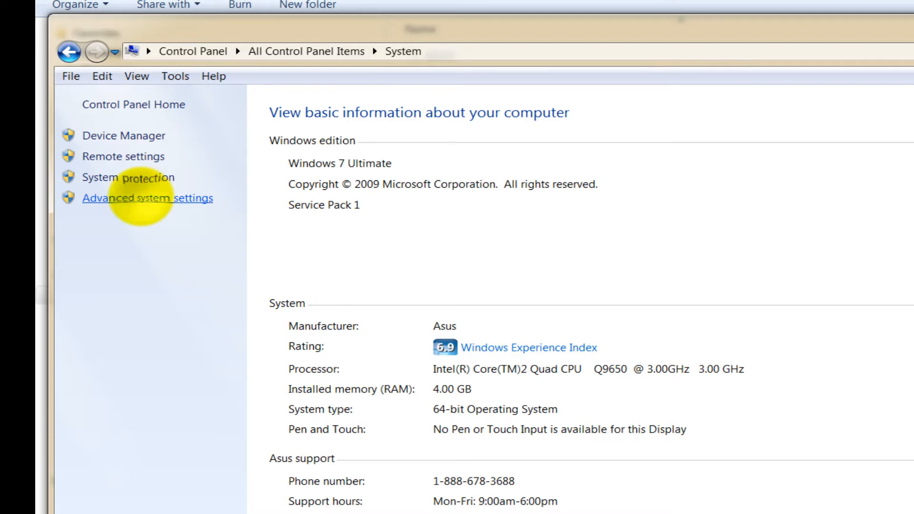
{"action": "left_click", "coordinate": [147, 198]}
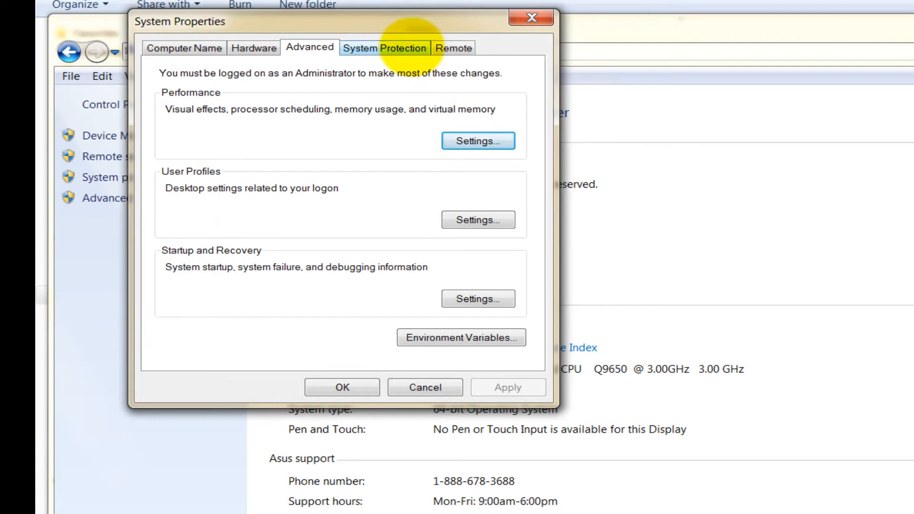
{"action": "left_click", "coordinate": [384, 47]}
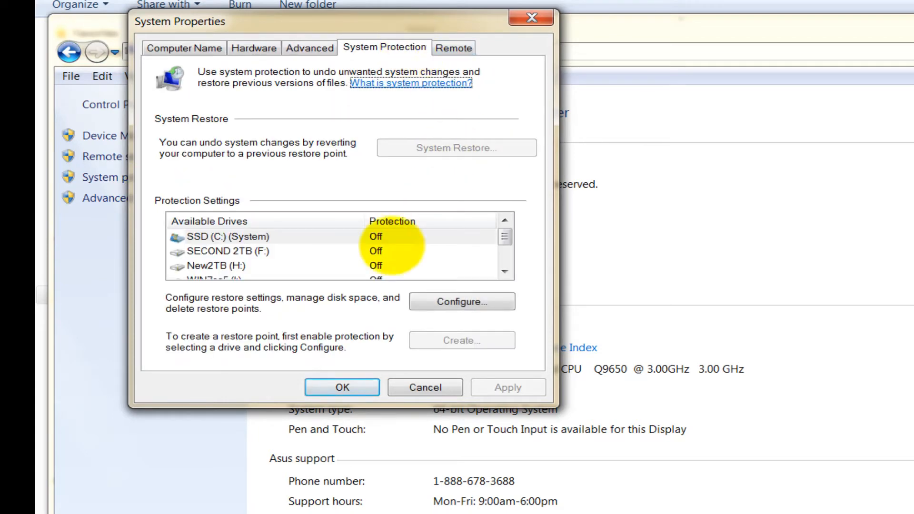
{"action": "left_click", "coordinate": [462, 301]}
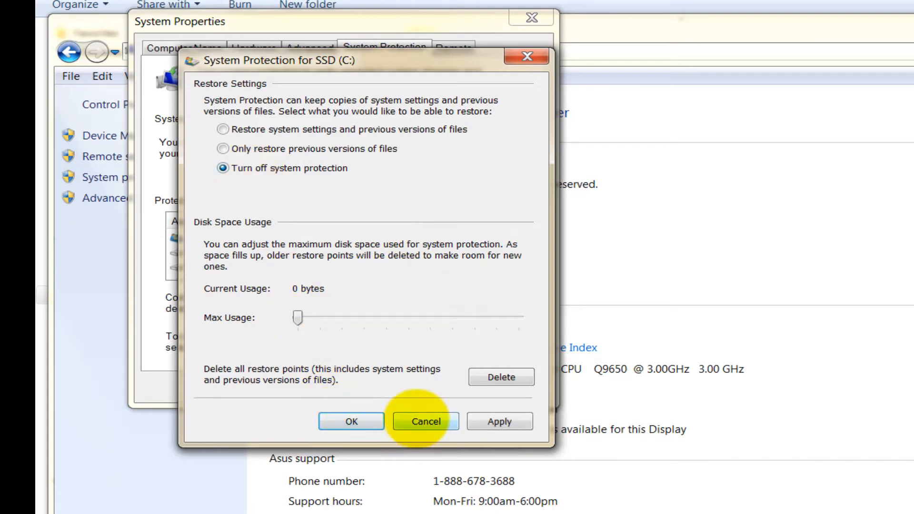
{"action": "left_click", "coordinate": [425, 421]}
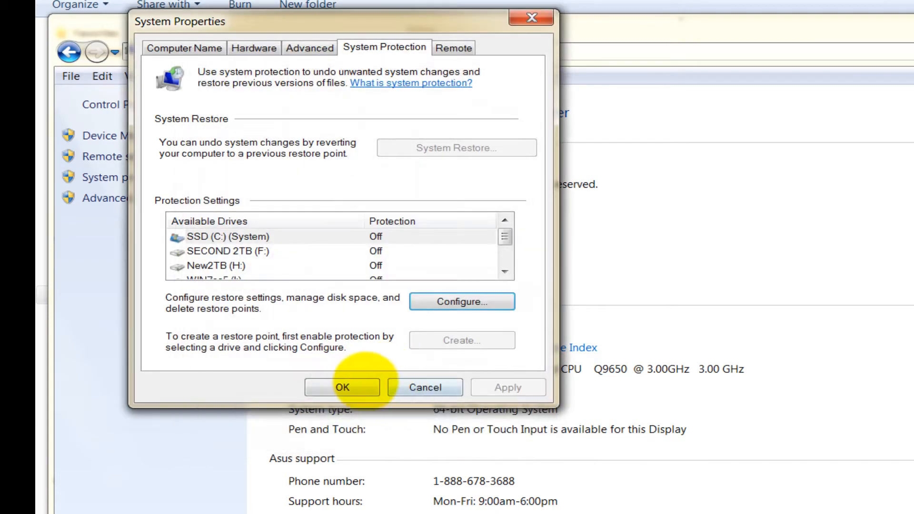
{"action": "left_click", "coordinate": [343, 387]}
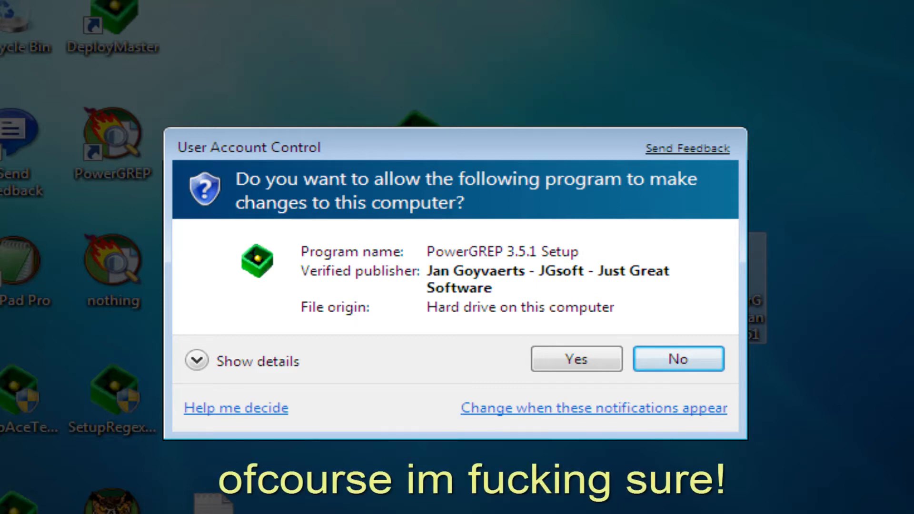
Move the User Account Control slider up and back to Never notify, then close both windows.
{"action": "left_click", "coordinate": [577, 359]}
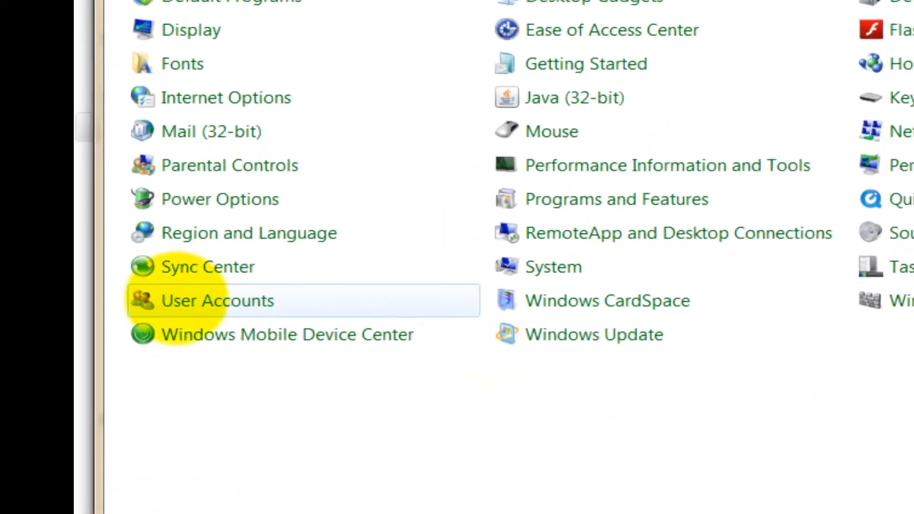
{"action": "double_click", "coordinate": [216, 300]}
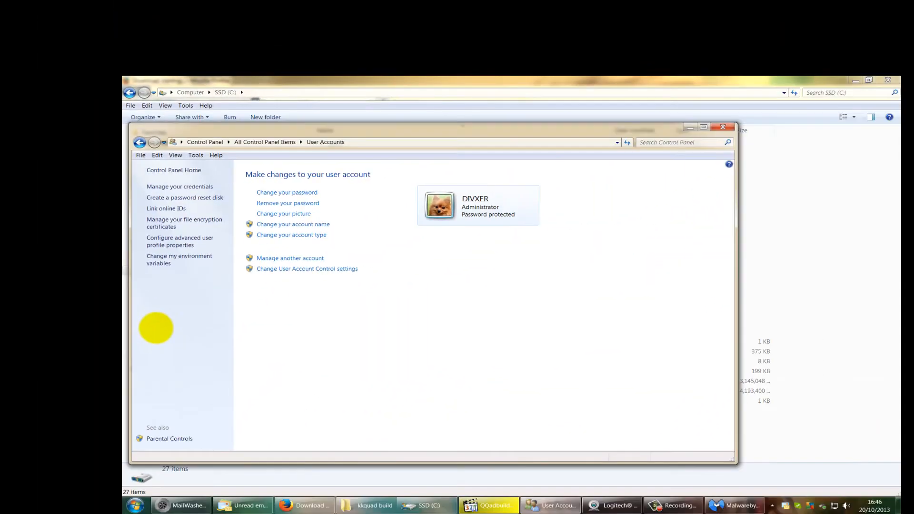
{"action": "left_click", "coordinate": [307, 268]}
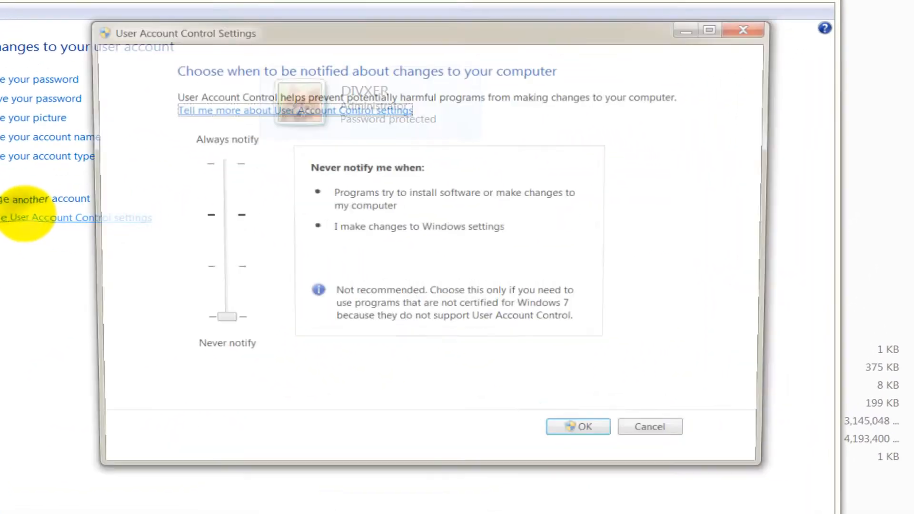
{"action": "left_click_drag", "start_coordinate": [228, 317], "coordinate": [205, 211]}
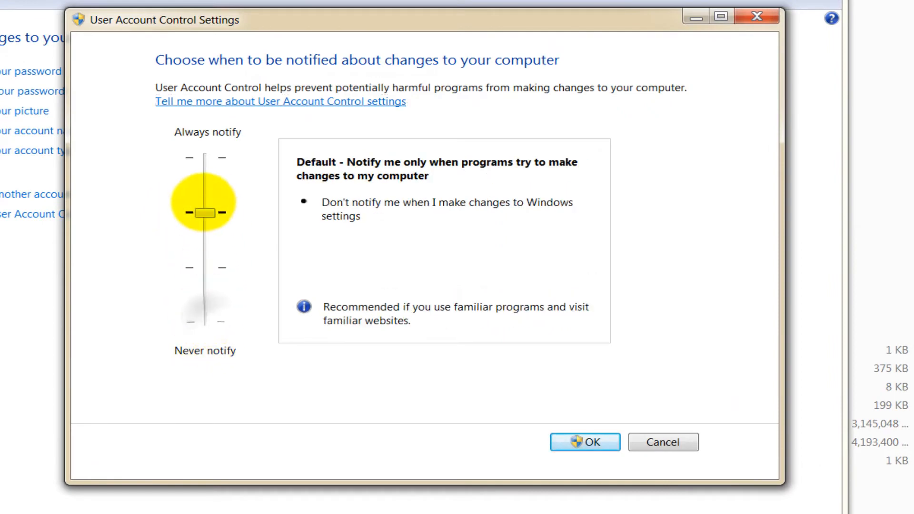
{"action": "left_click_drag", "start_coordinate": [204, 211], "coordinate": [204, 266]}
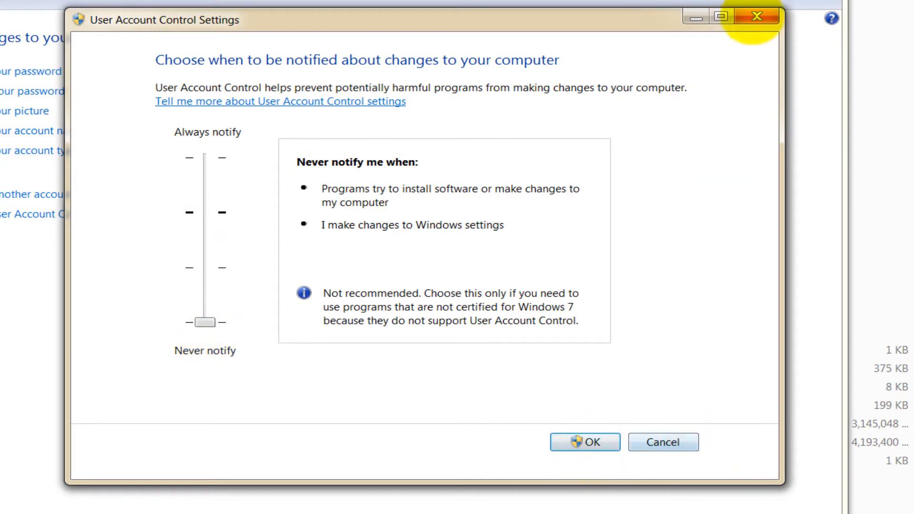
{"action": "left_click", "coordinate": [758, 17]}
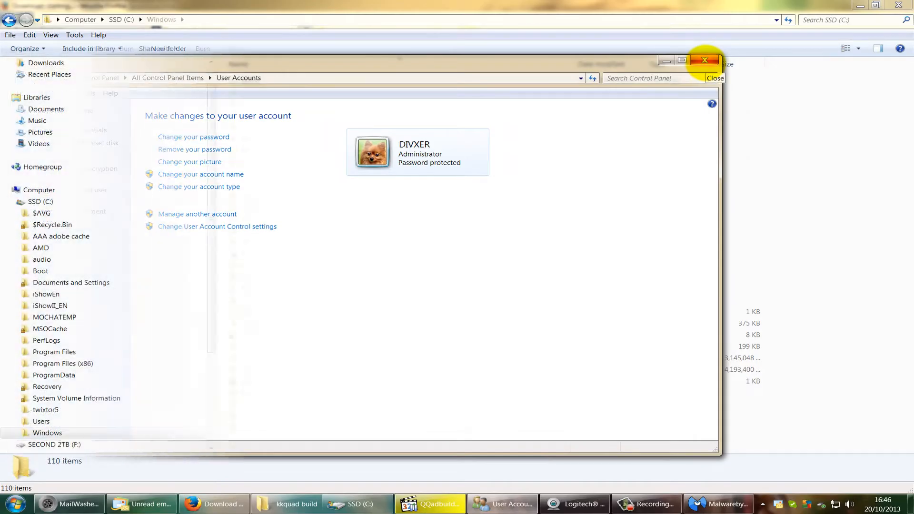
{"action": "left_click", "coordinate": [704, 60]}
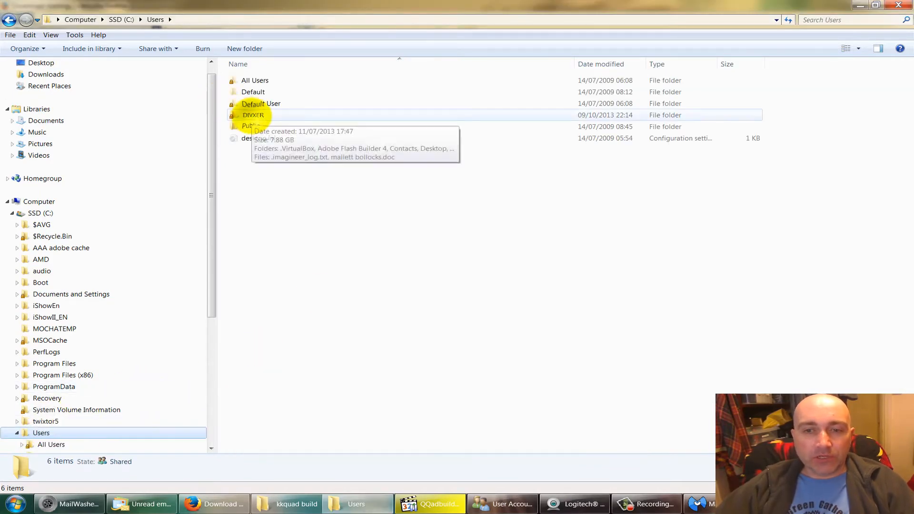
Navigate from Users into the user profile, then AppData and Local.
{"action": "double_click", "coordinate": [253, 115]}
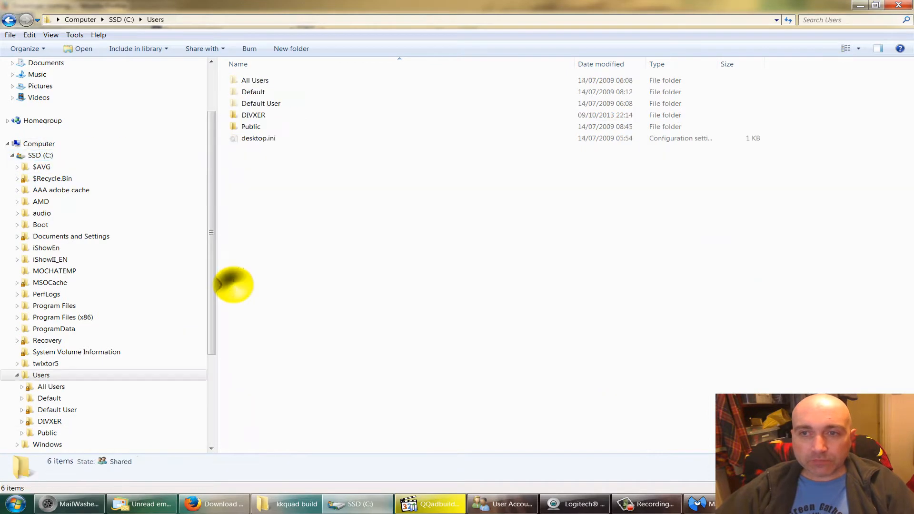
{"action": "double_click", "coordinate": [253, 114]}
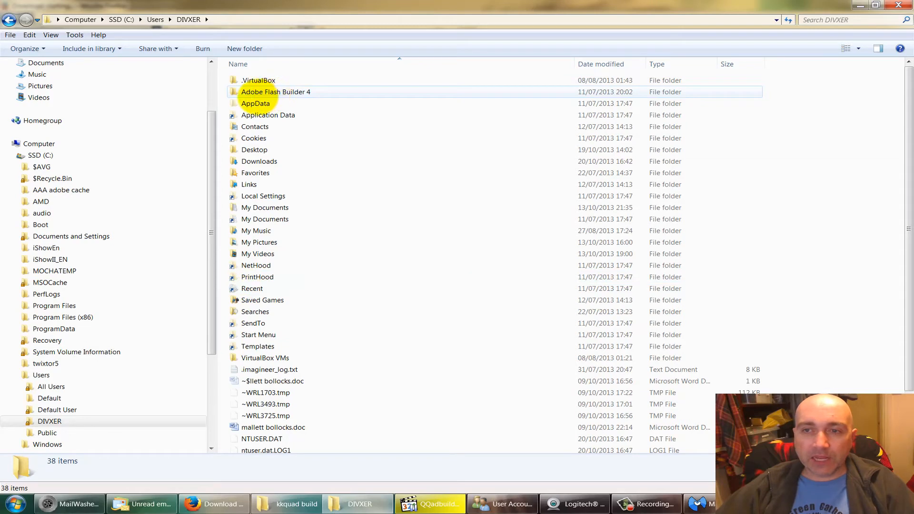
{"action": "double_click", "coordinate": [255, 103]}
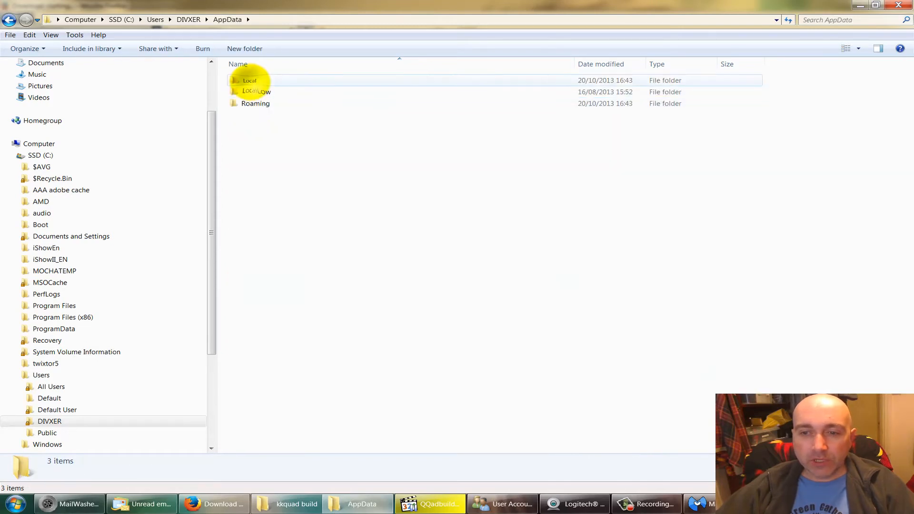
{"action": "double_click", "coordinate": [249, 80]}
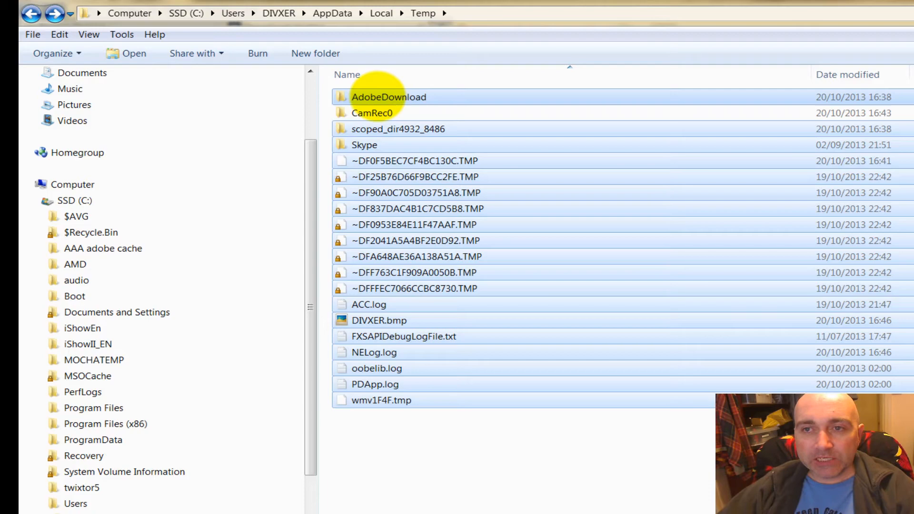
Run Unlocker on the selected temp files with the Delete action and Unlock All.
{"action": "right_click", "coordinate": [389, 97]}
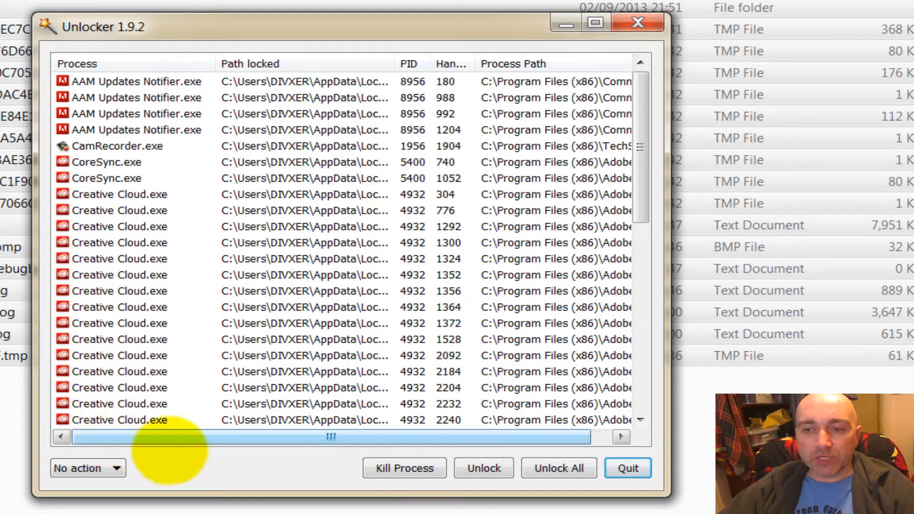
{"action": "left_click", "coordinate": [88, 467]}
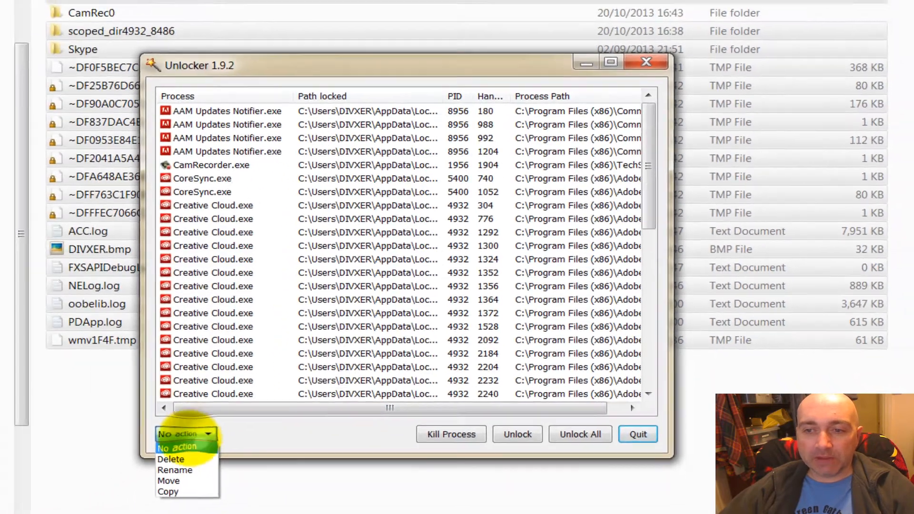
{"action": "left_click", "coordinate": [172, 460]}
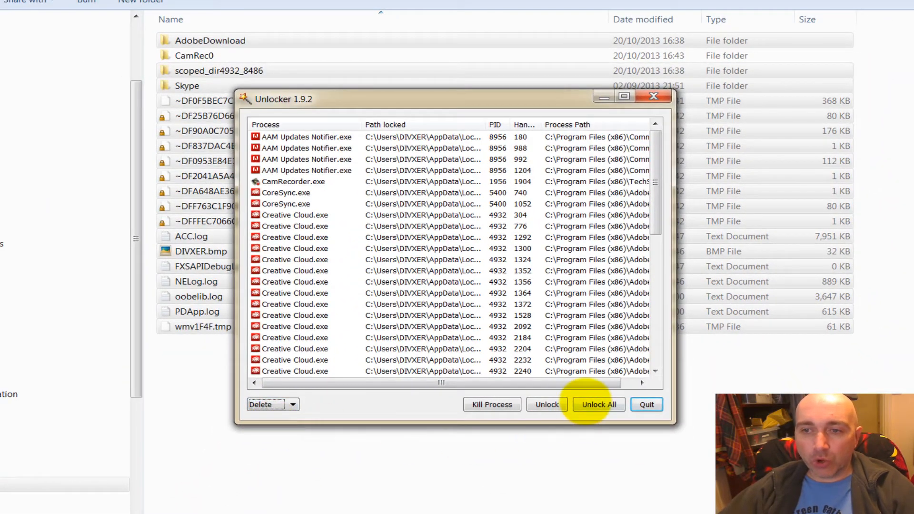
{"action": "left_click", "coordinate": [597, 404]}
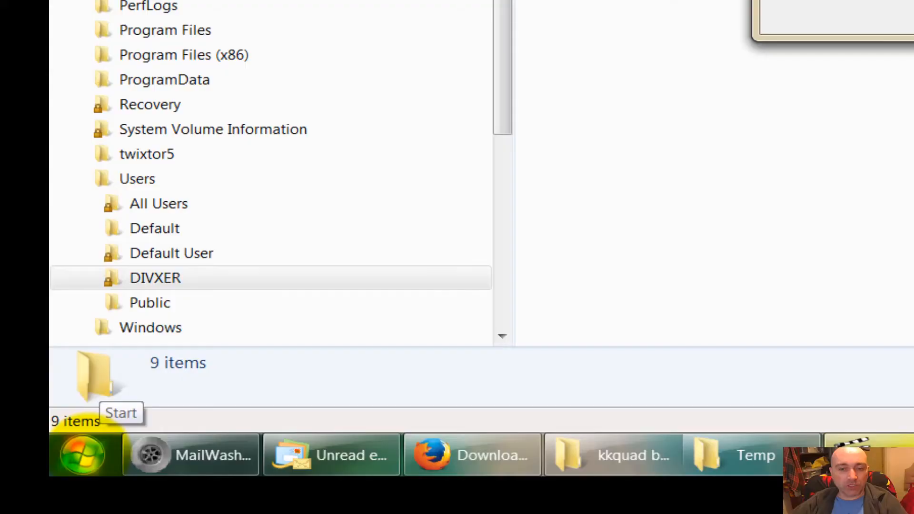
Browse Start > All Programs > Accessories toward System Tools and Diskeeper 2011.
{"action": "left_click", "coordinate": [83, 454]}
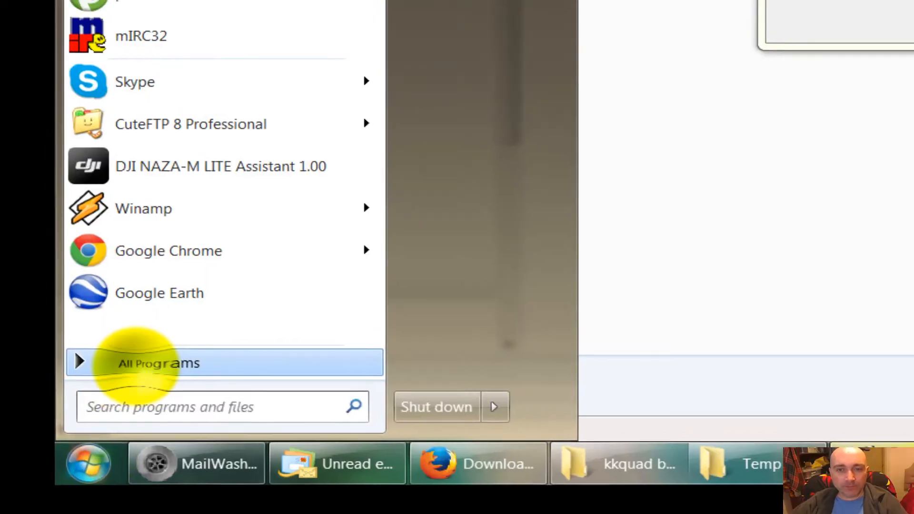
{"action": "left_click", "coordinate": [157, 363]}
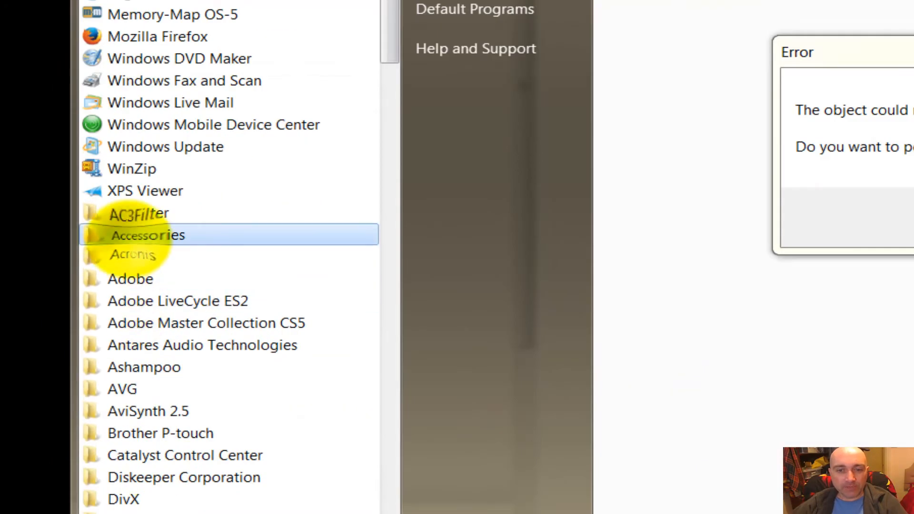
{"action": "left_click", "coordinate": [147, 235]}
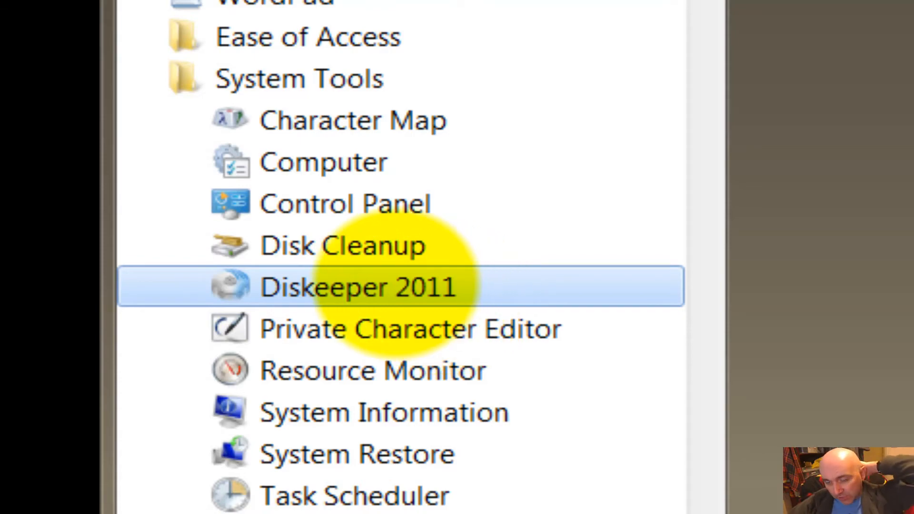
{"action": "scroll", "scroll_direction": "down", "scroll_amount": 3}
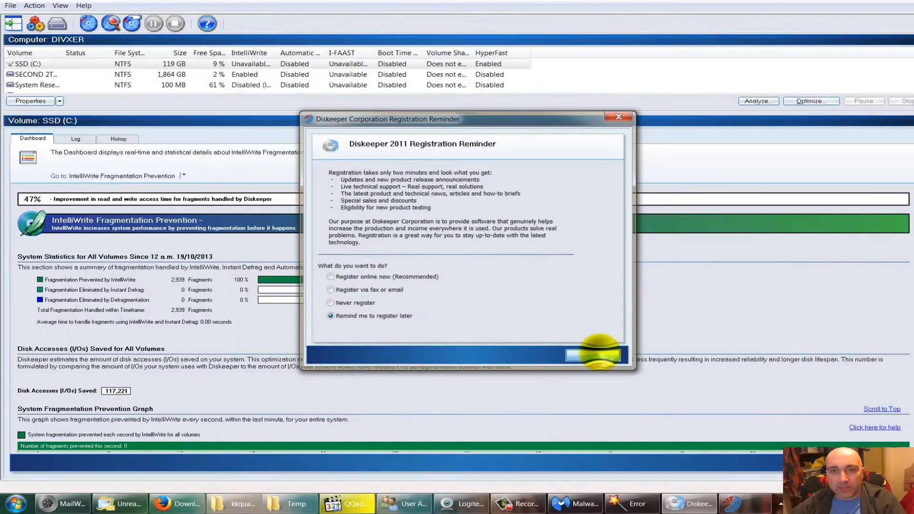
Postpone Diskeeper 2011's registration reminder with Remind me later.
{"action": "left_click", "coordinate": [590, 356]}
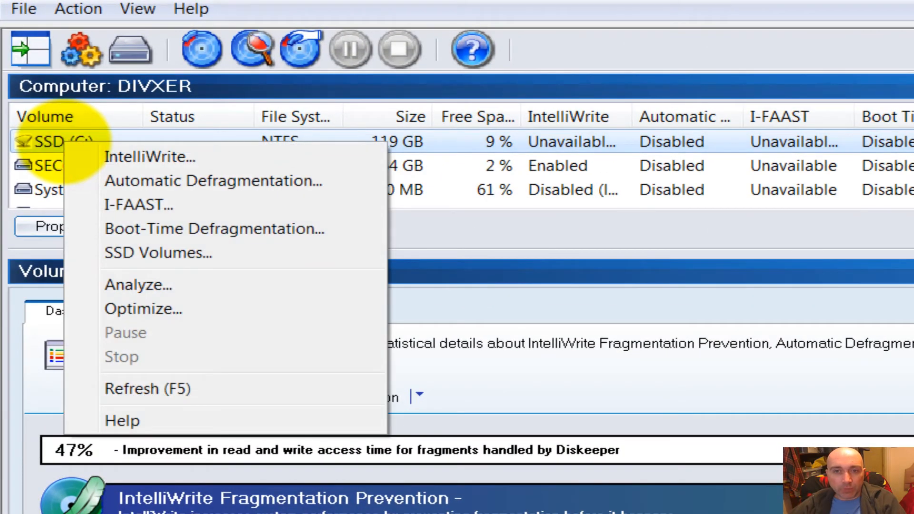
{"action": "mouse_move", "coordinate": [143, 308]}
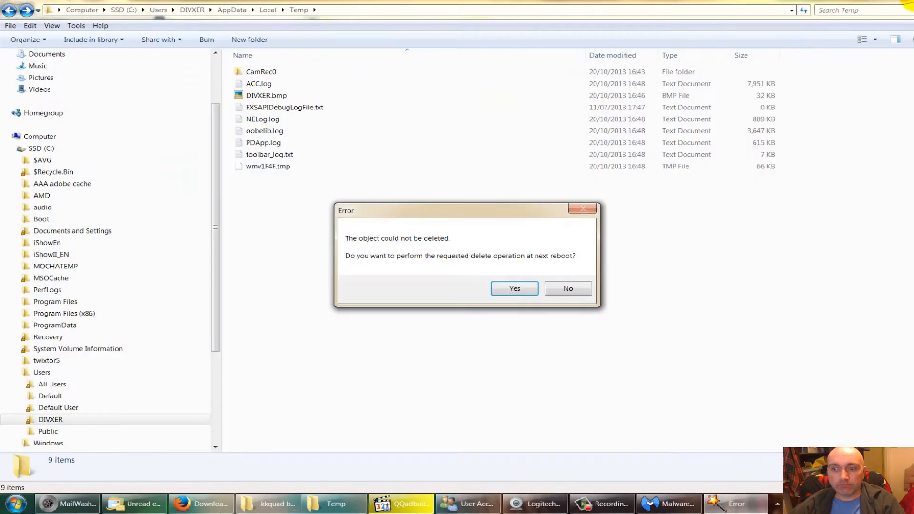
Search the Start menu for msconfig.
{"action": "left_click", "coordinate": [14, 502]}
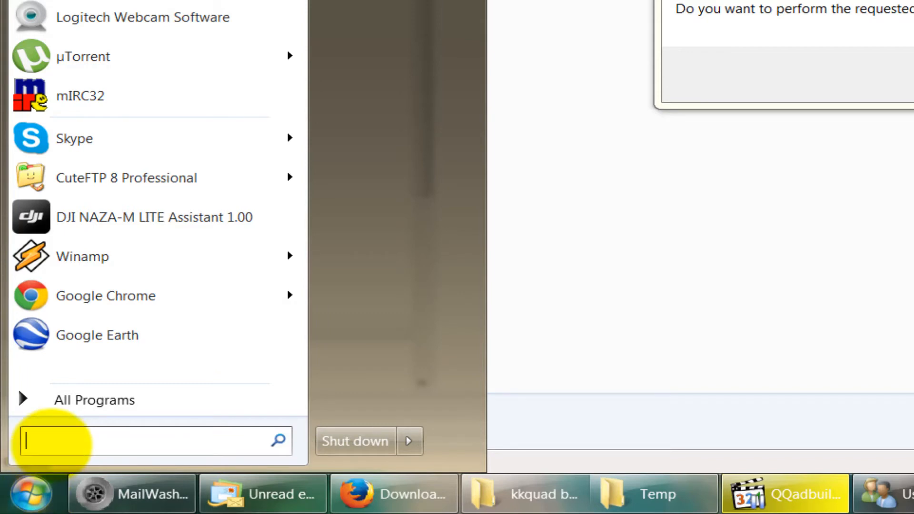
{"action": "type", "text": "msconfi"}
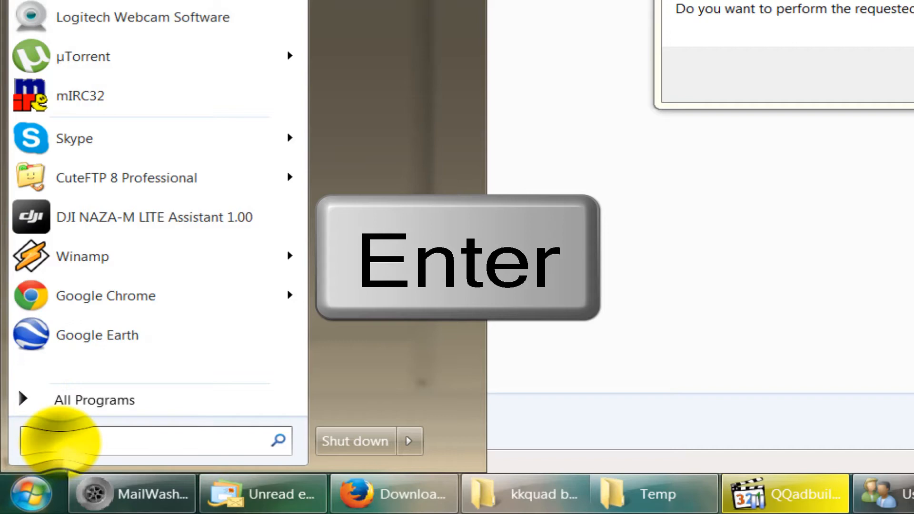
{"action": "type", "text": "ms"}
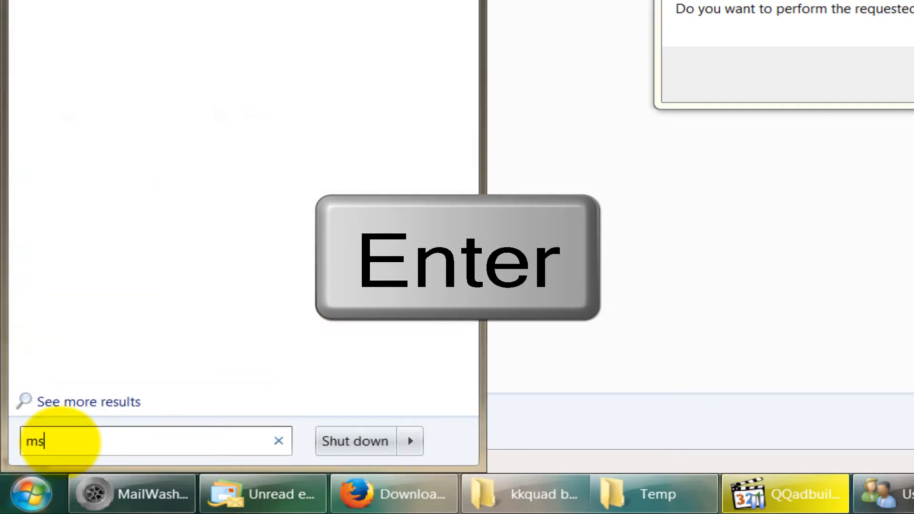
{"action": "type", "text": "config"}
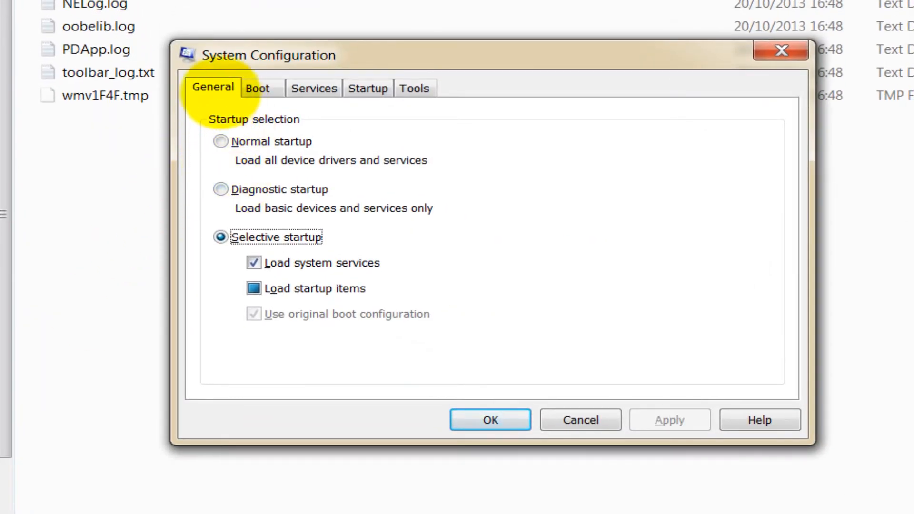
Switch through the Boot and Services tabs to the Startup tab.
{"action": "left_click", "coordinate": [258, 88]}
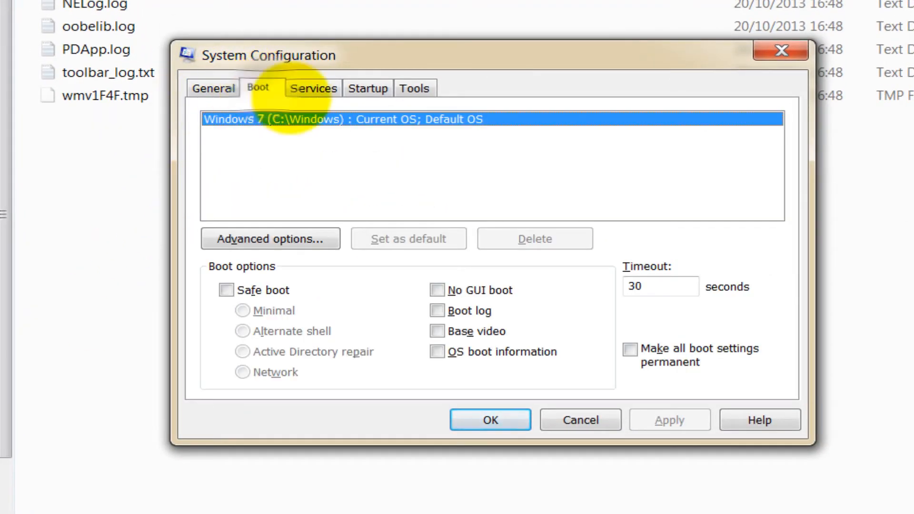
{"action": "left_click", "coordinate": [313, 88]}
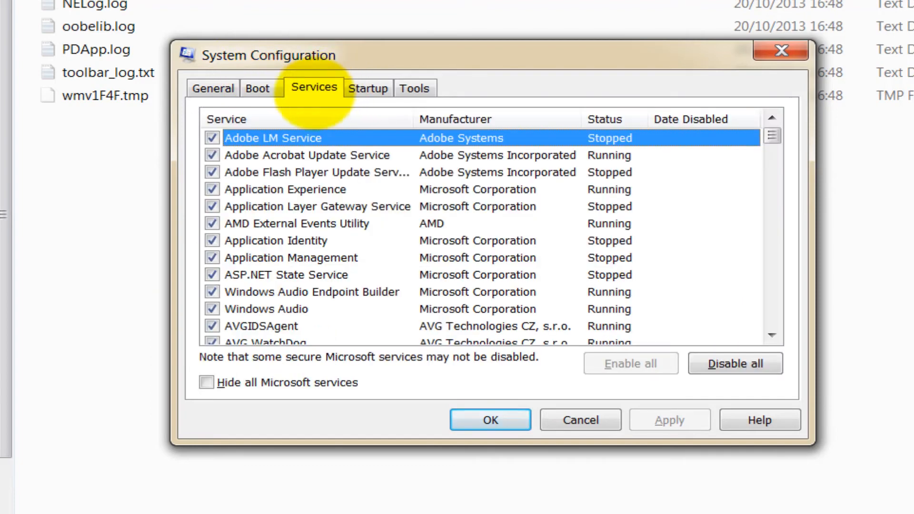
{"action": "left_click", "coordinate": [368, 88]}
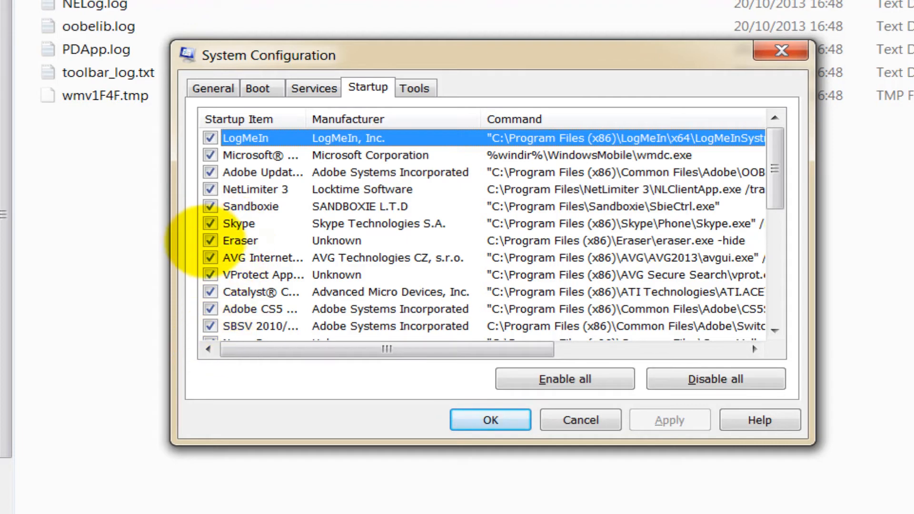
Untick Eraser and Adobe Update, then click through other startup entries.
{"action": "left_click", "coordinate": [210, 241]}
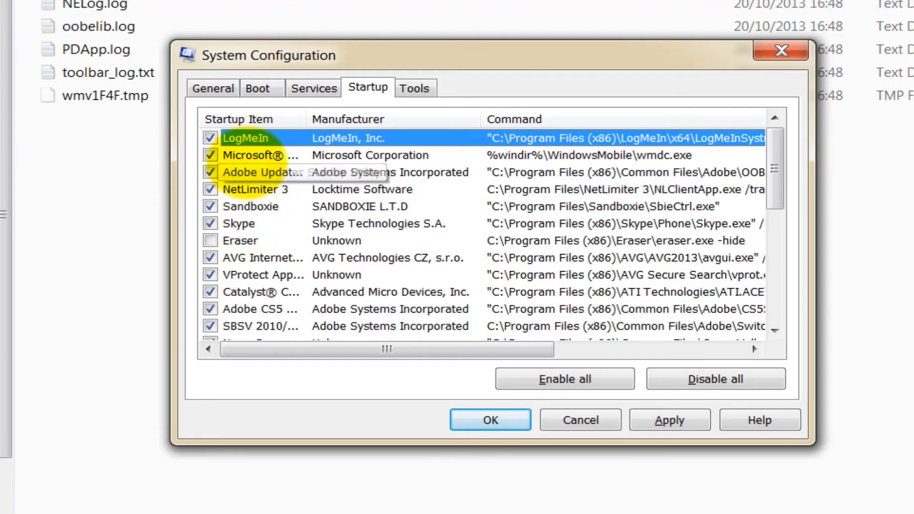
{"action": "left_click", "coordinate": [210, 172]}
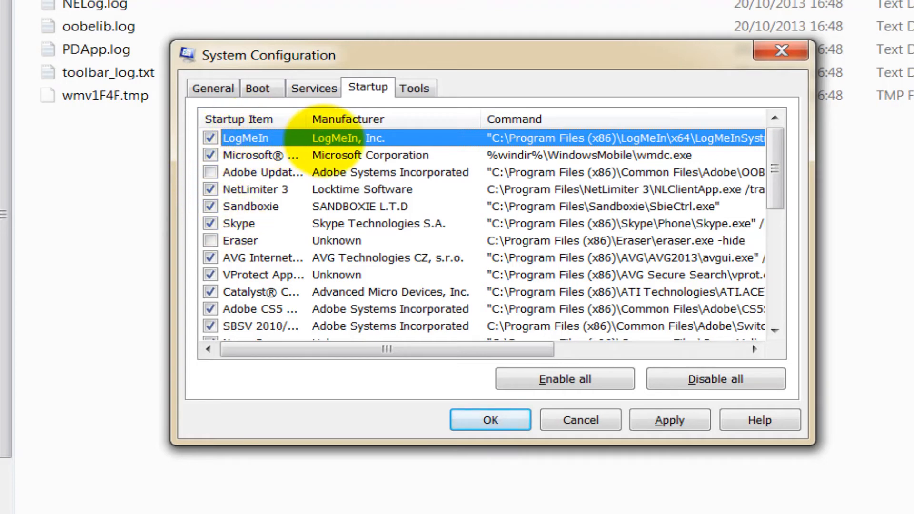
{"action": "scroll", "scroll_direction": "down", "scroll_amount": 3}
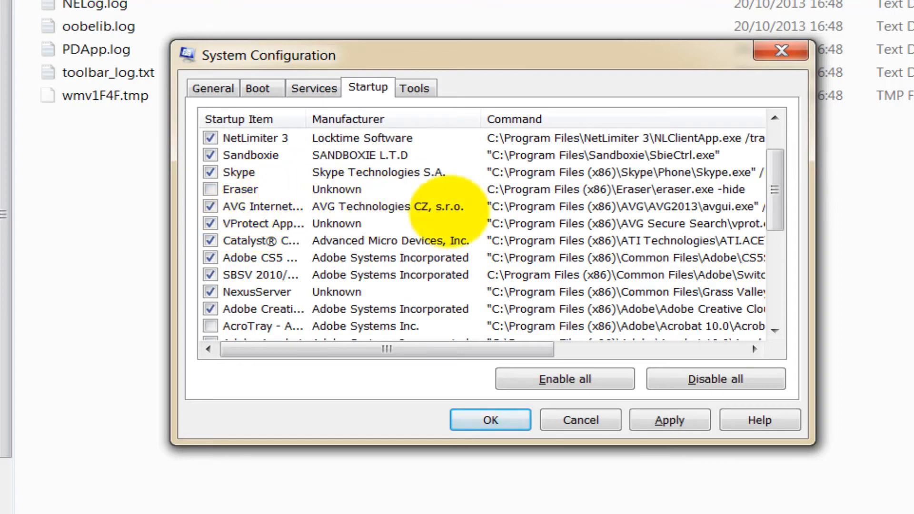
{"action": "left_click", "coordinate": [262, 224]}
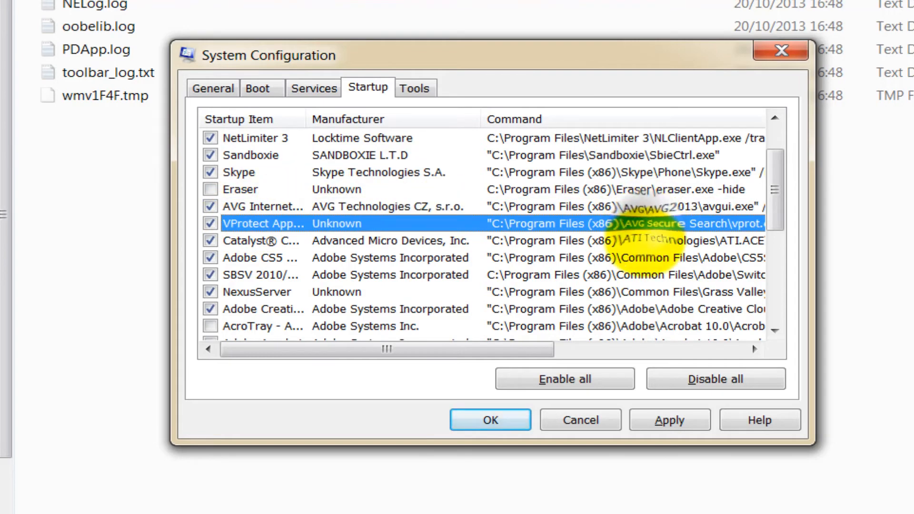
{"action": "left_click", "coordinate": [263, 206]}
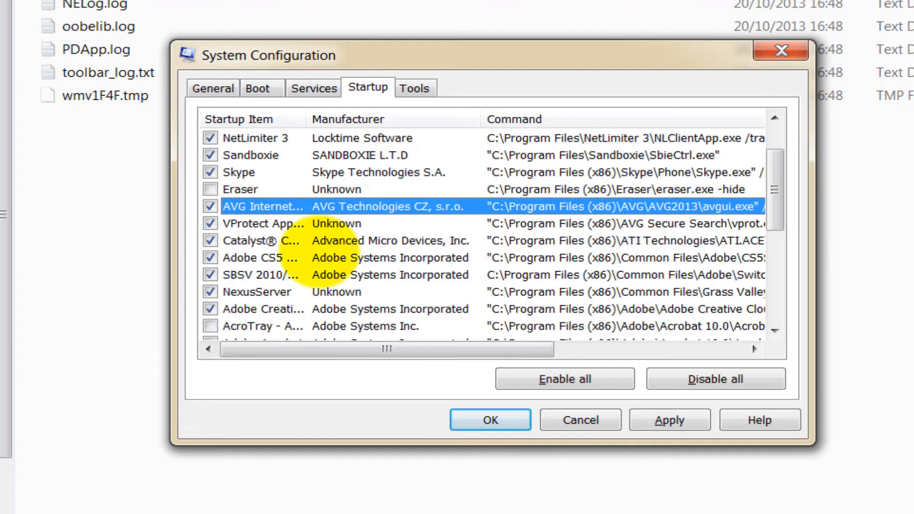
{"action": "left_click", "coordinate": [260, 258]}
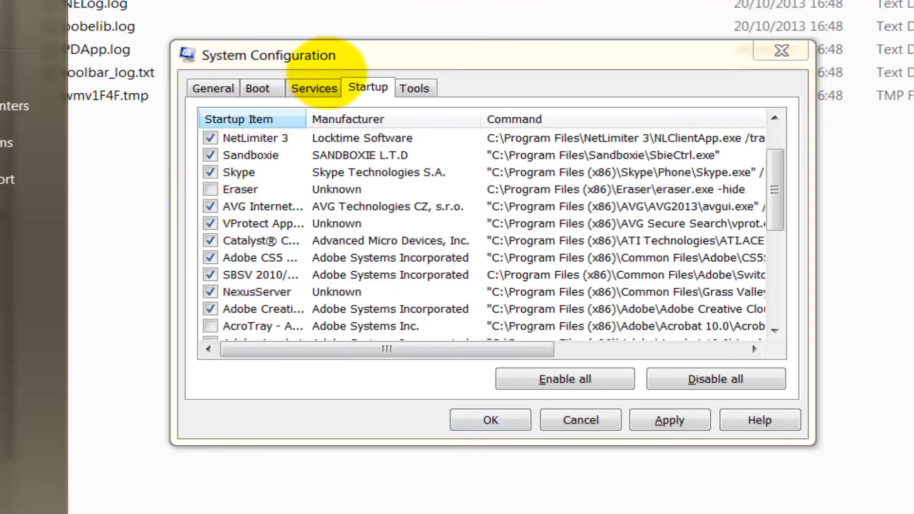
{"action": "left_click", "coordinate": [264, 275]}
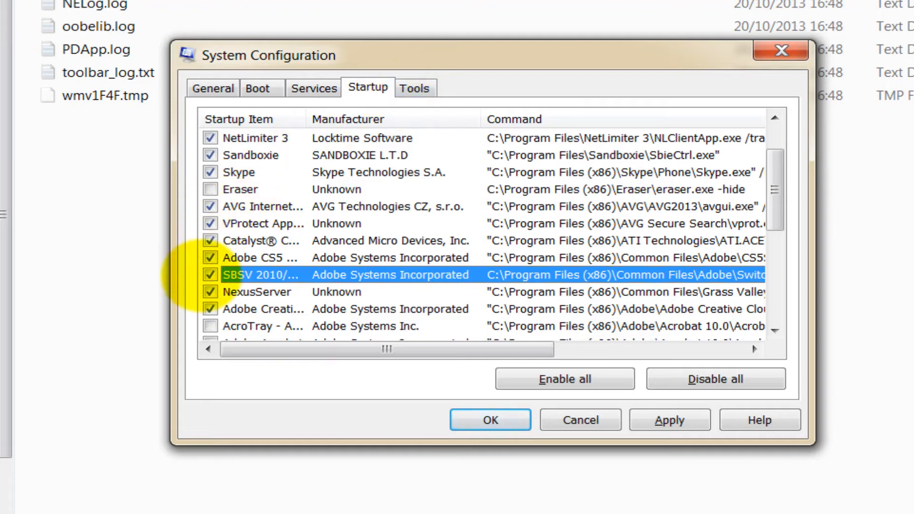
Scroll through the rest of the startup list, save with OK, and answer the delete-at-reboot prompt.
{"action": "scroll", "scroll_direction": "down", "scroll_amount": 3}
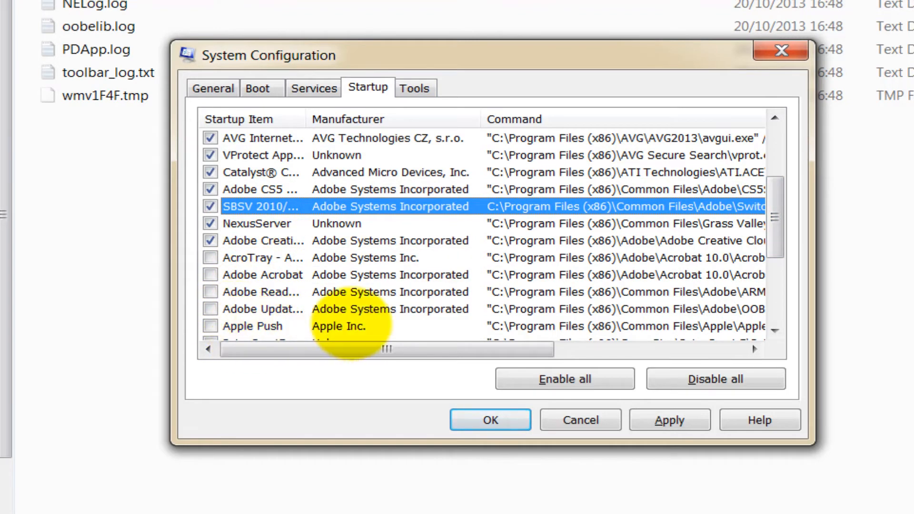
{"action": "scroll", "scroll_direction": "down", "scroll_amount": 3}
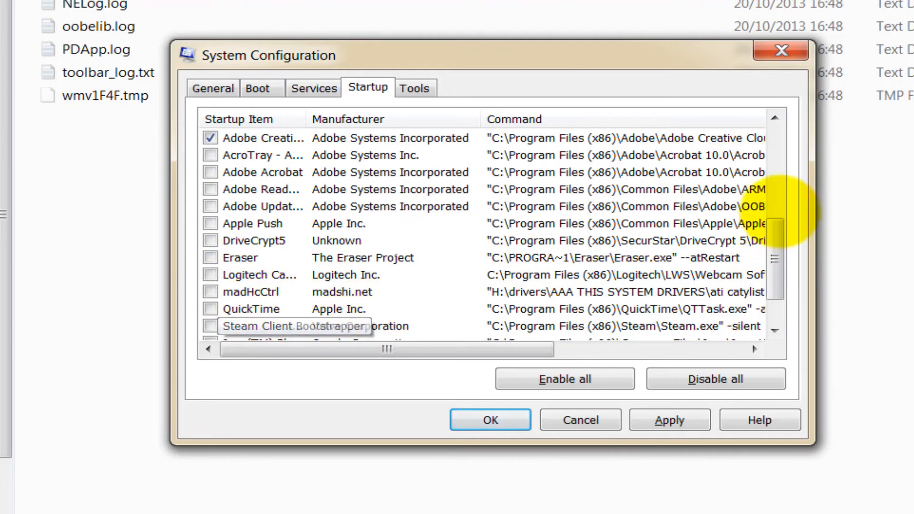
{"action": "scroll", "scroll_direction": "down", "scroll_amount": 3}
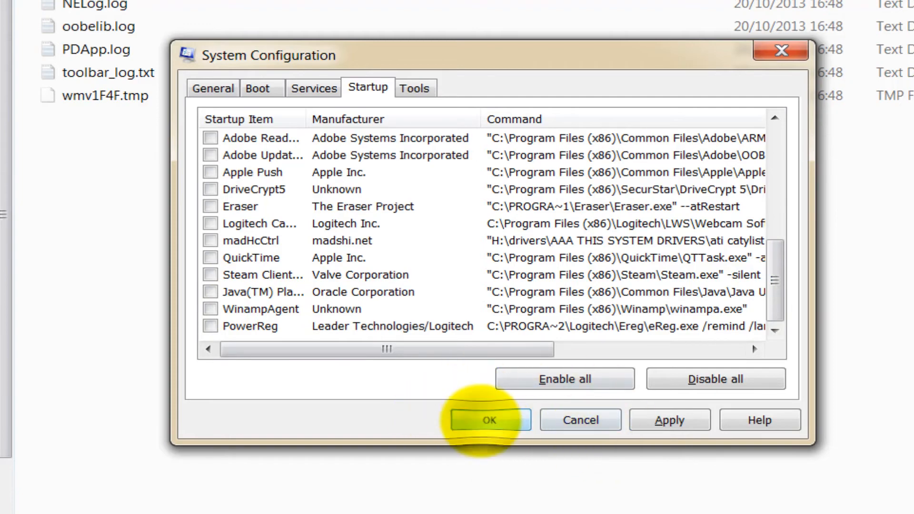
{"action": "left_click", "coordinate": [489, 420]}
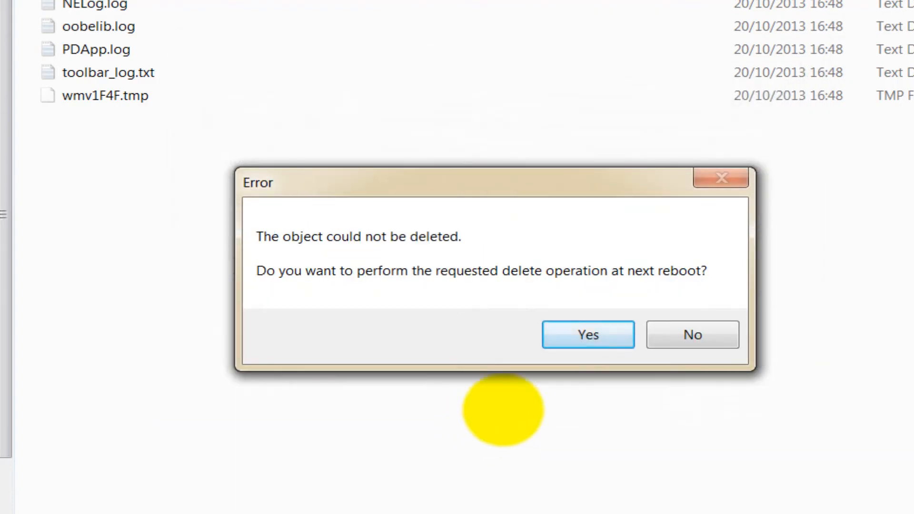
{"action": "left_click", "coordinate": [587, 335]}
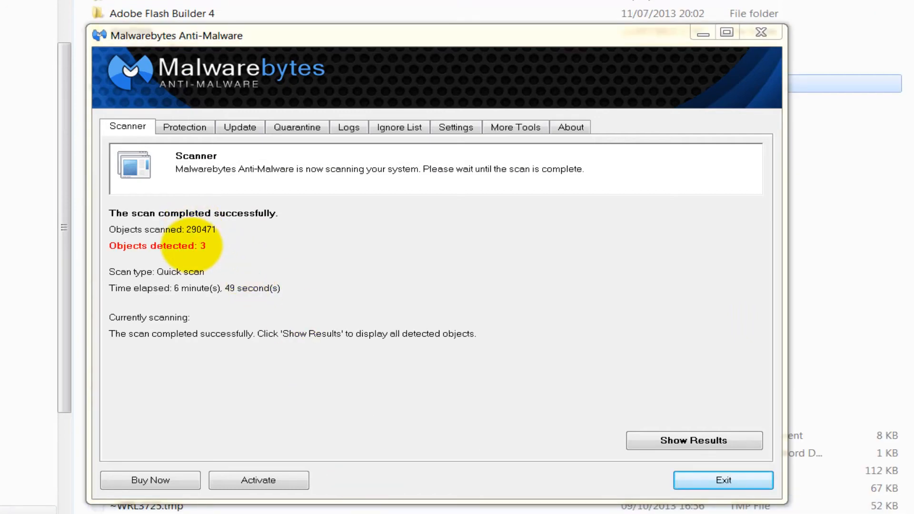
Remove all three detected Babylon PUP items and decline the immediate restart.
{"action": "left_click", "coordinate": [694, 440]}
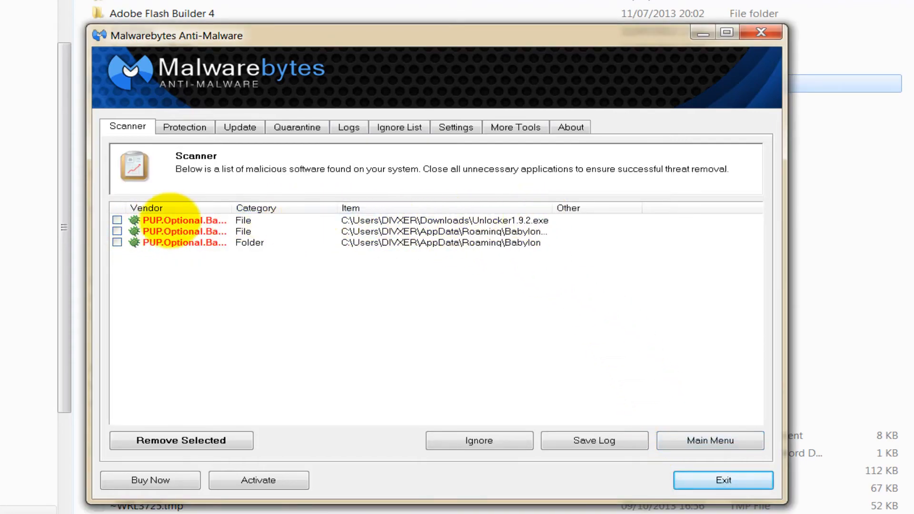
{"action": "left_click", "coordinate": [117, 242]}
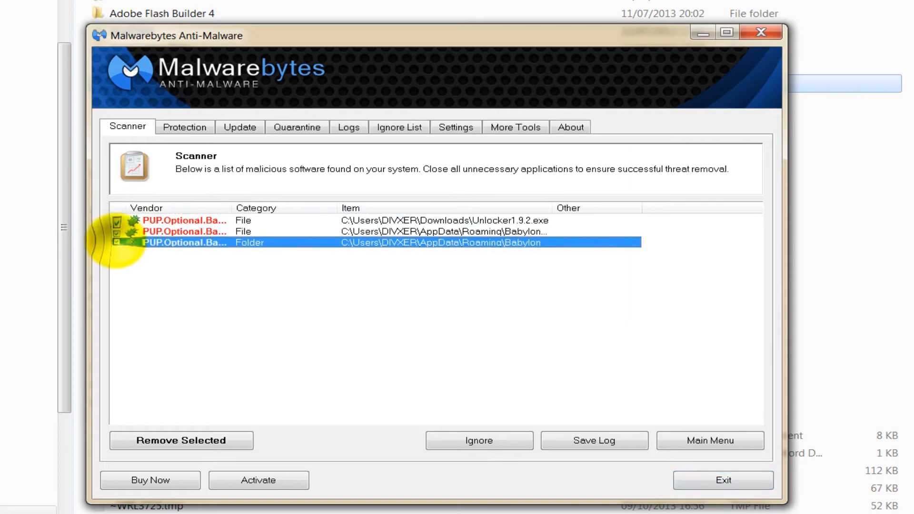
{"action": "left_click", "coordinate": [594, 440]}
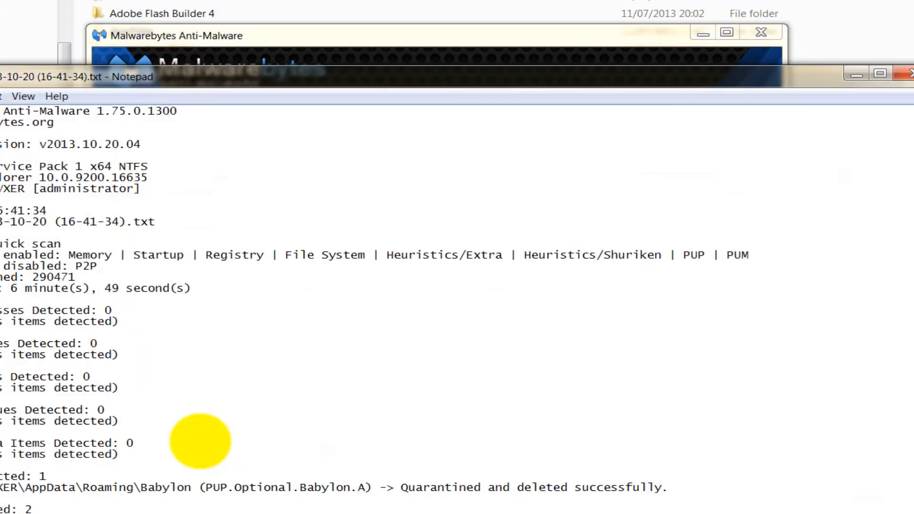
{"action": "mouse_move", "coordinate": [907, 74]}
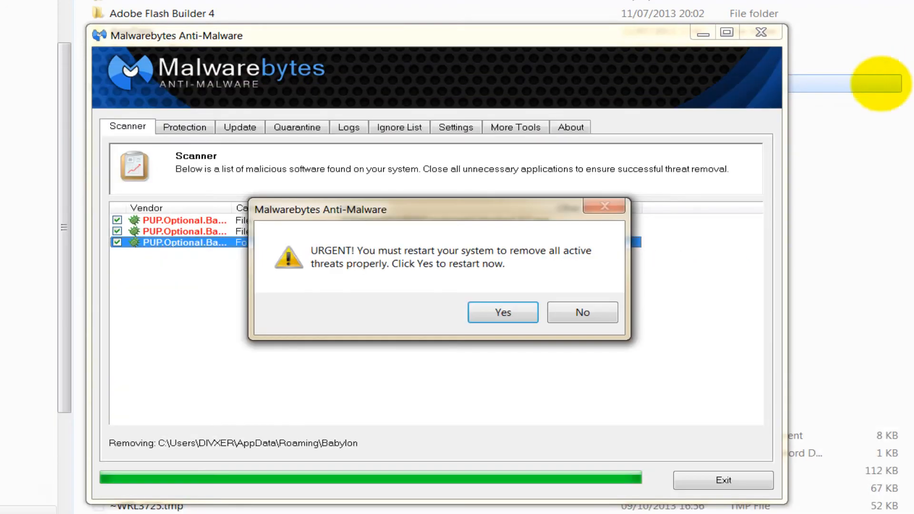
{"action": "left_click", "coordinate": [582, 312]}
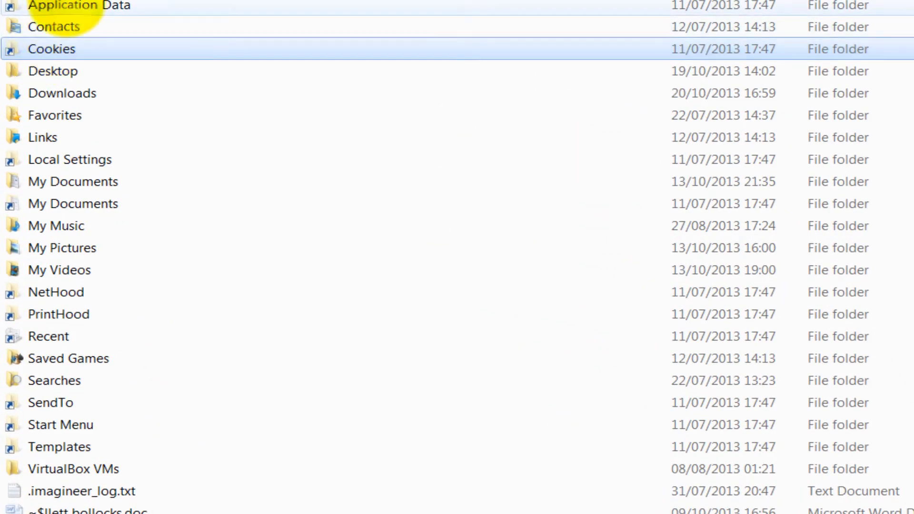
Bring up the Cookies folder's Properties security and advanced security settings.
{"action": "double_click", "coordinate": [80, 6]}
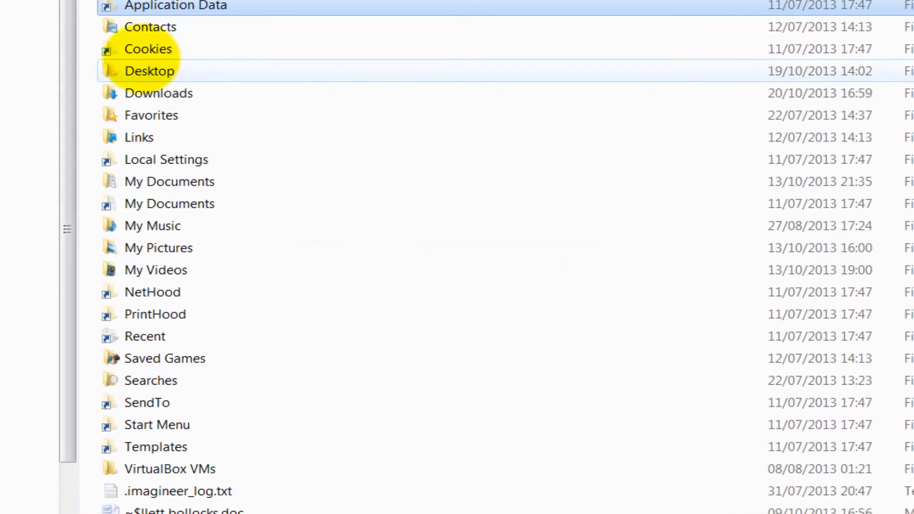
{"action": "right_click", "coordinate": [123, 40]}
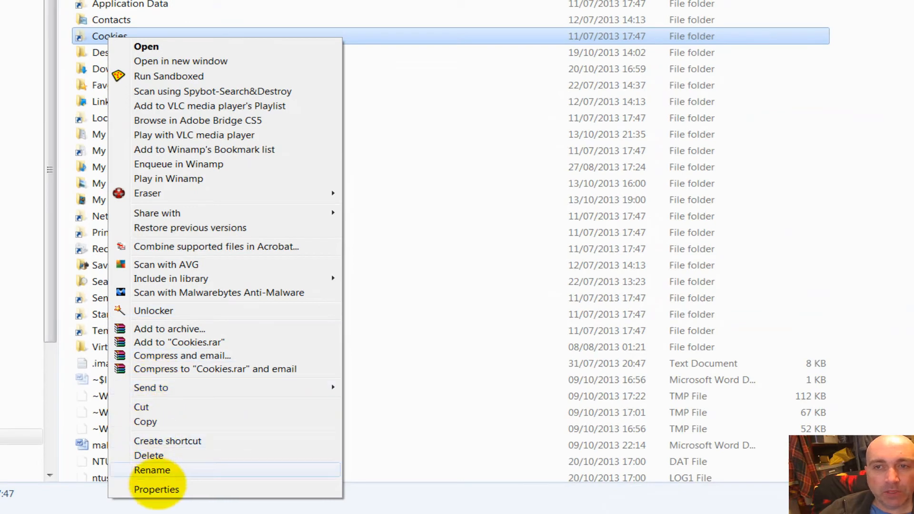
{"action": "left_click", "coordinate": [157, 489]}
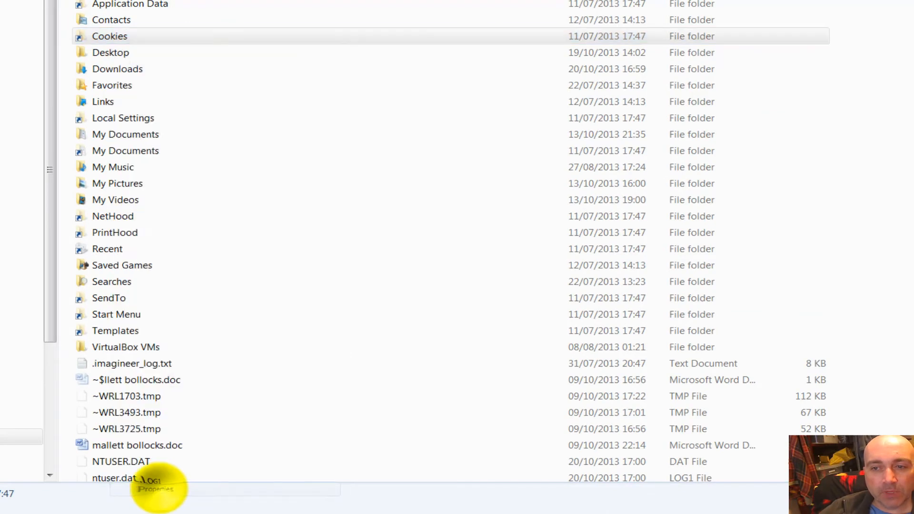
{"action": "left_click", "coordinate": [156, 488]}
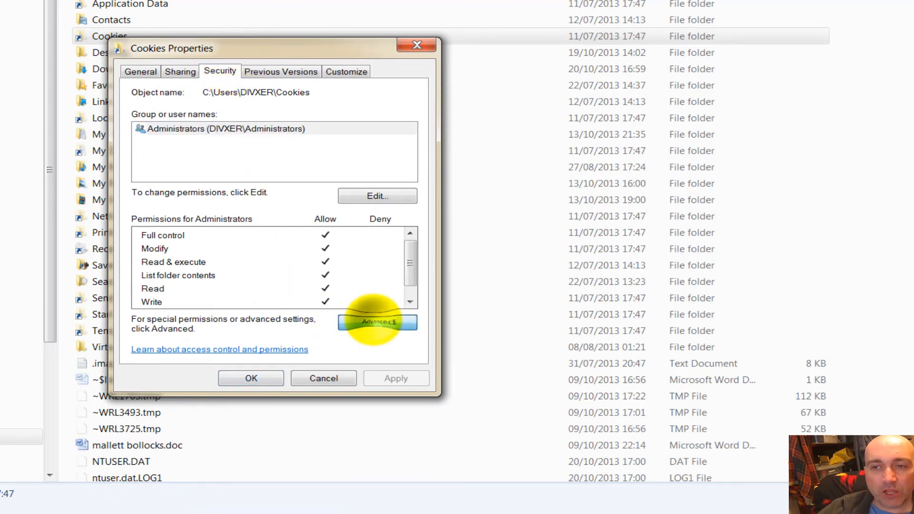
{"action": "left_click", "coordinate": [377, 323]}
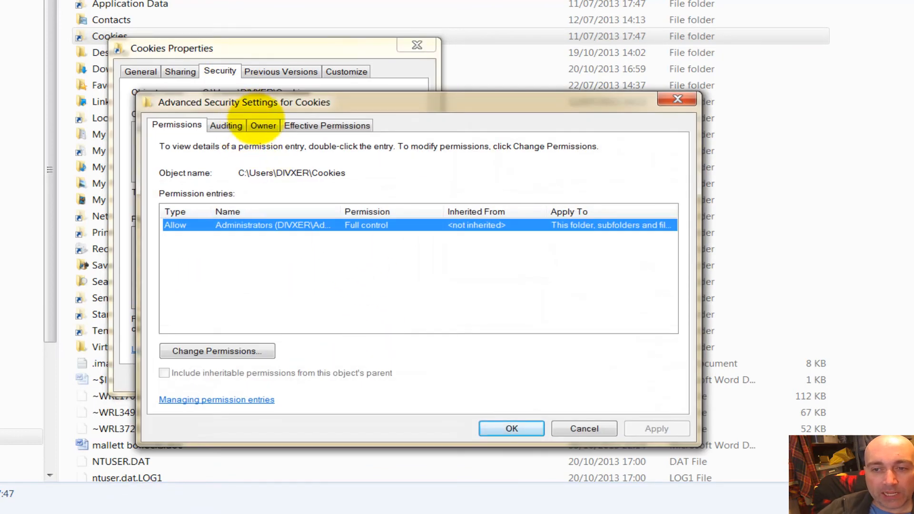
Set Administrators as Cookies owner, replacing owner on all subcontainers and objects.
{"action": "left_click", "coordinate": [263, 125]}
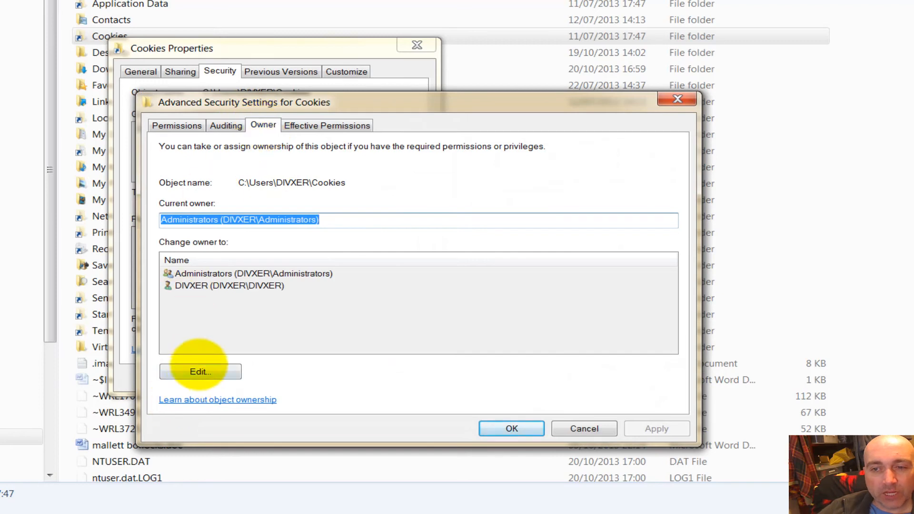
{"action": "left_click", "coordinate": [200, 372]}
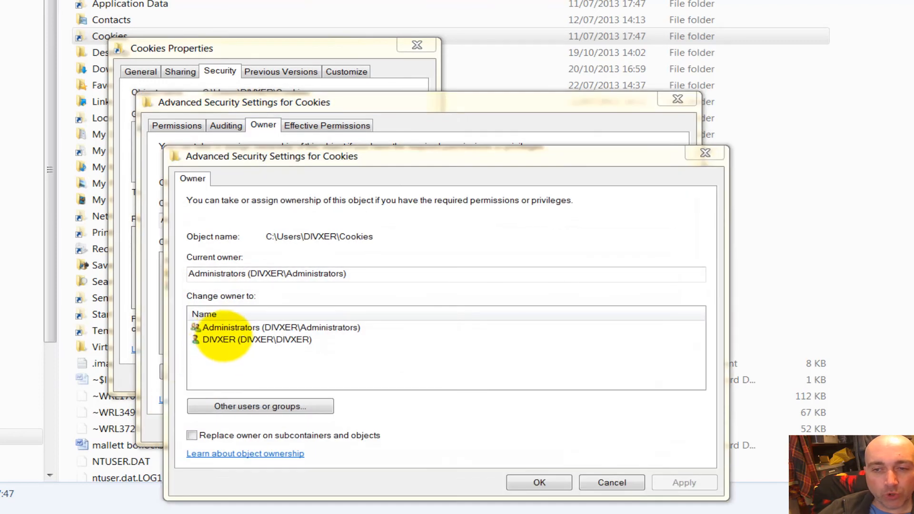
{"action": "left_click", "coordinate": [282, 327]}
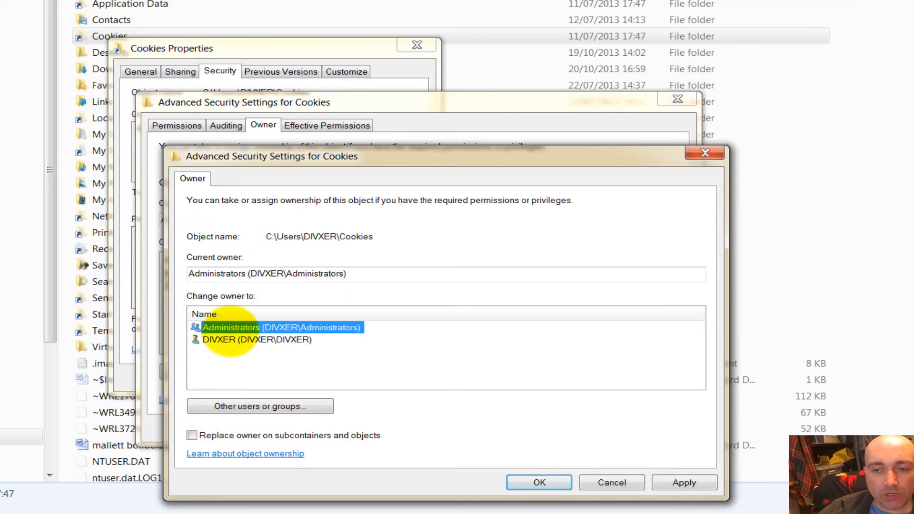
{"action": "left_click", "coordinate": [192, 435]}
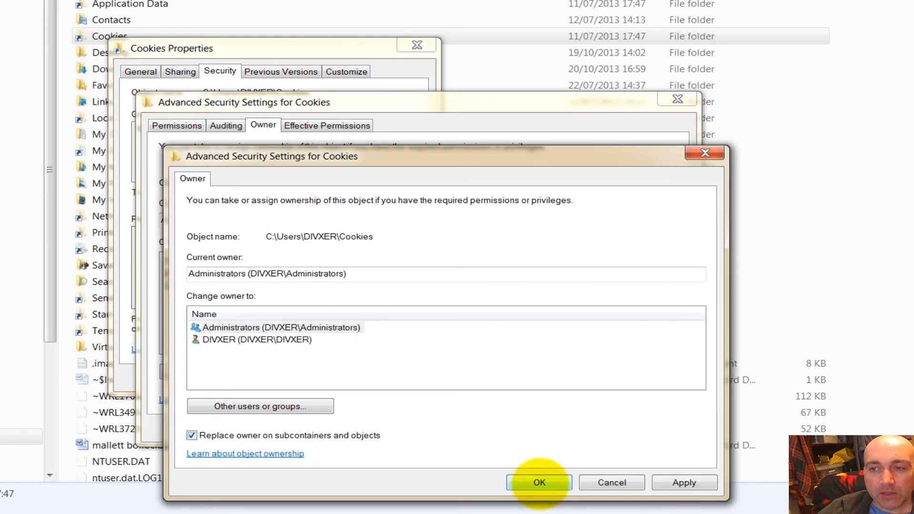
{"action": "left_click", "coordinate": [538, 482]}
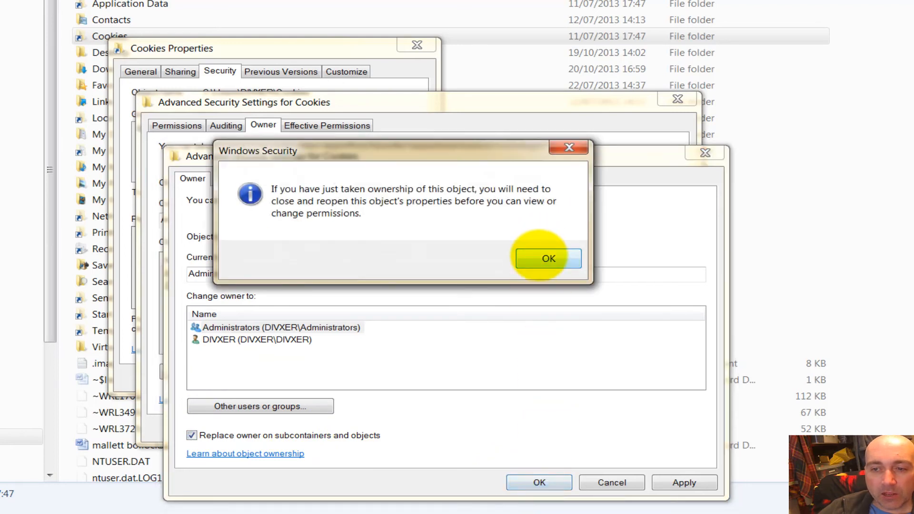
{"action": "left_click", "coordinate": [547, 258]}
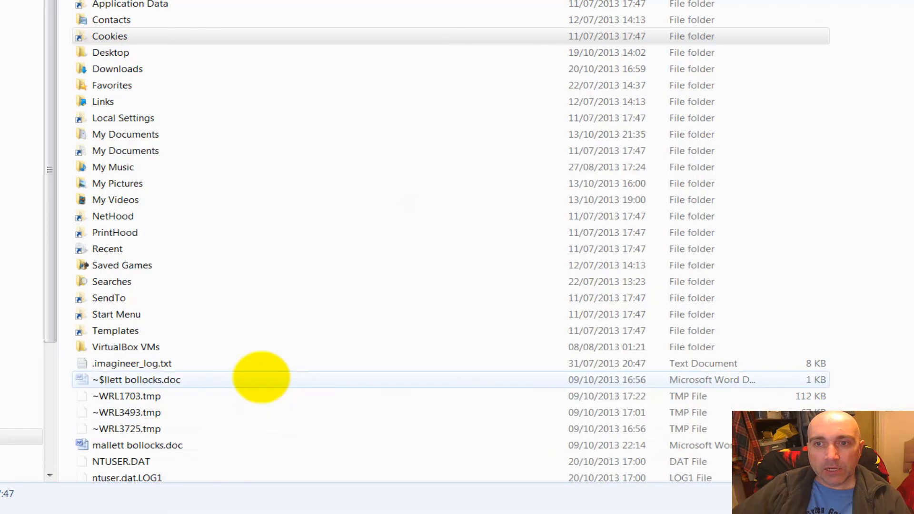
Allow Full control for Administrators in the Cookies folder's Security permissions.
{"action": "right_click", "coordinate": [110, 36]}
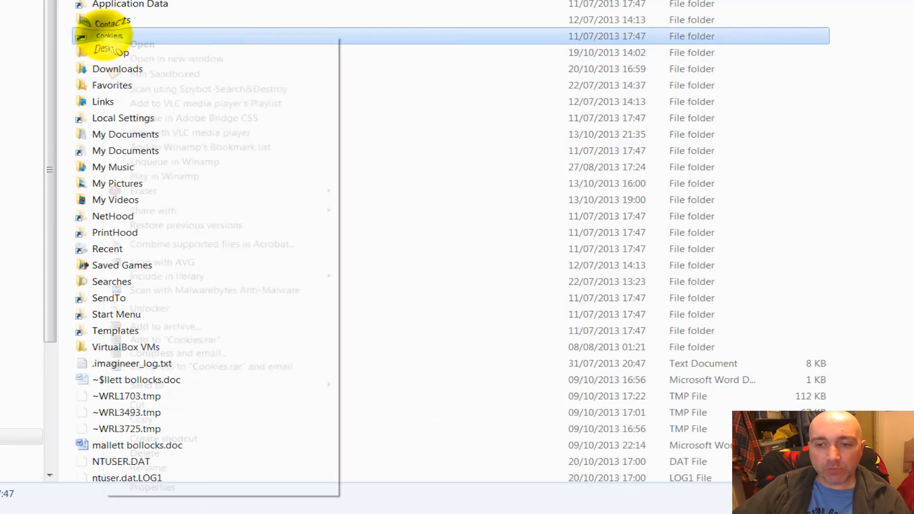
{"action": "left_click", "coordinate": [152, 487]}
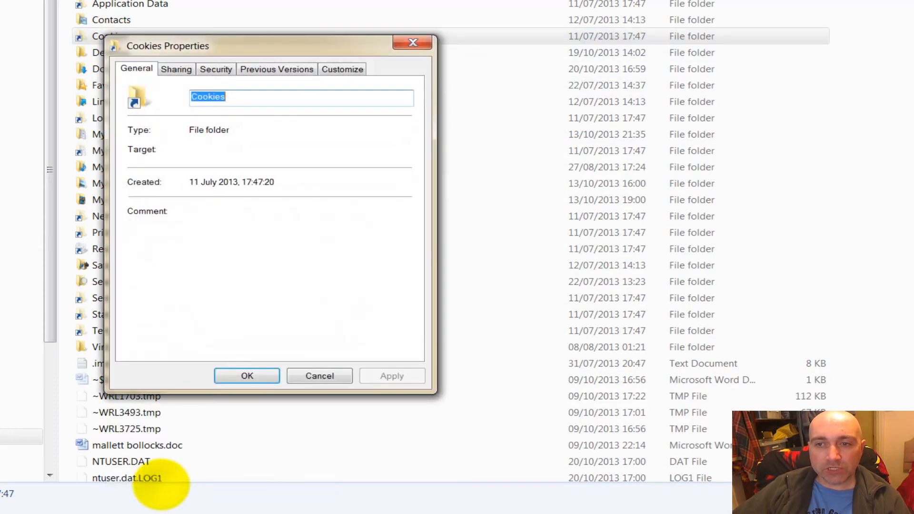
{"action": "left_click", "coordinate": [216, 69]}
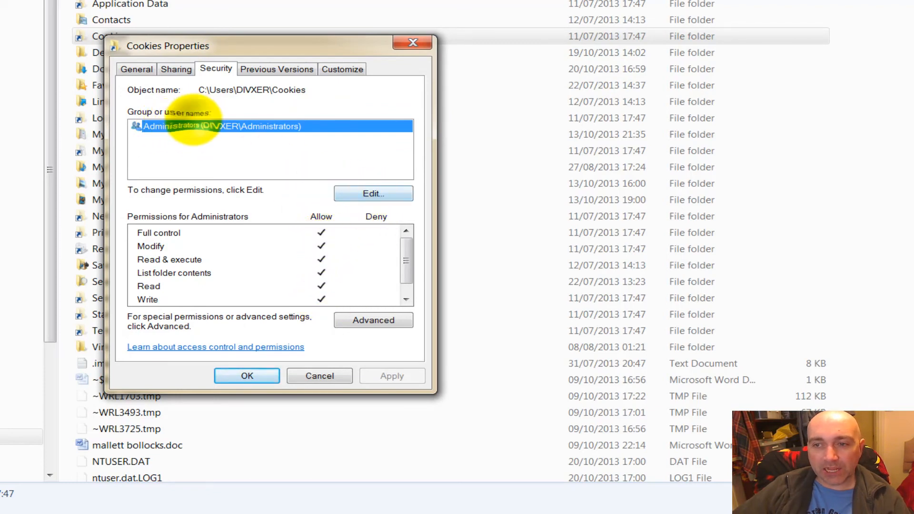
{"action": "left_click", "coordinate": [372, 194]}
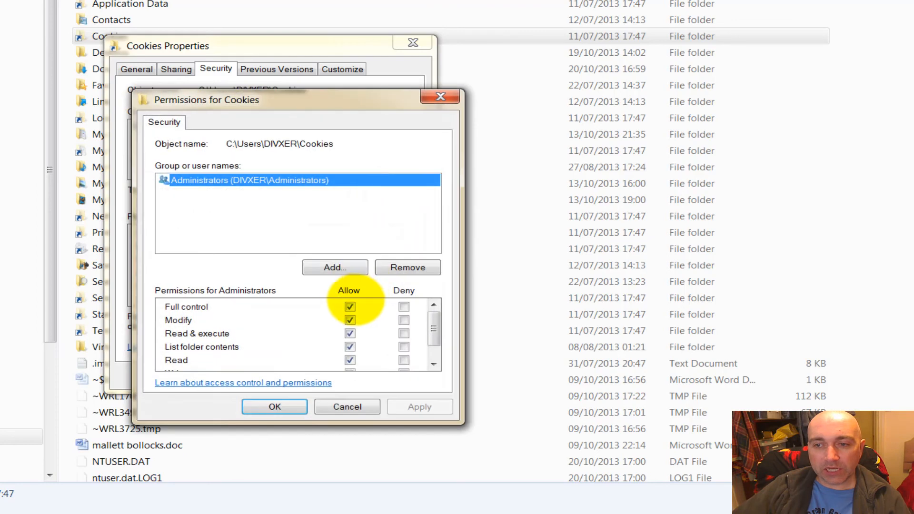
{"action": "left_click", "coordinate": [349, 307]}
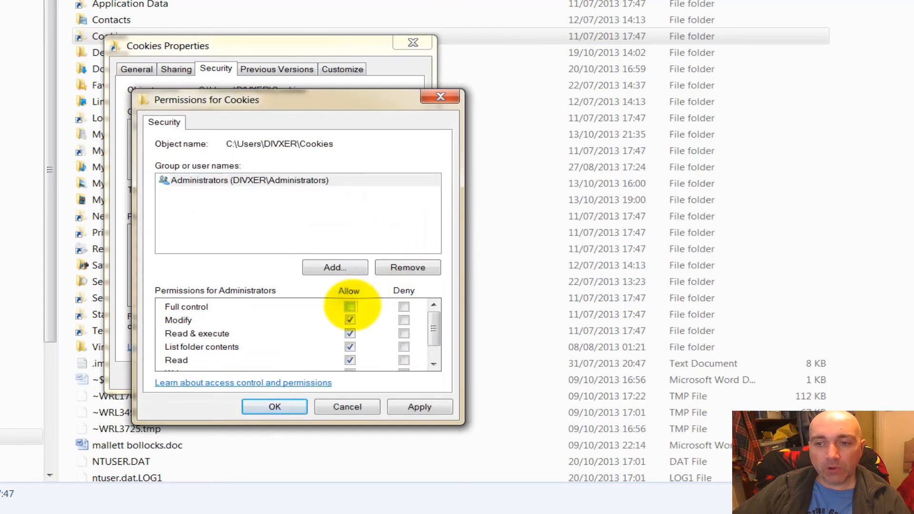
{"action": "left_click", "coordinate": [350, 306]}
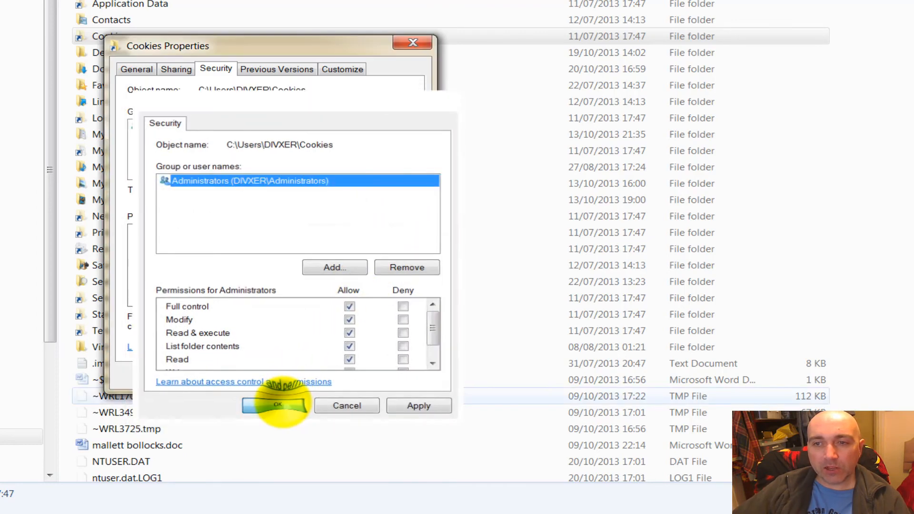
{"action": "left_click", "coordinate": [275, 406]}
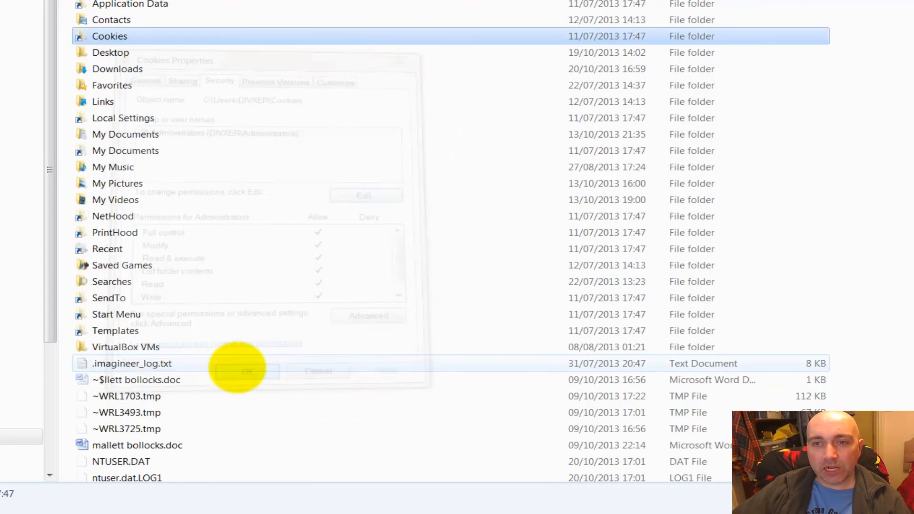
Close the Cookies Properties dialog with OK.
{"action": "left_click", "coordinate": [247, 372]}
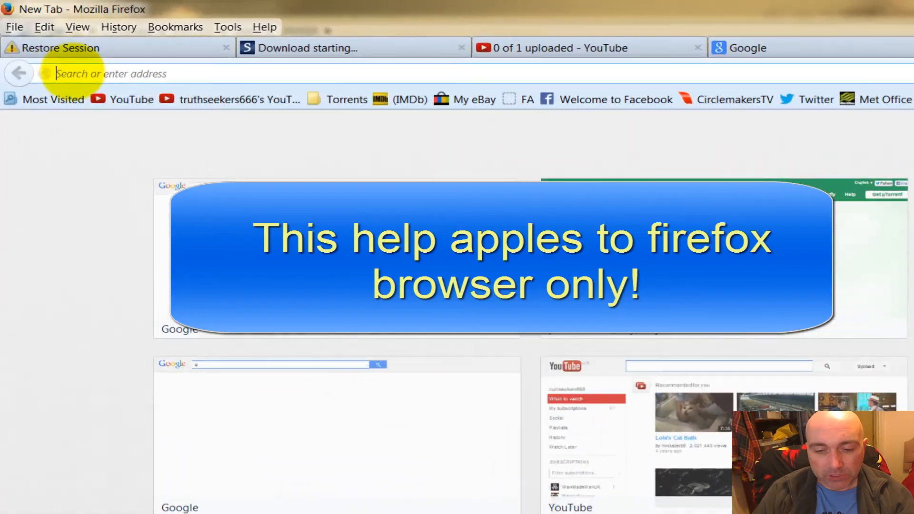
Load about:config from the Firefox address bar.
{"action": "type", "text": "abio"}
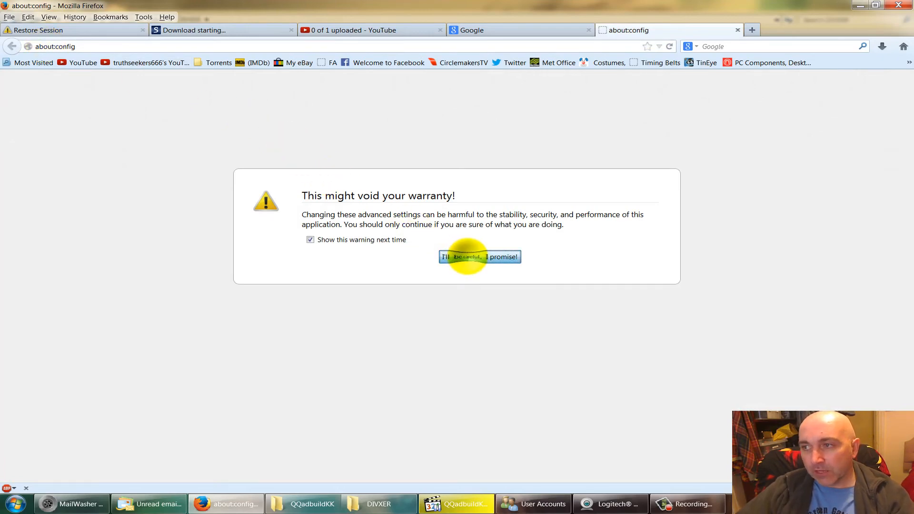
Accept the about:config warning and scroll down to browser.newtab.url.
{"action": "left_click", "coordinate": [480, 257]}
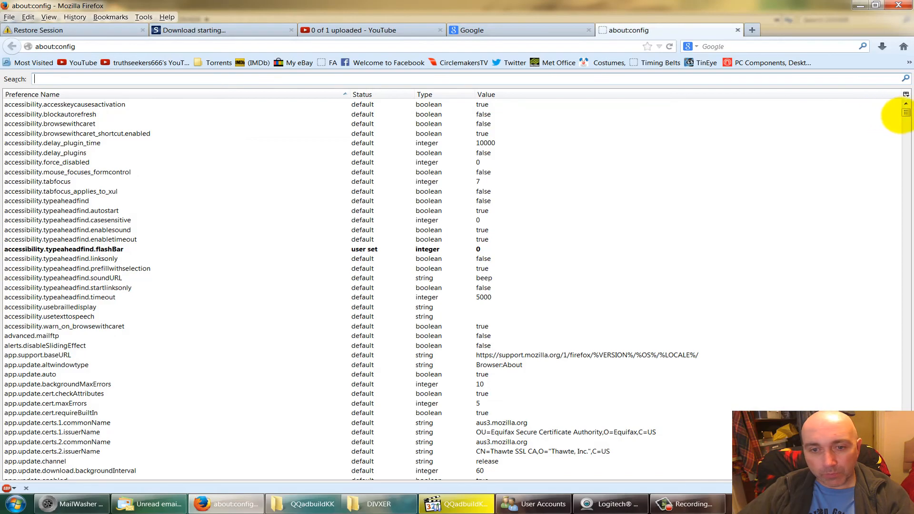
{"action": "scroll", "scroll_direction": "down", "scroll_amount": 3}
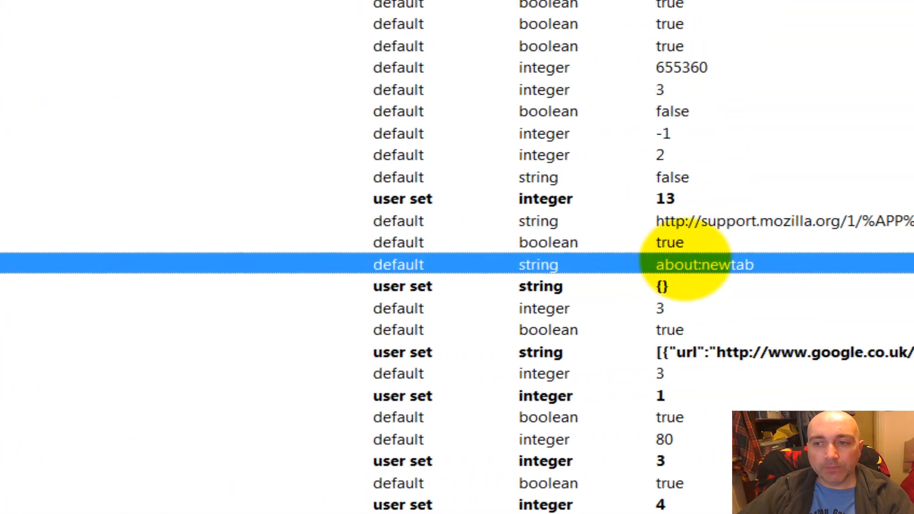
{"action": "double_click", "coordinate": [704, 264]}
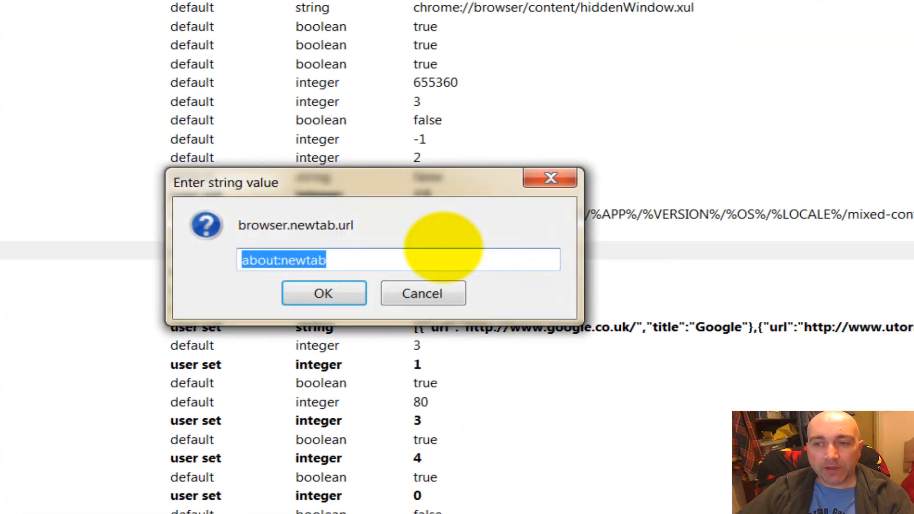
{"action": "type", "text": "httop"}
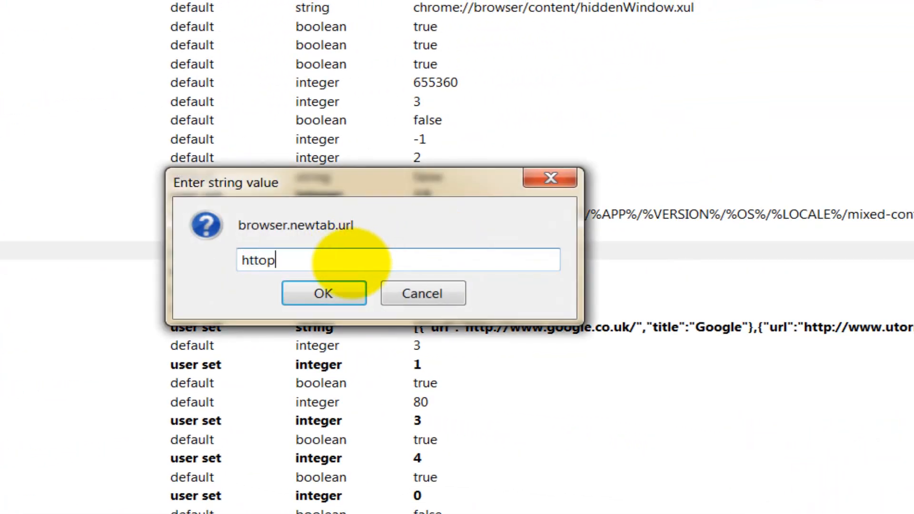
{"action": "key", "text": "BackSpace"}
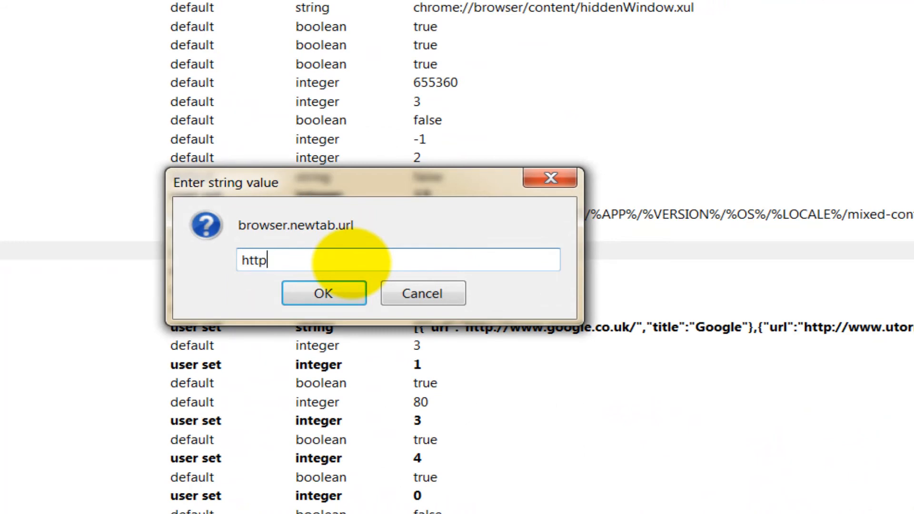
{"action": "type", "text": ":"}
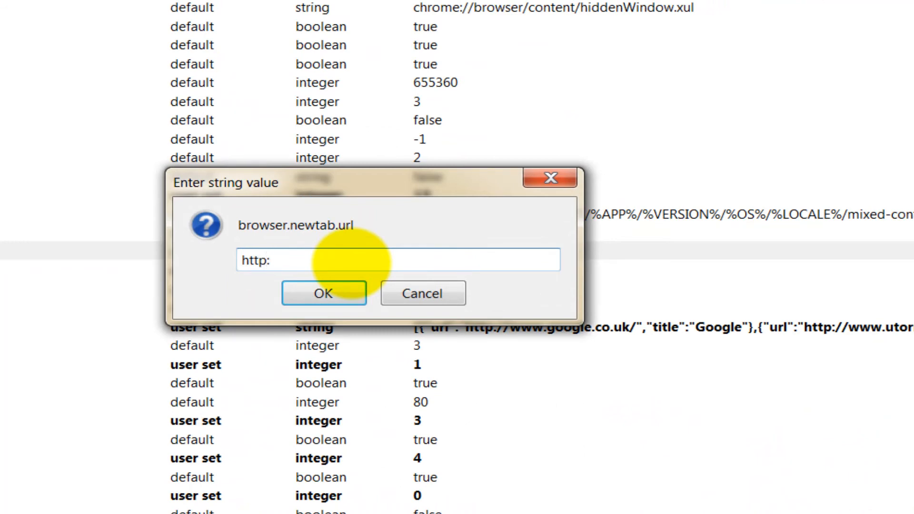
{"action": "type", "text": "//"}
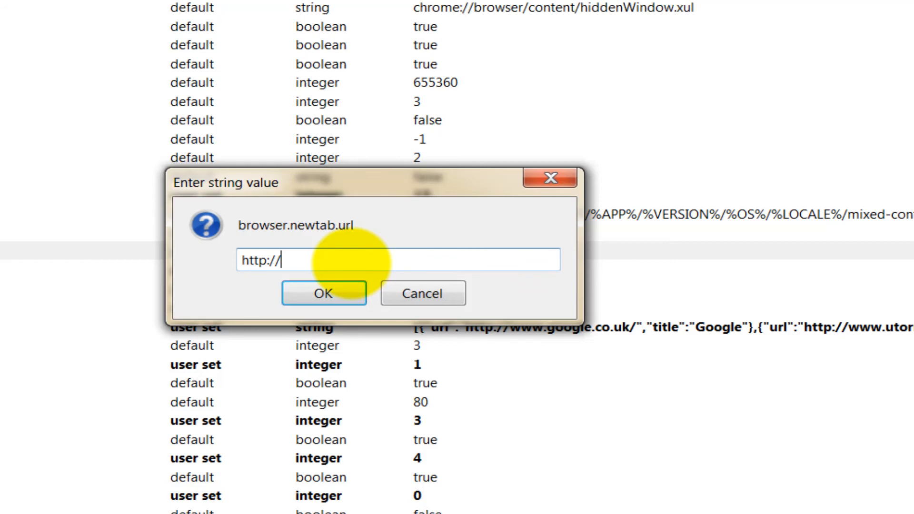
{"action": "type", "text": "www.g"}
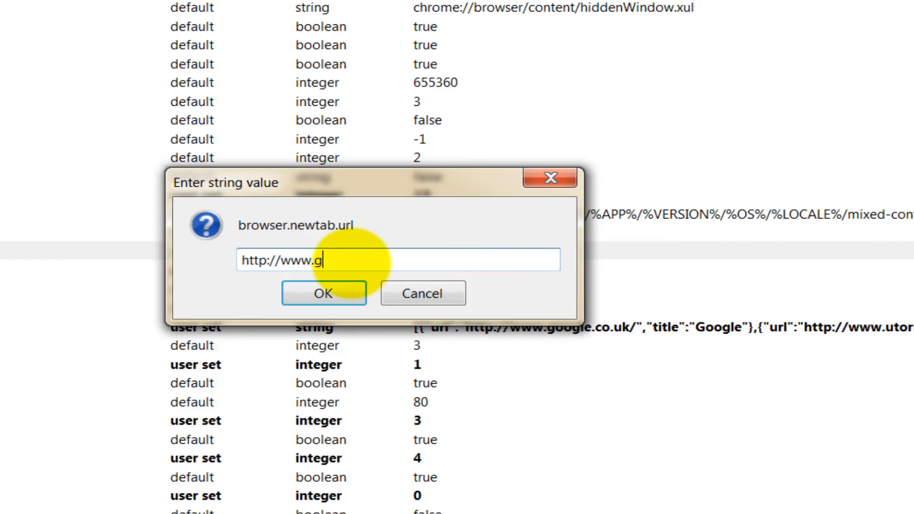
{"action": "type", "text": "oogle.co"}
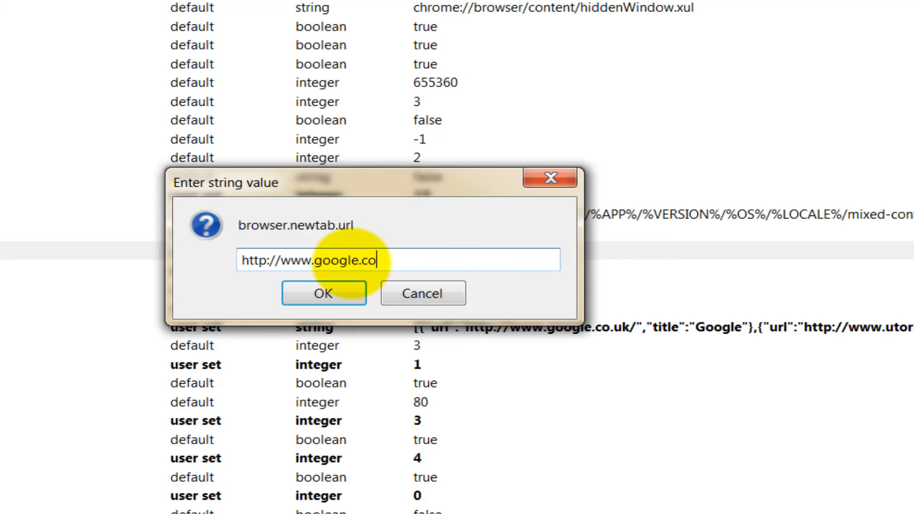
{"action": "type", "text": "m"}
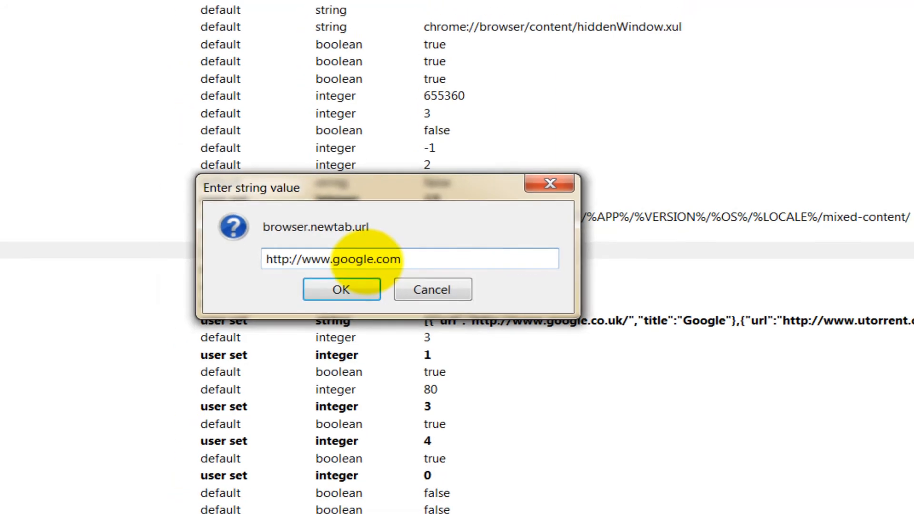
{"action": "left_click", "coordinate": [432, 290]}
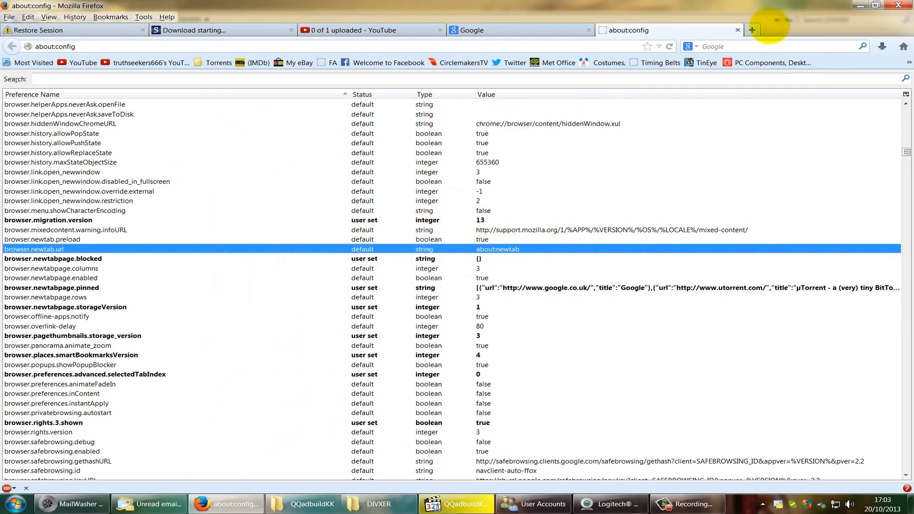
Open a test new tab, then close it to return to Google UK.
{"action": "left_click", "coordinate": [753, 29]}
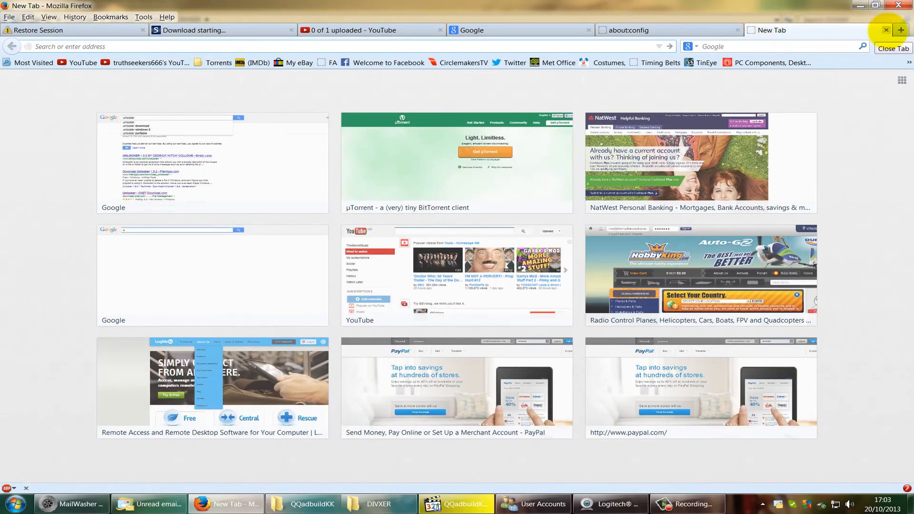
{"action": "left_click", "coordinate": [668, 30]}
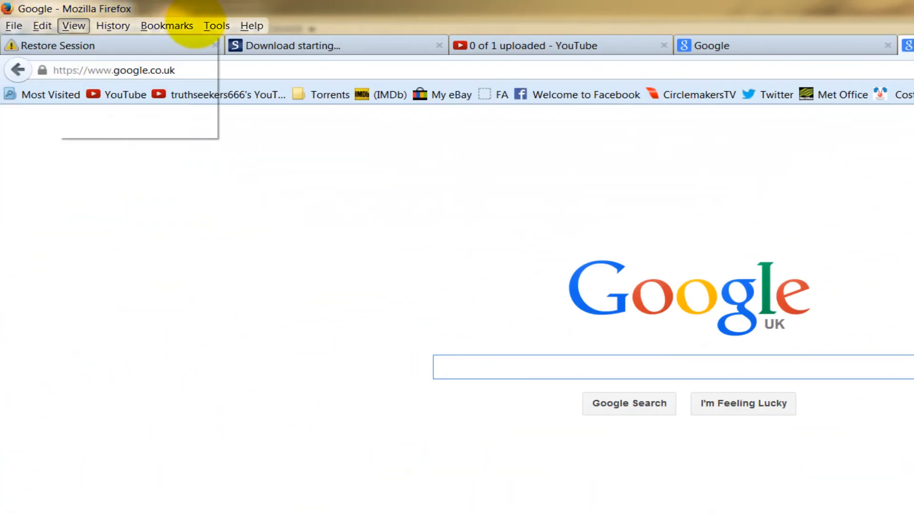
{"action": "left_click", "coordinate": [215, 26]}
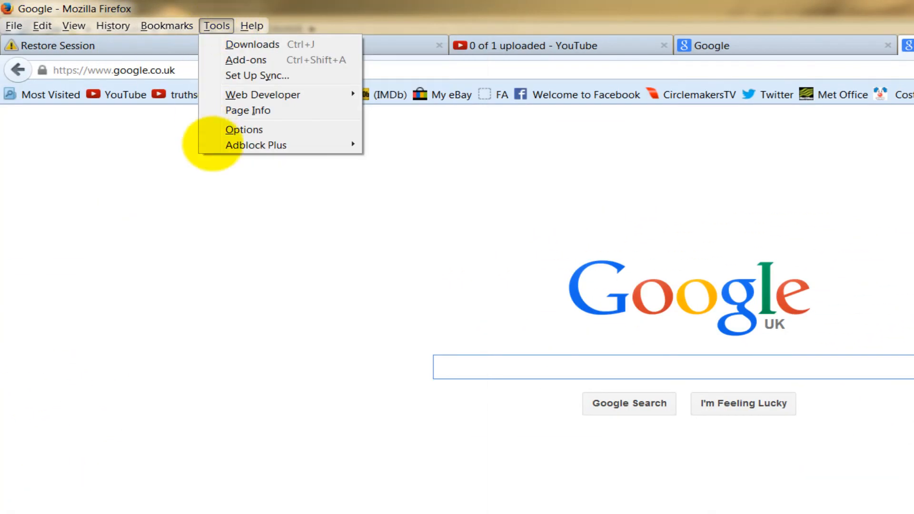
{"action": "left_click", "coordinate": [244, 130]}
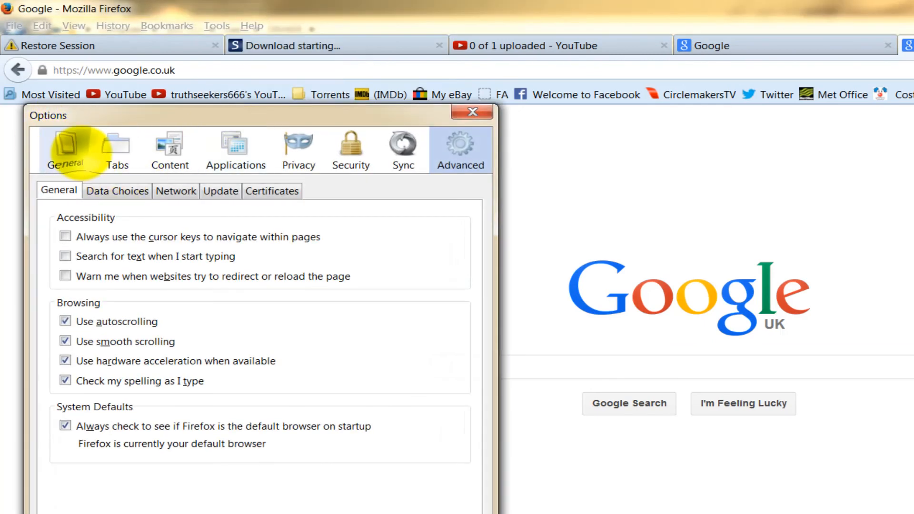
{"action": "left_click", "coordinate": [65, 149]}
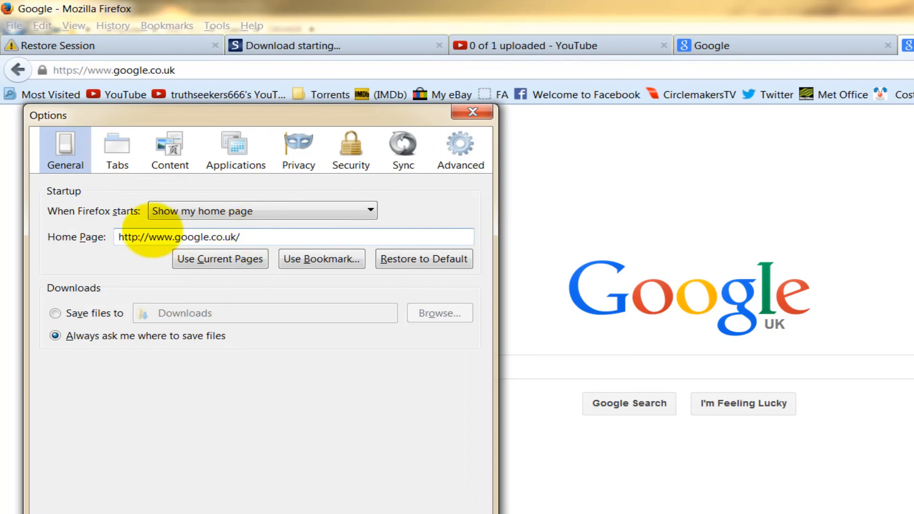